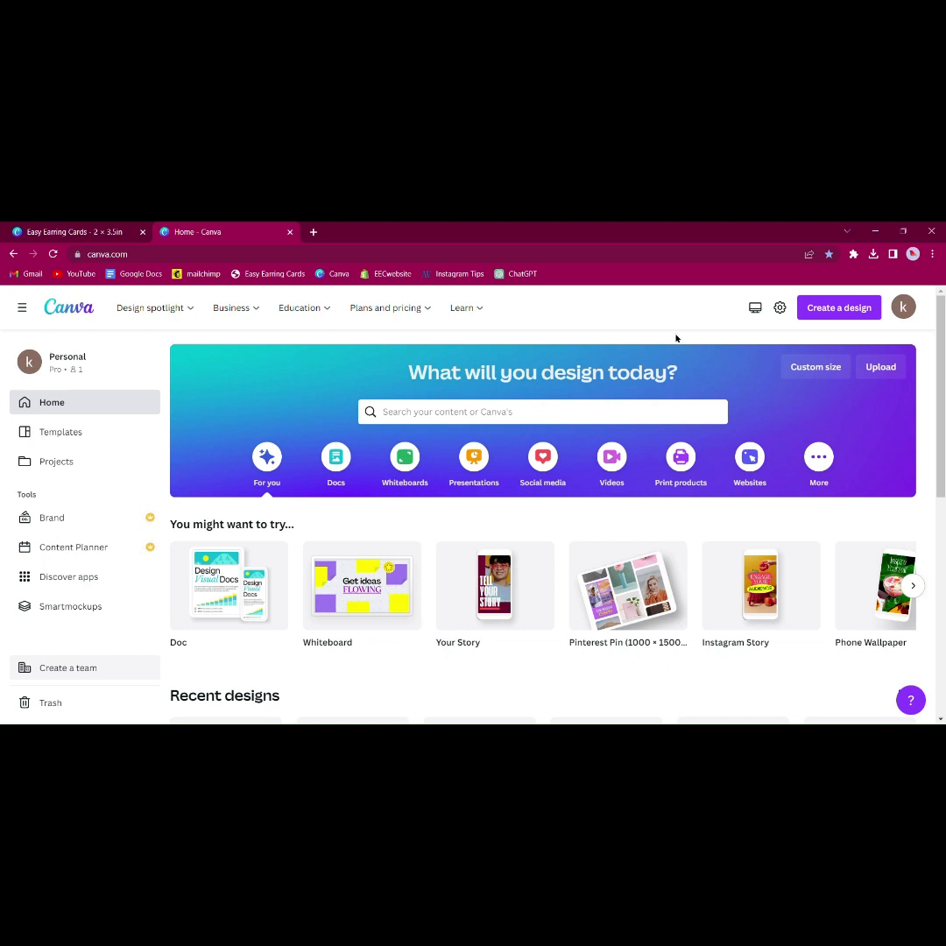
mouse_move(722, 698)
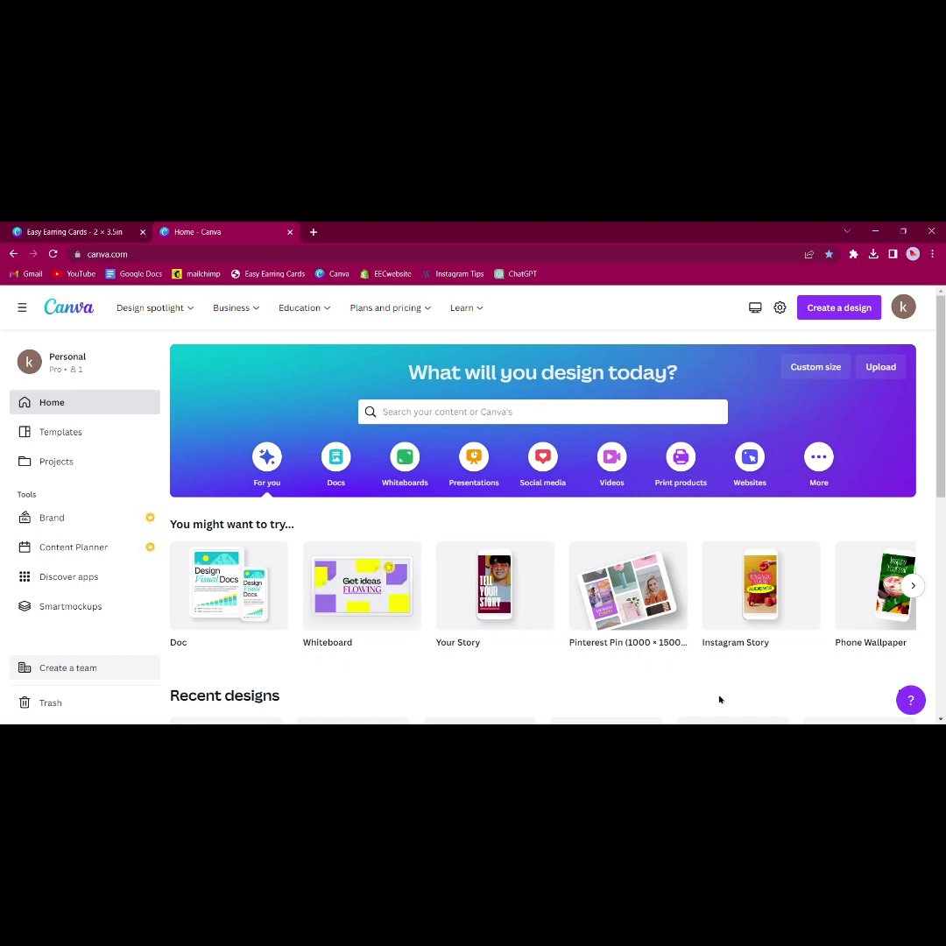
mouse_move(790, 382)
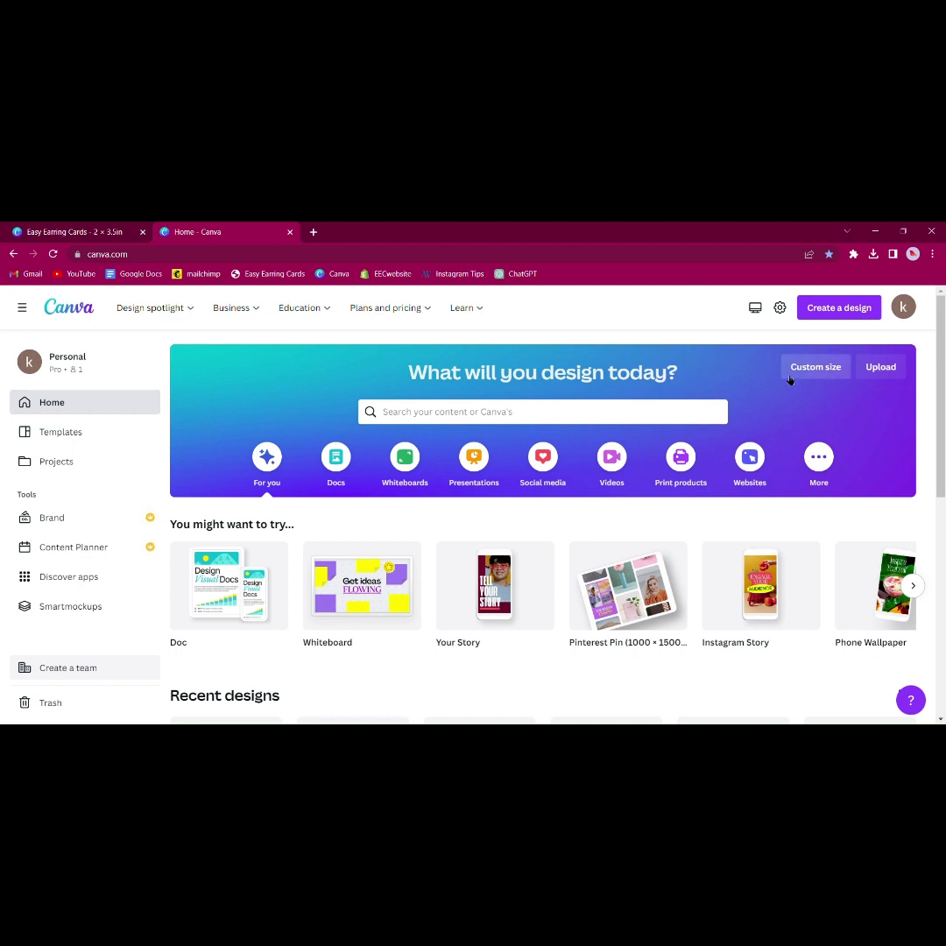
- Start a custom-size design with units set to inches for the 2 × 3.5 in card
click(837, 308)
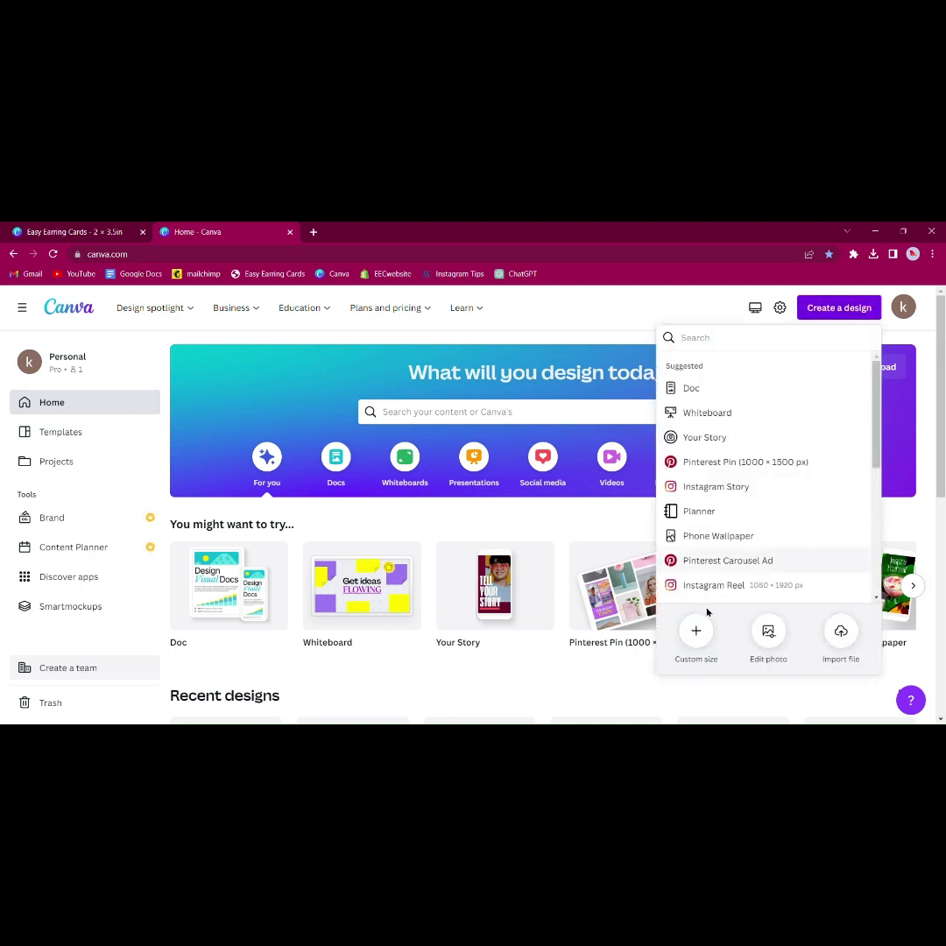
click(695, 630)
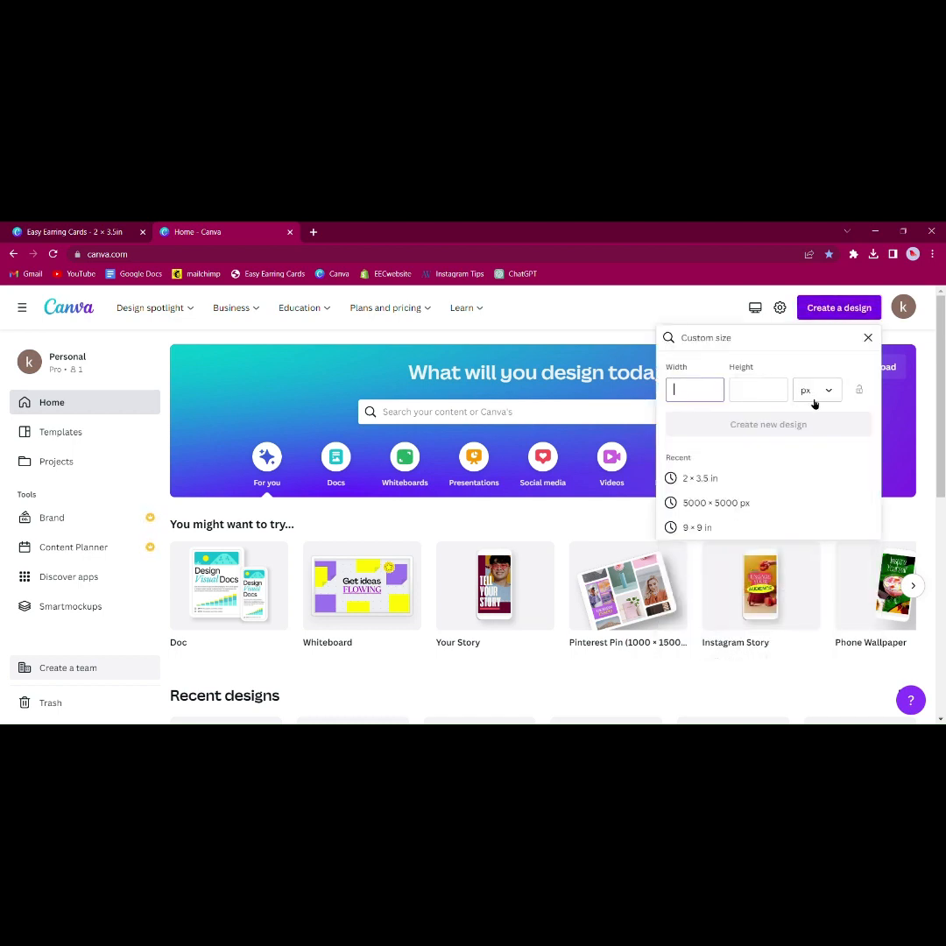
click(816, 389)
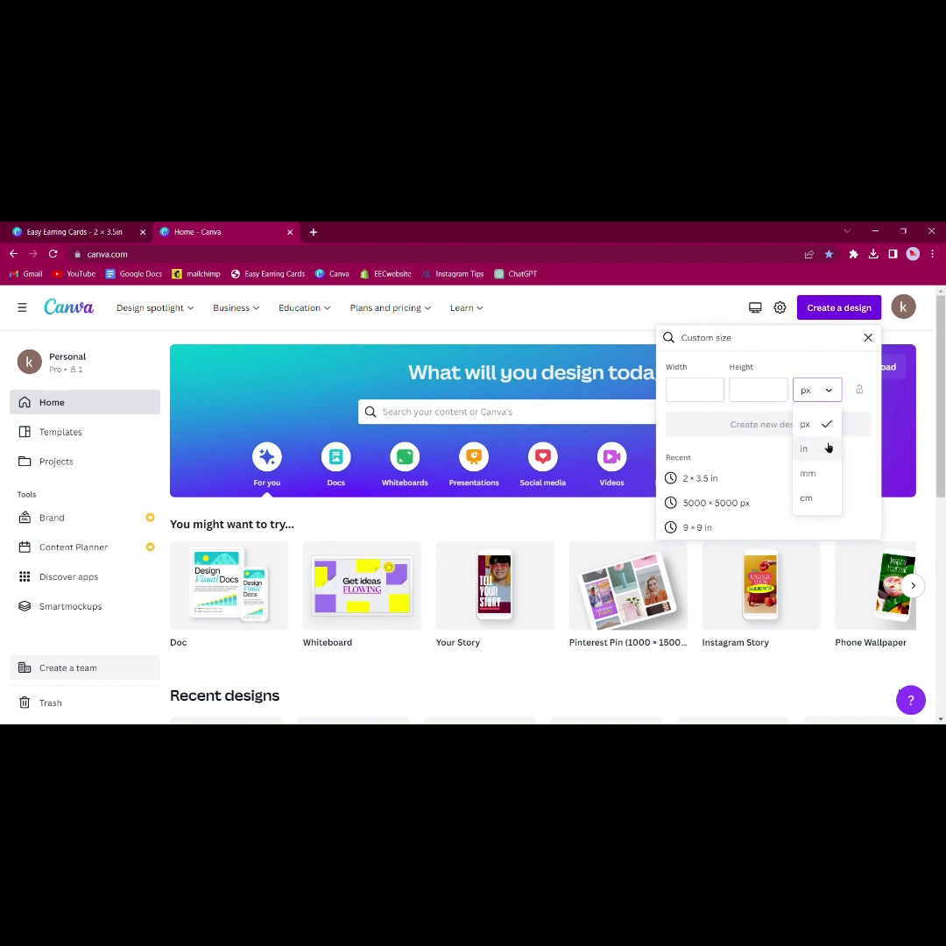
click(802, 449)
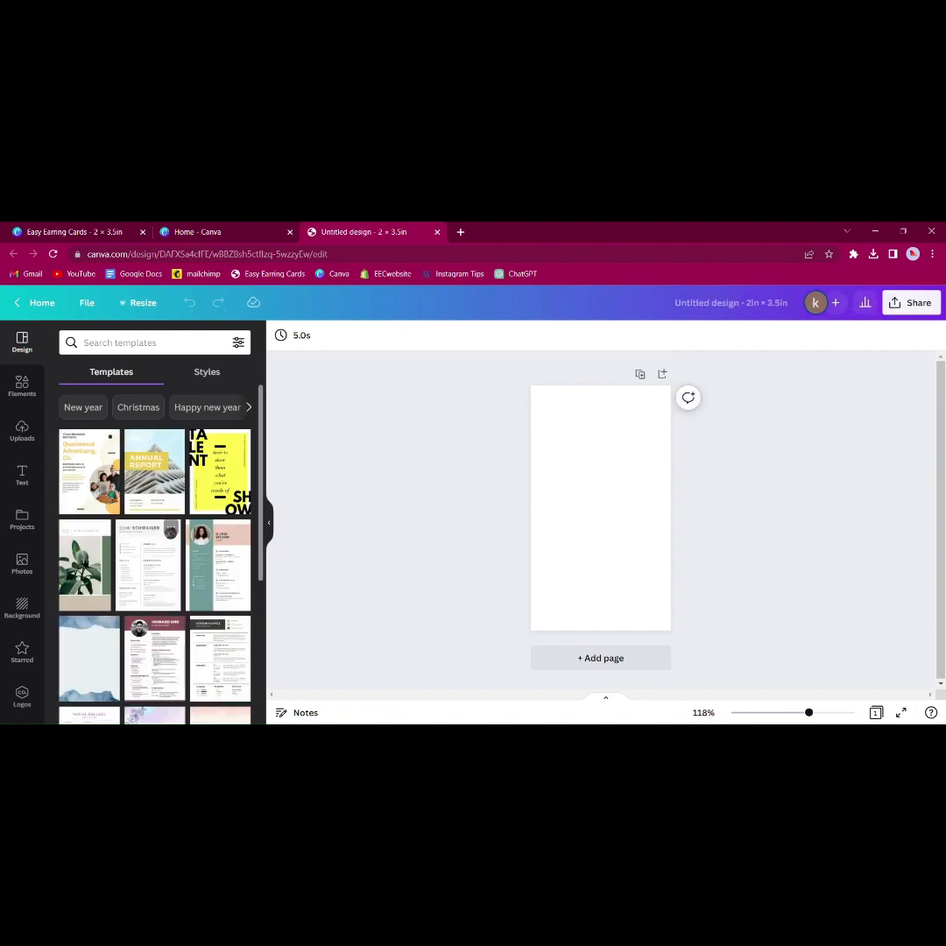
- Apply the yellow watermelon pattern from the background gallery to the page
click(21, 607)
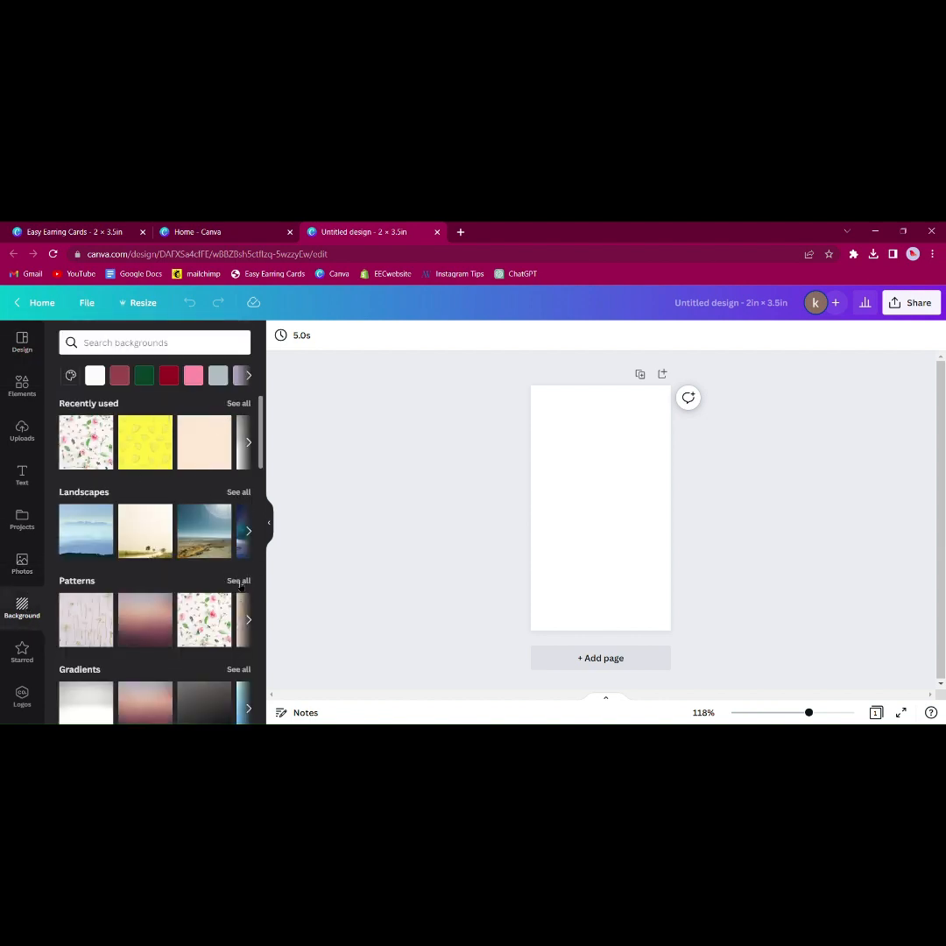
click(238, 581)
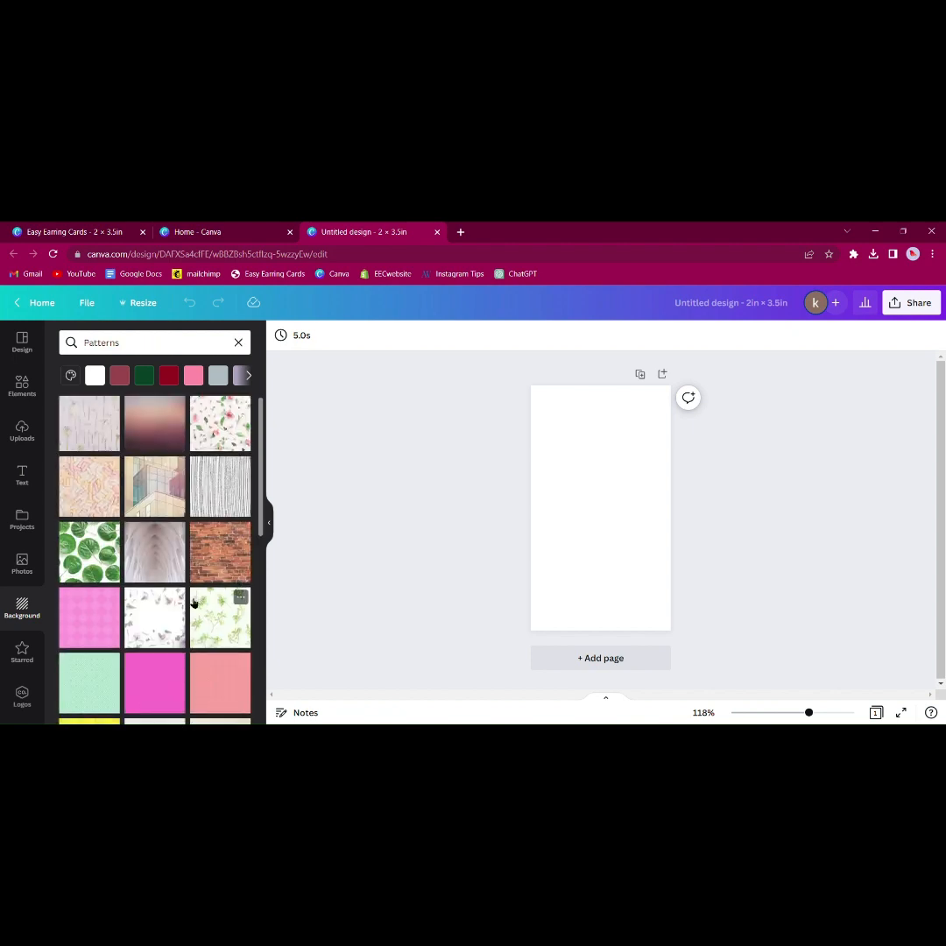
scroll(down, 3)
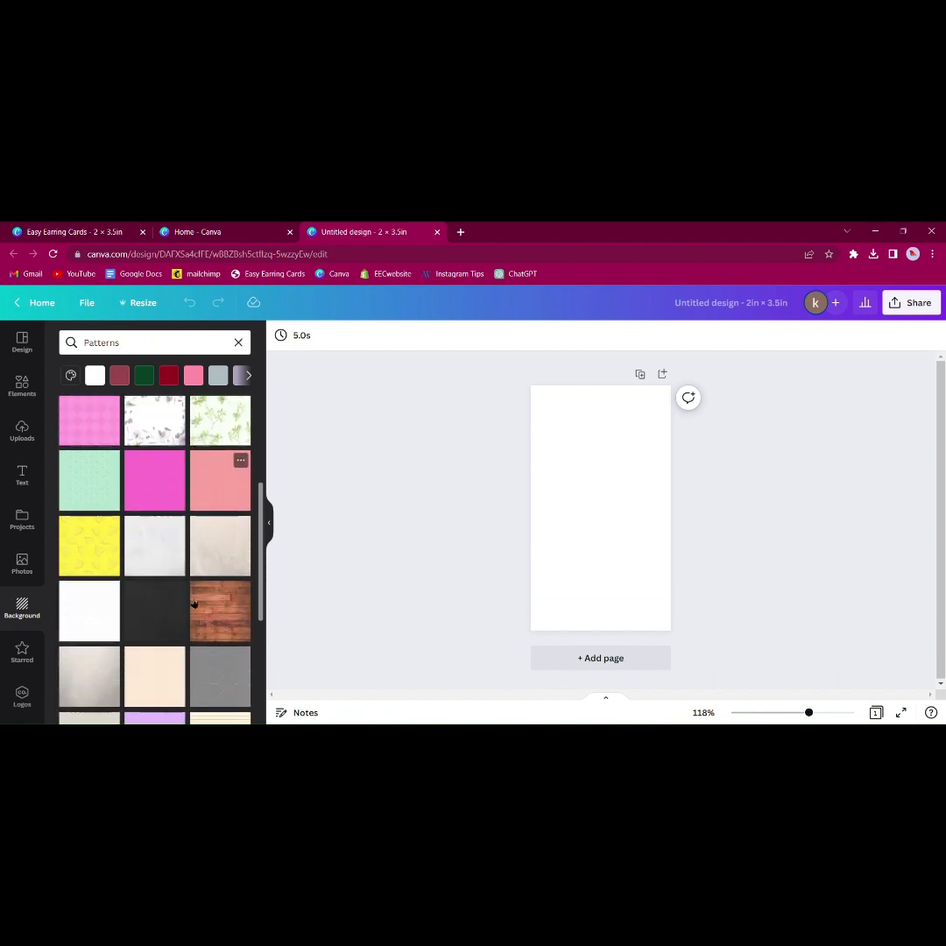
scroll(down, 3)
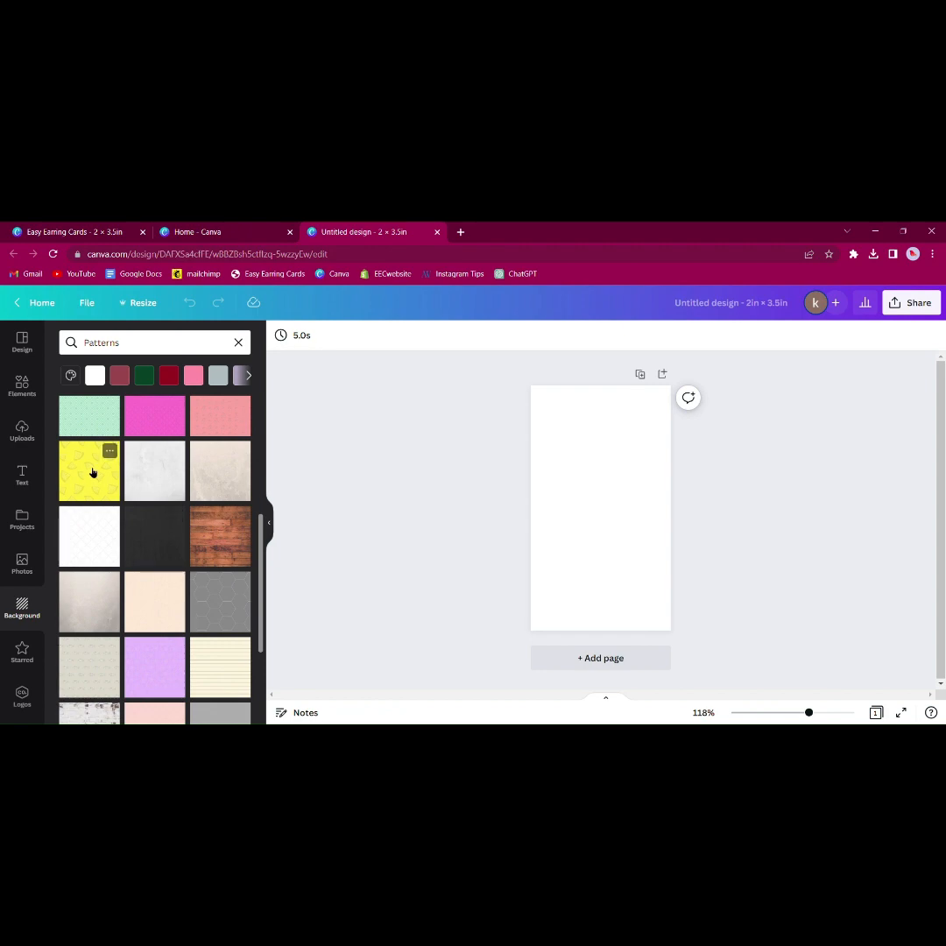
click(87, 471)
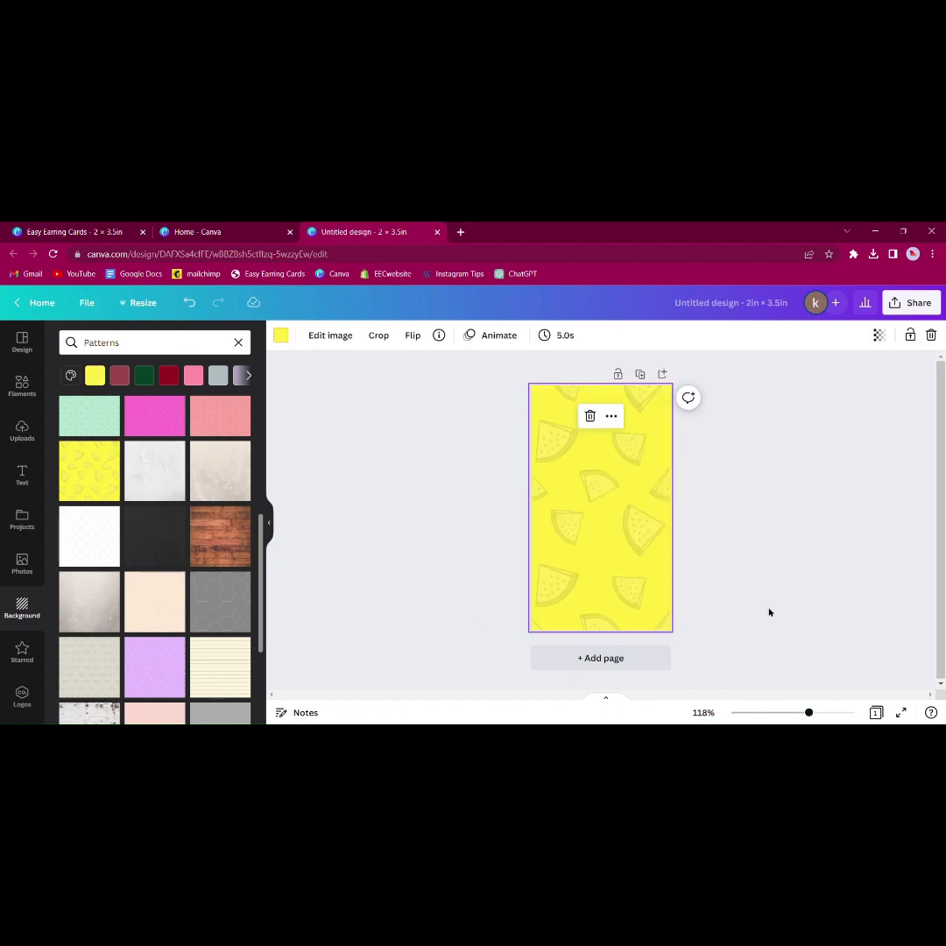
mouse_move(725, 490)
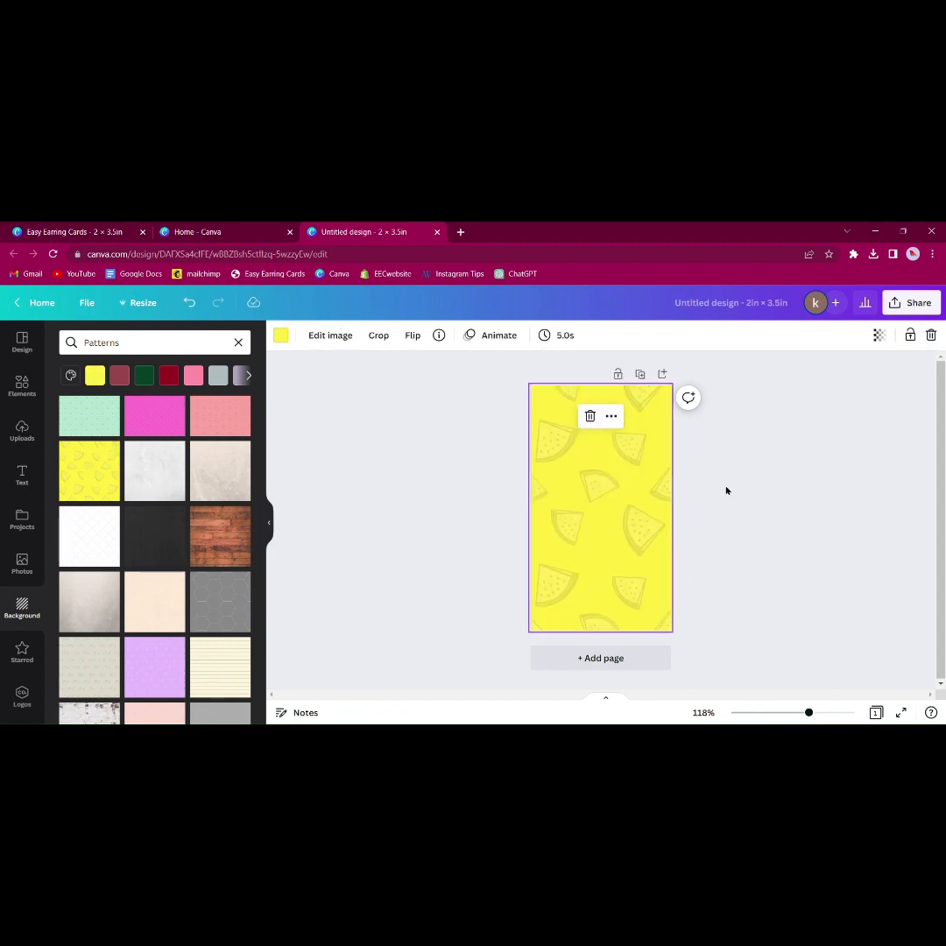
- Lower the yellow background's transparency slightly, then remove it so the page is blank
click(879, 336)
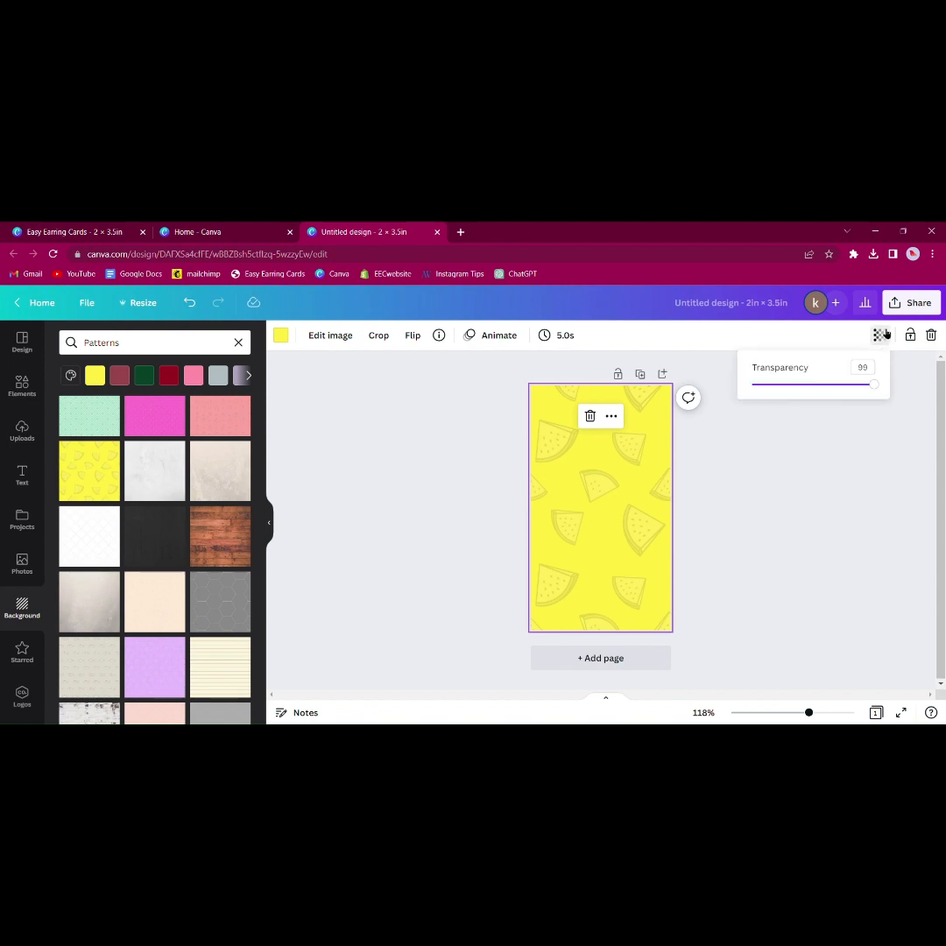
drag(874, 384, 869, 385)
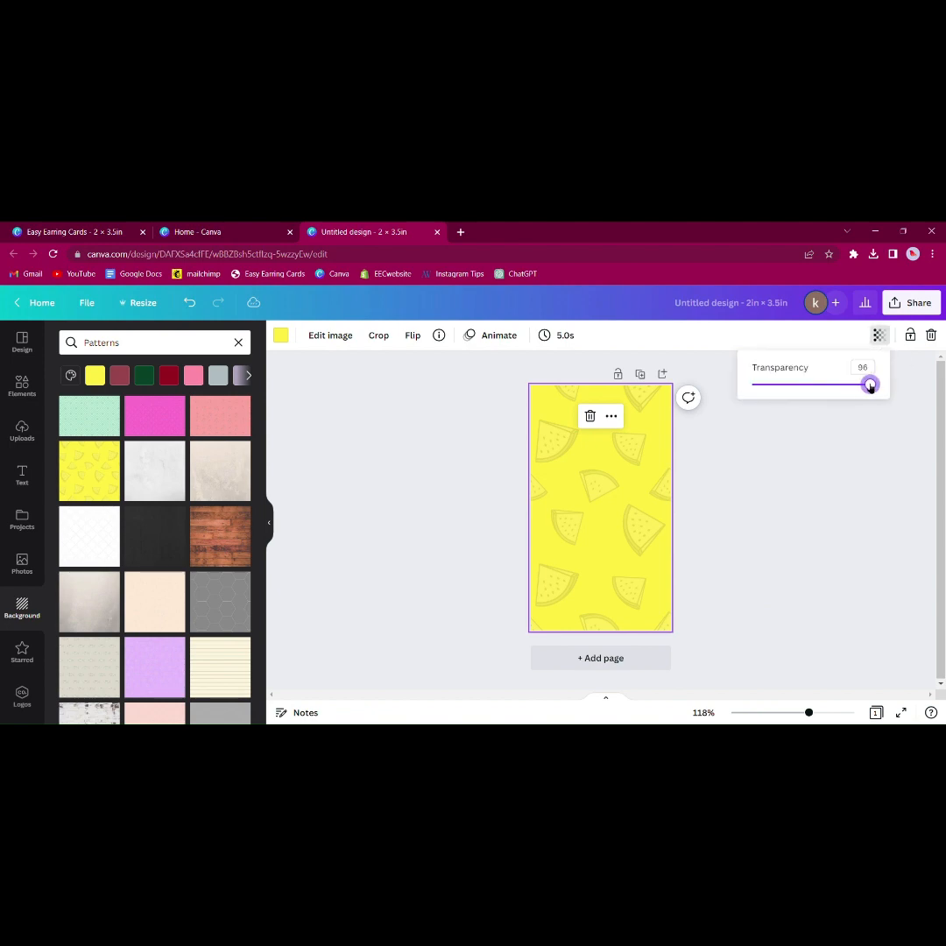
drag(869, 385, 809, 386)
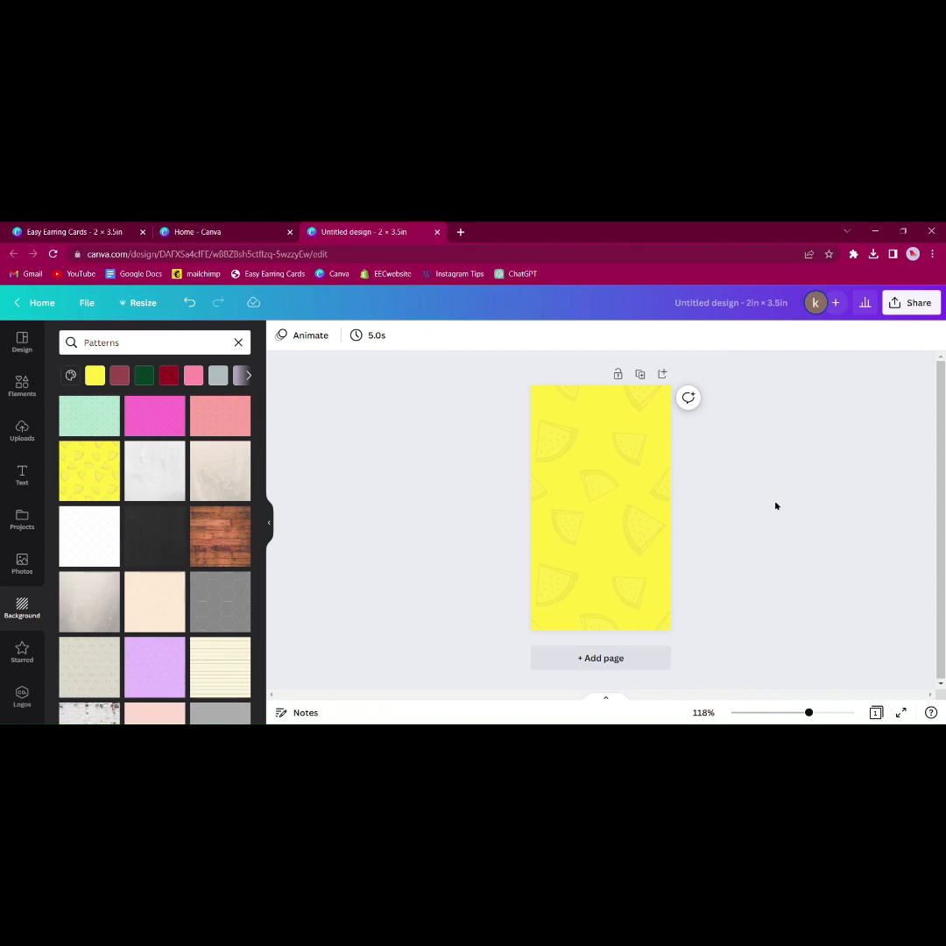
click(599, 507)
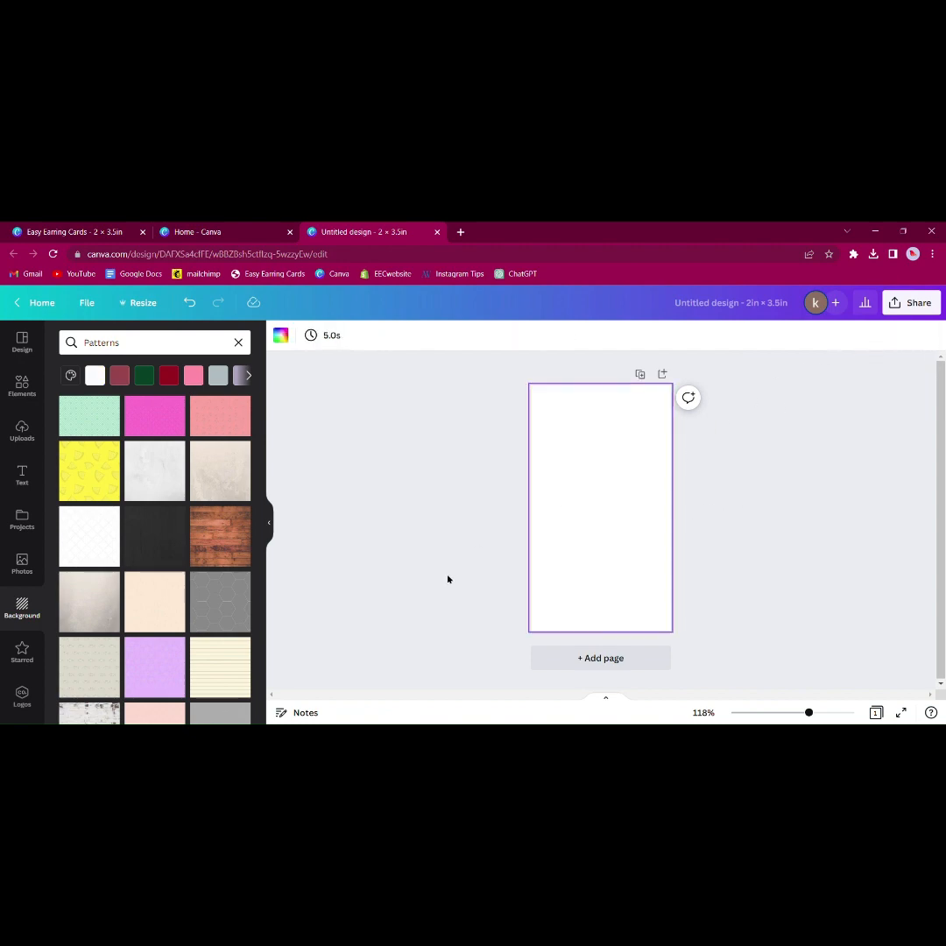
mouse_move(389, 549)
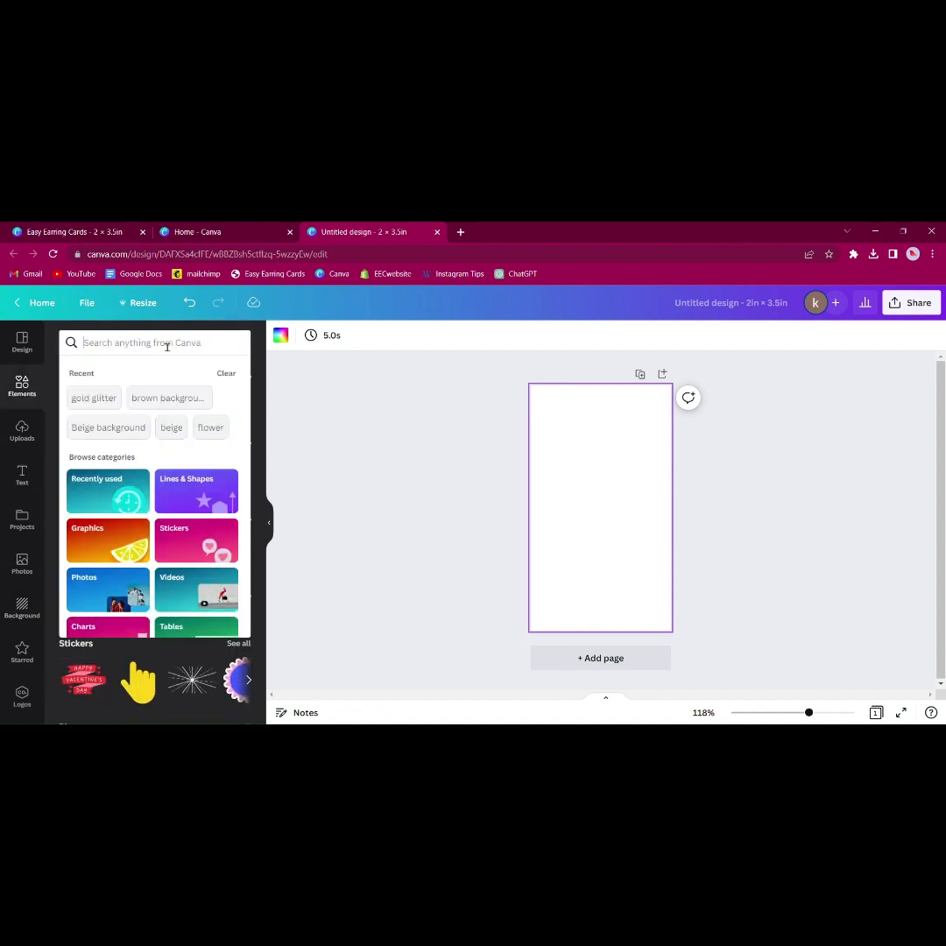
- Search Elements for 'brown background' graphics and add the dark brown tile as the card fill
text(brown backgroun)
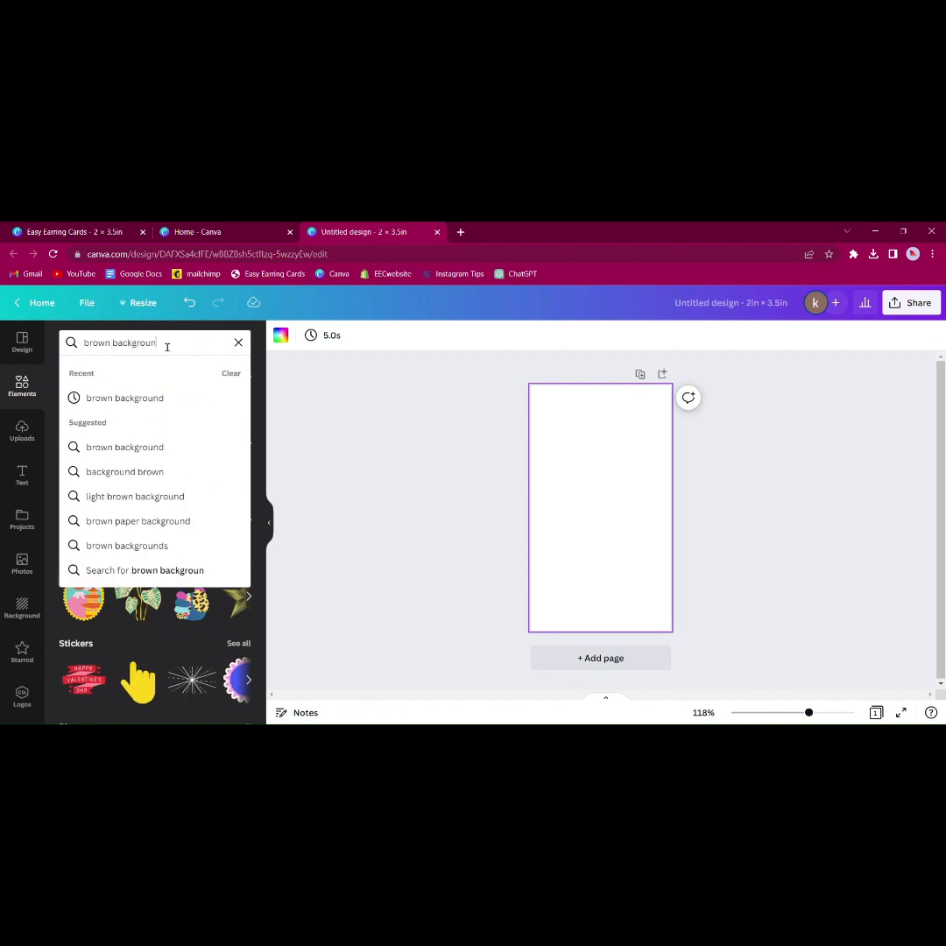
key(Enter)
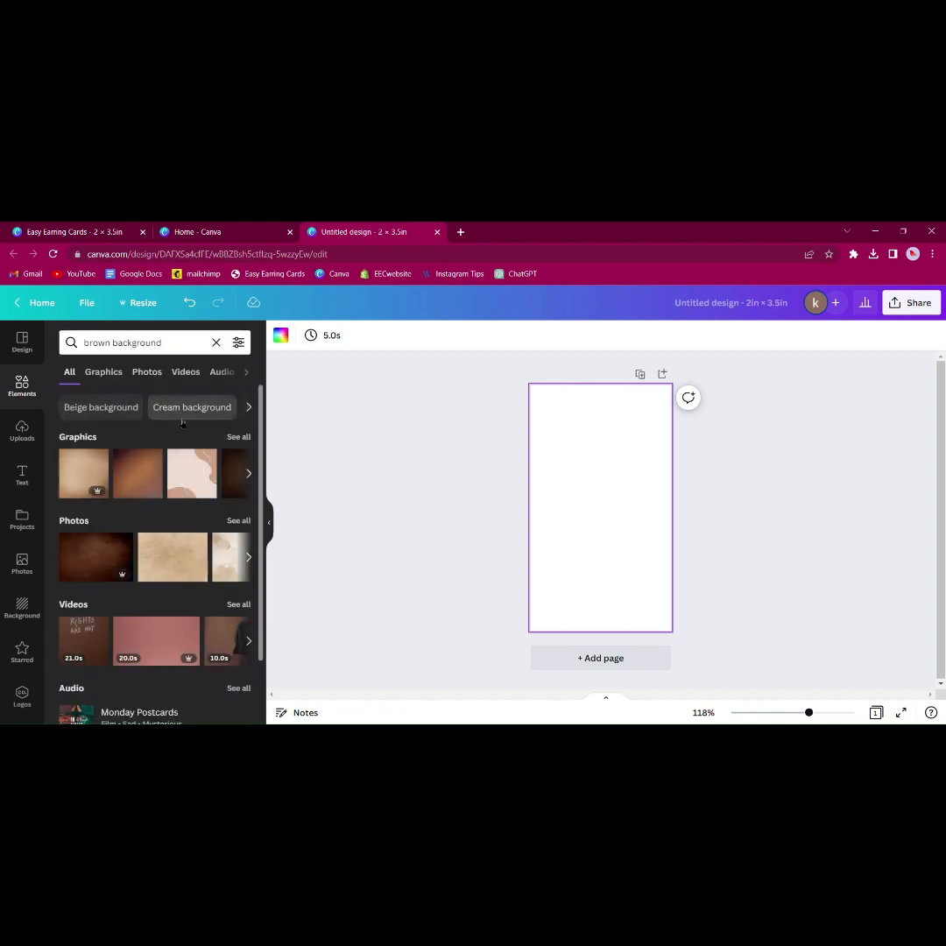
click(103, 371)
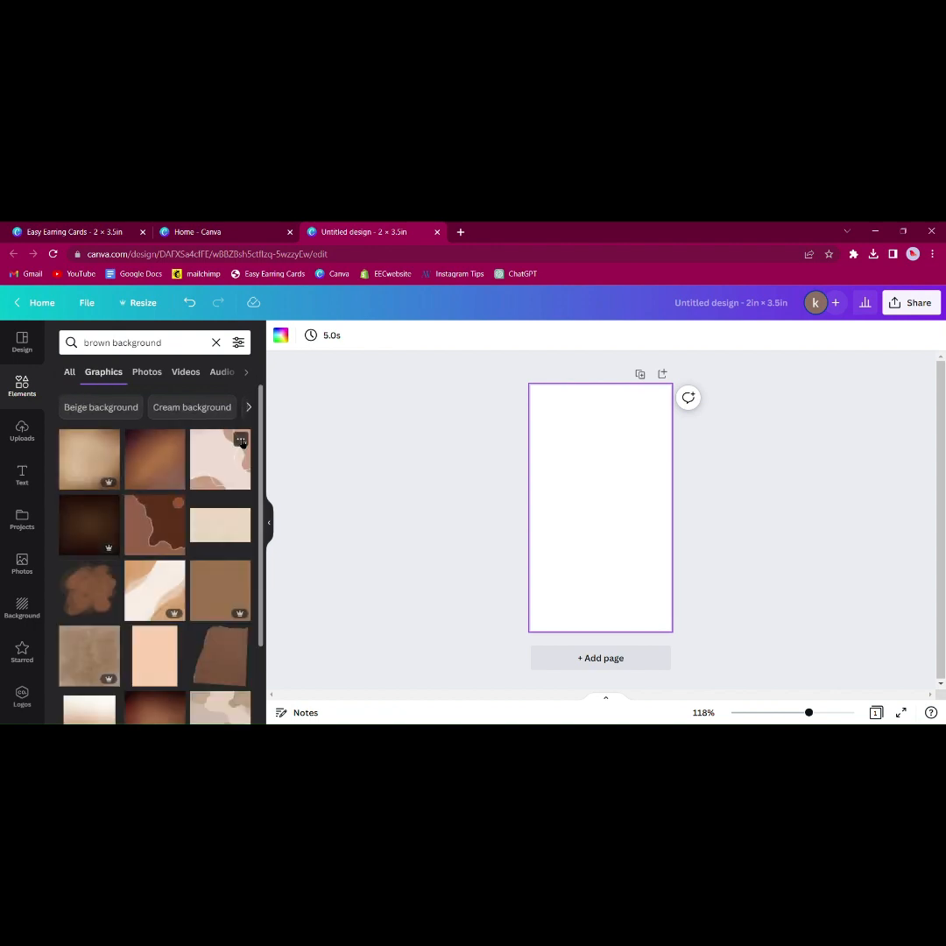
mouse_move(94, 523)
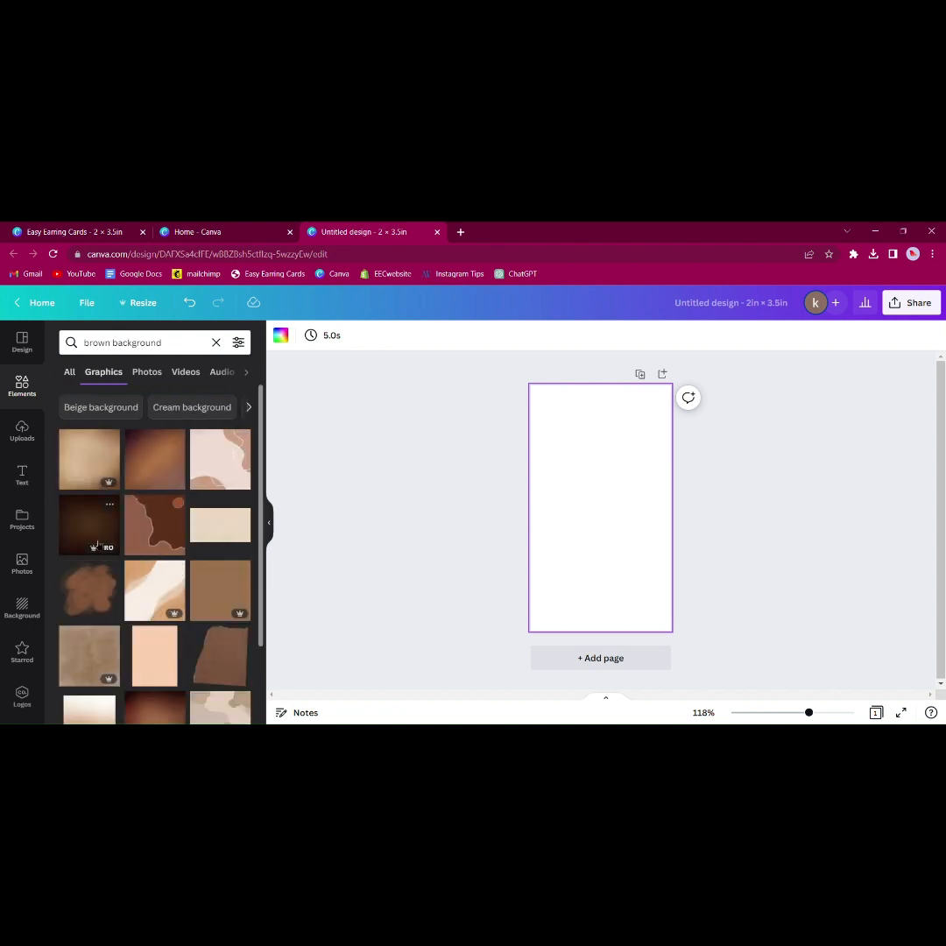
click(87, 526)
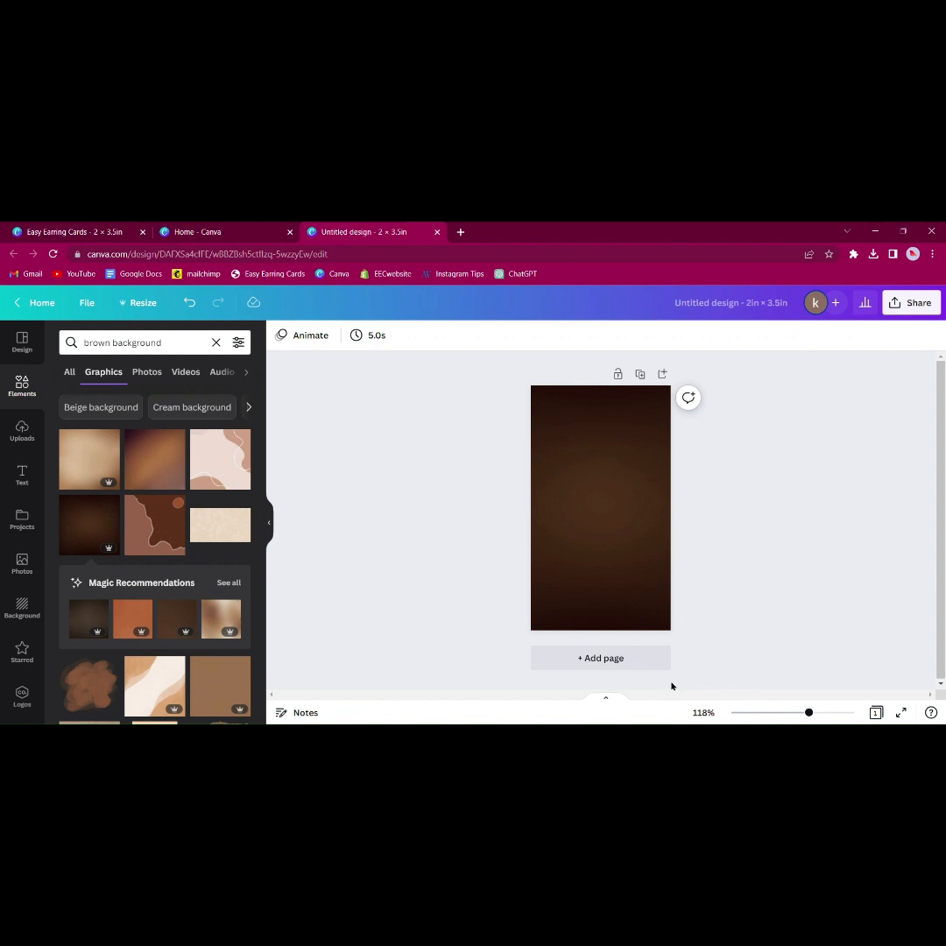
mouse_move(697, 599)
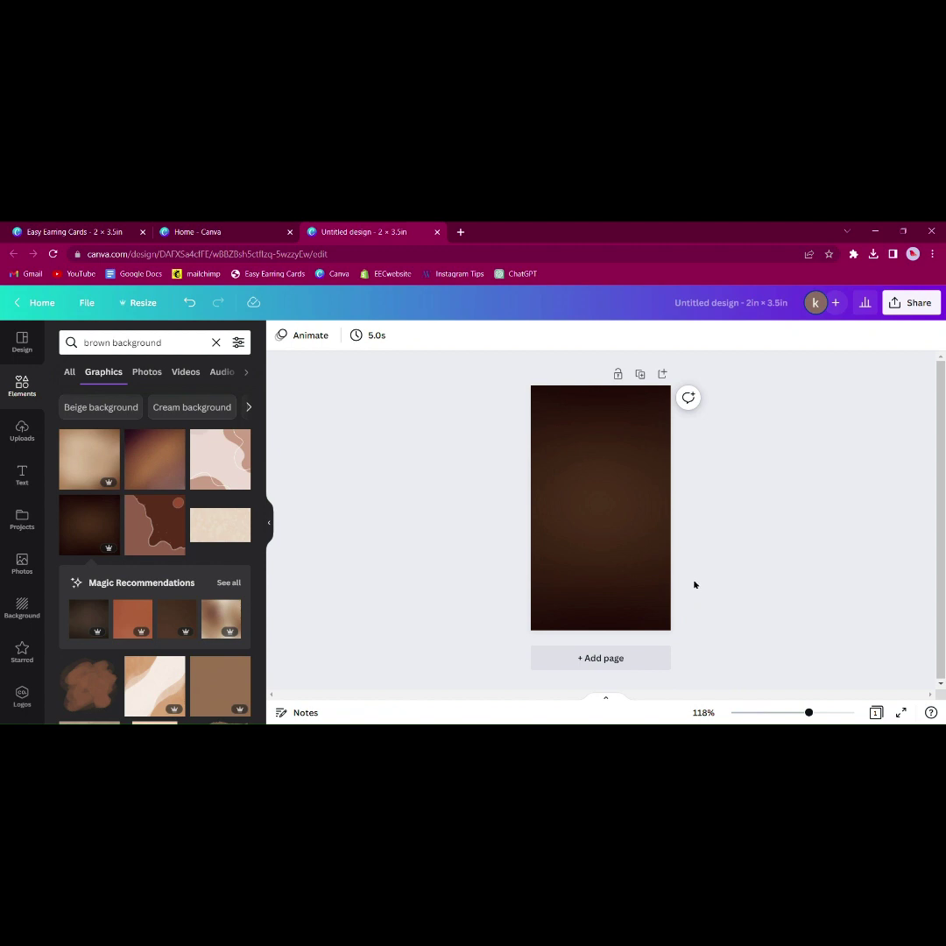
- Make the brown background slightly transparent so it appears softer
click(599, 508)
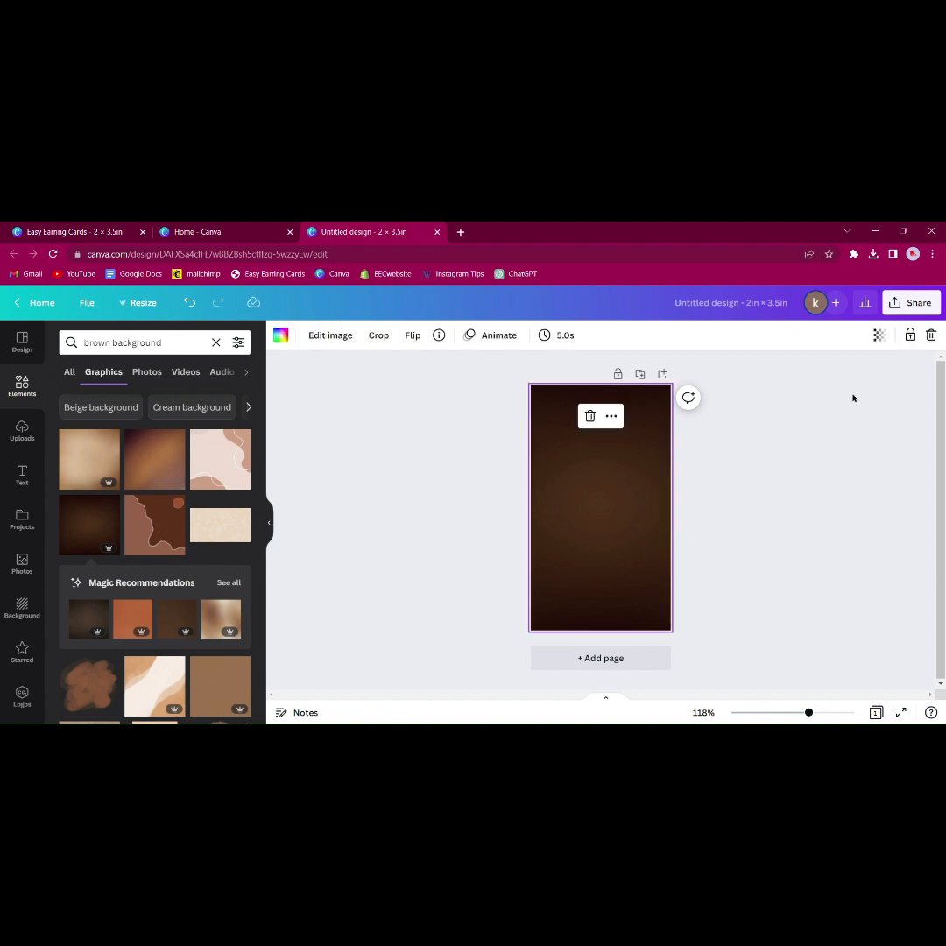
click(879, 334)
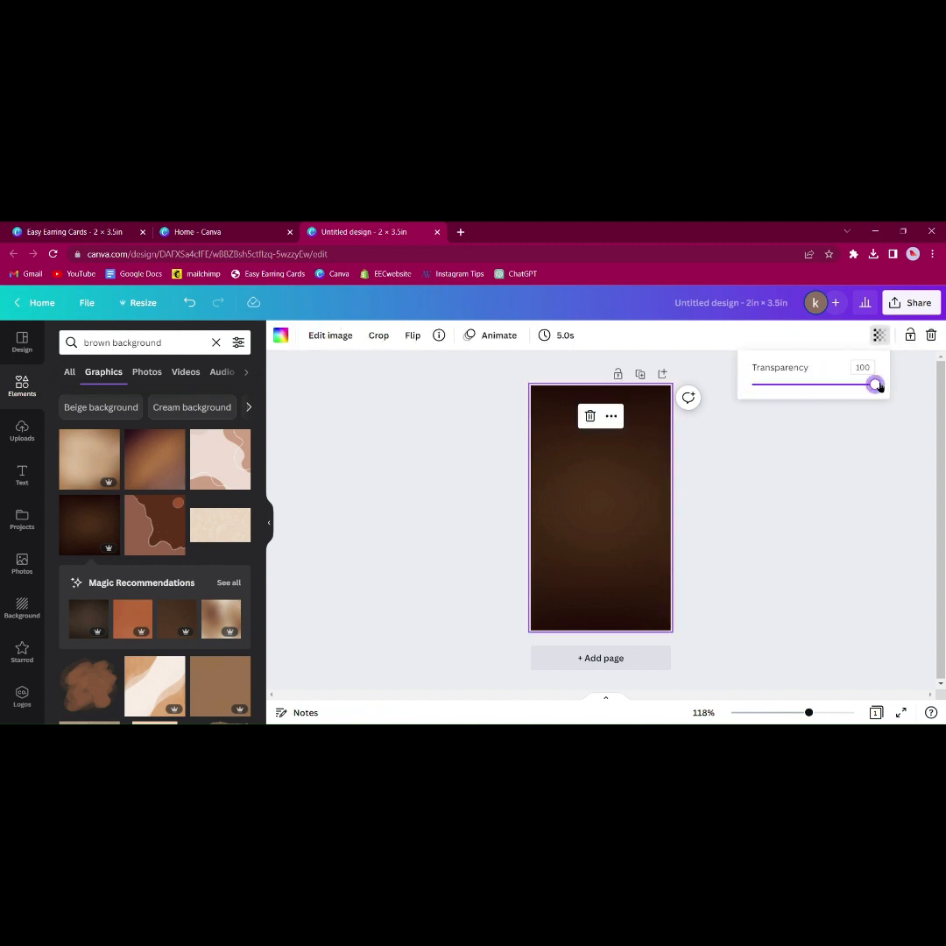
drag(876, 385, 862, 385)
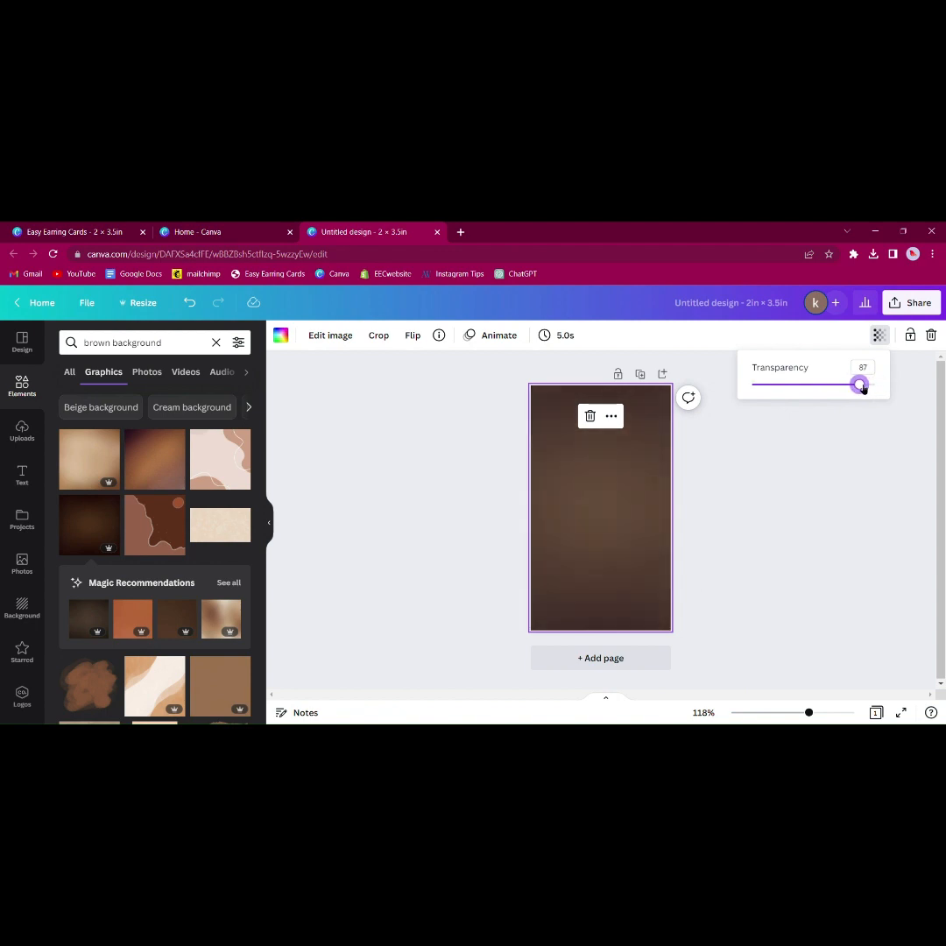
click(823, 480)
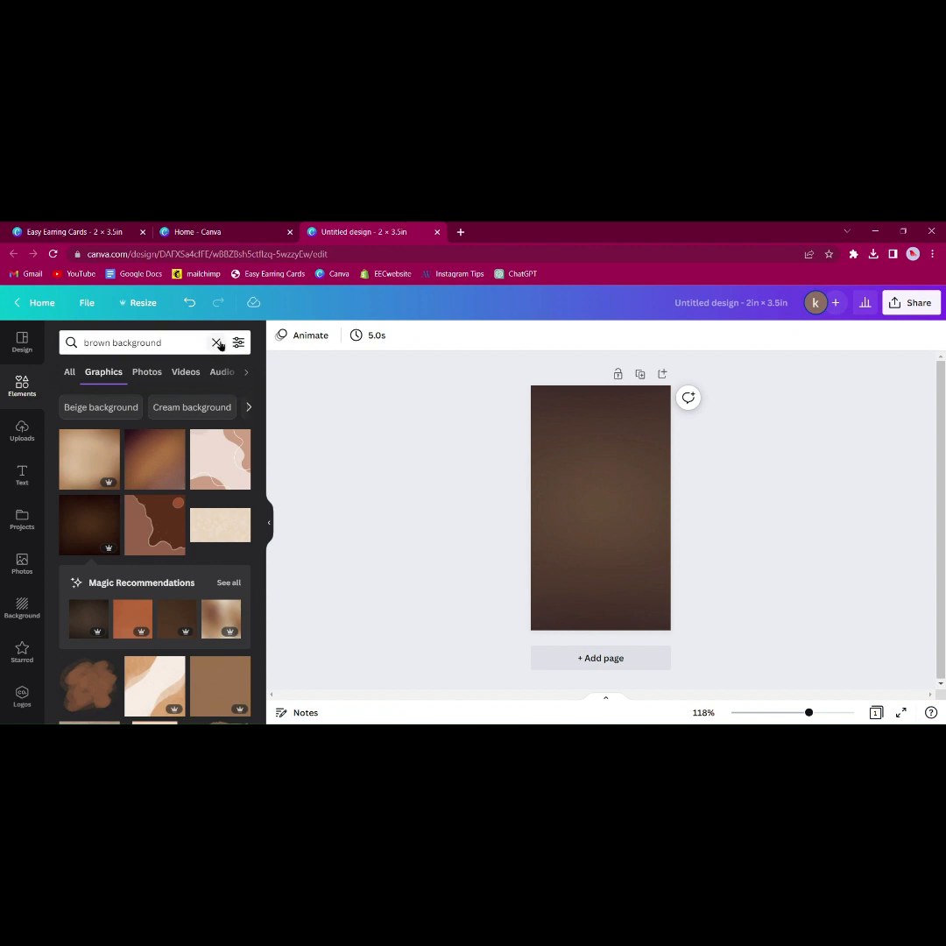
- Search Elements for 'flower' graphics and add the orange flower cluster to the card
click(218, 343)
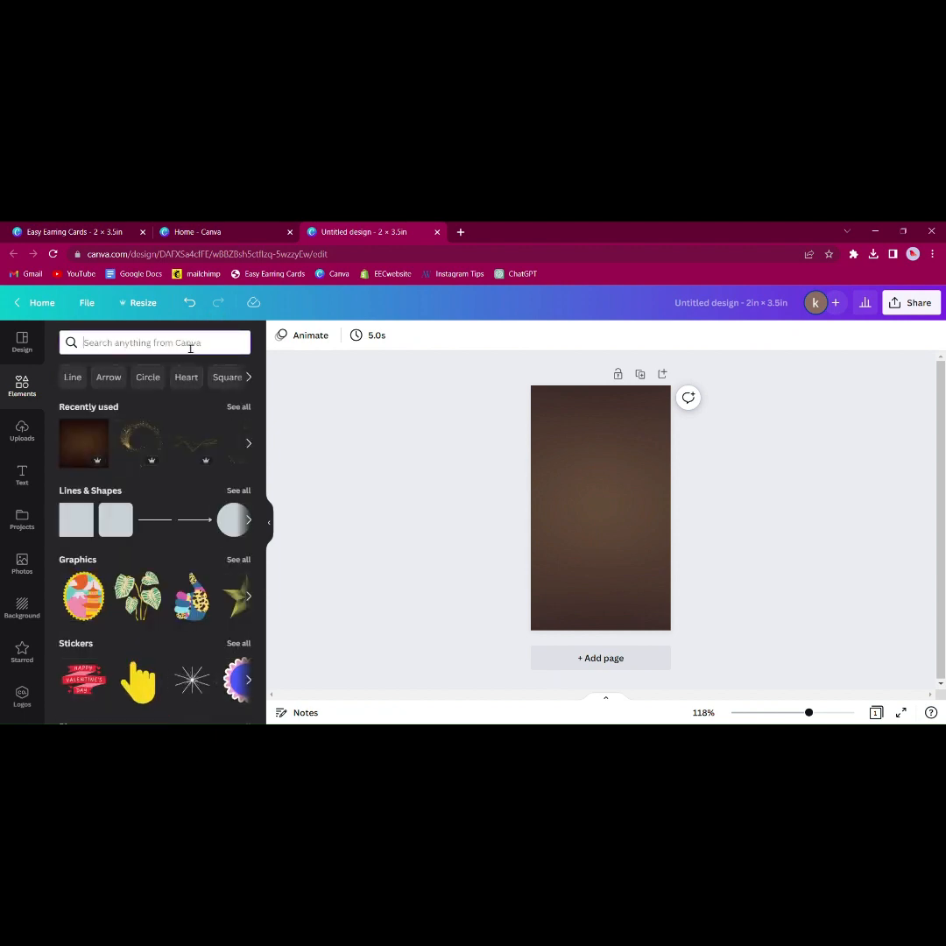
text(flower)
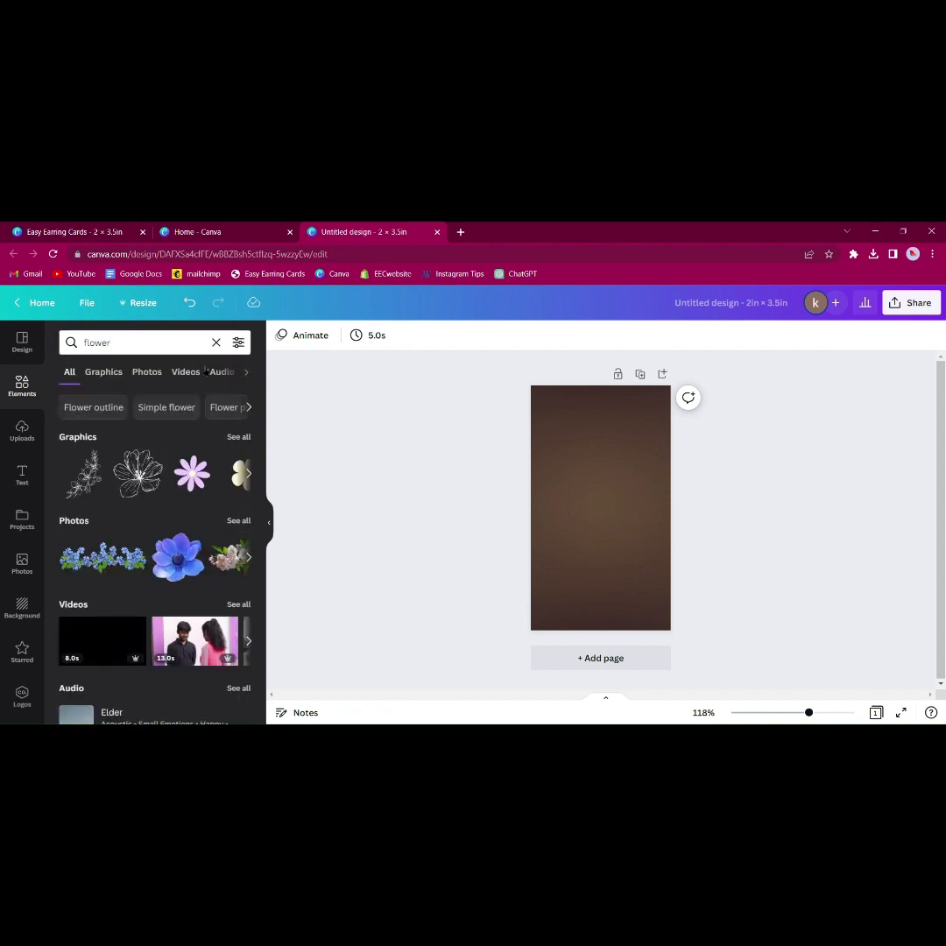
click(104, 371)
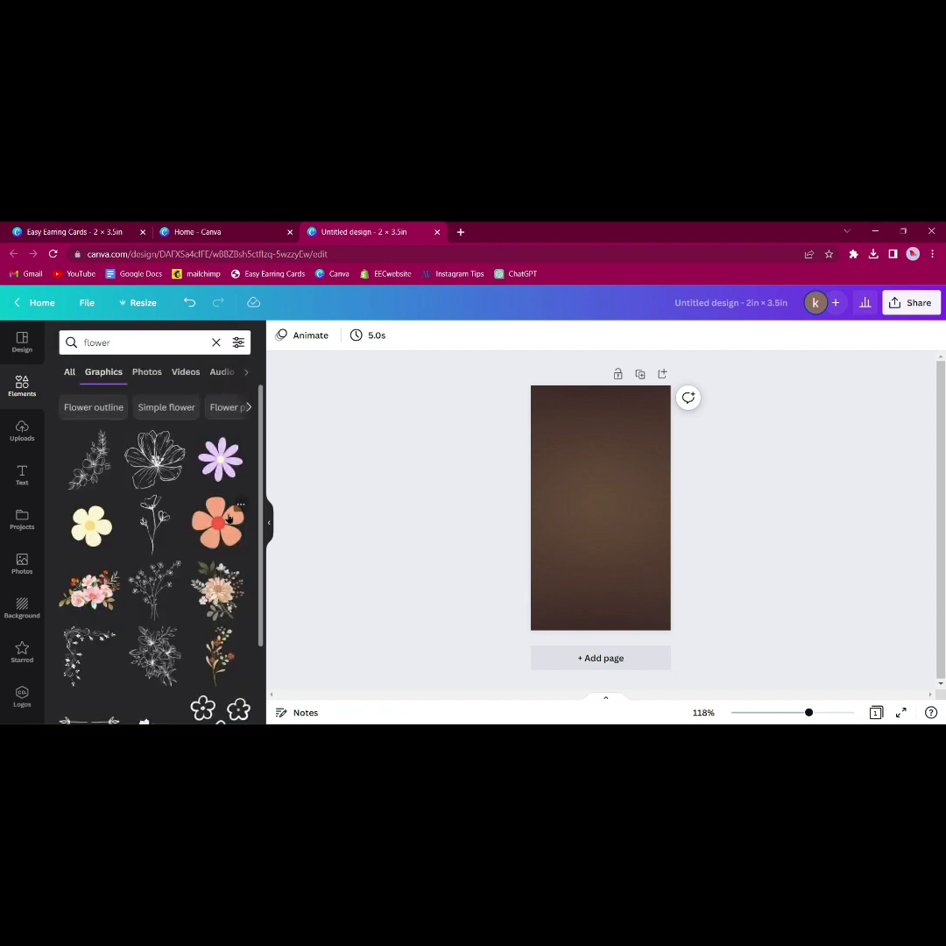
scroll(down, 3)
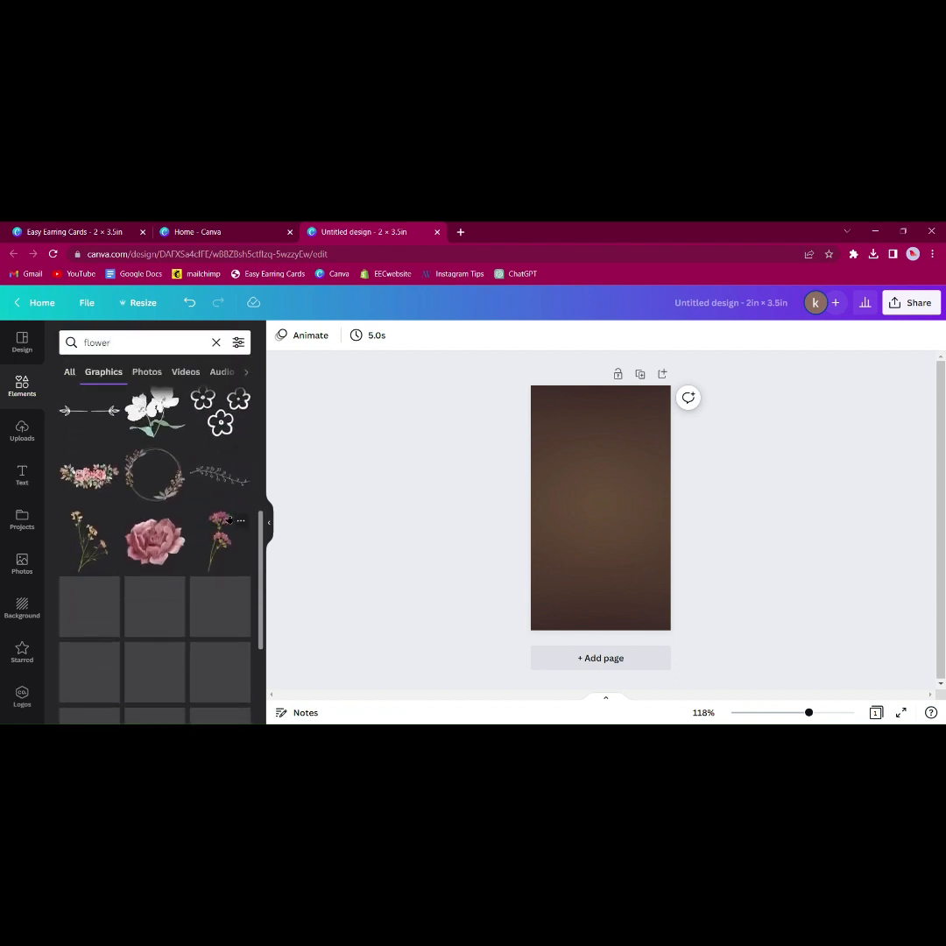
scroll(down, 3)
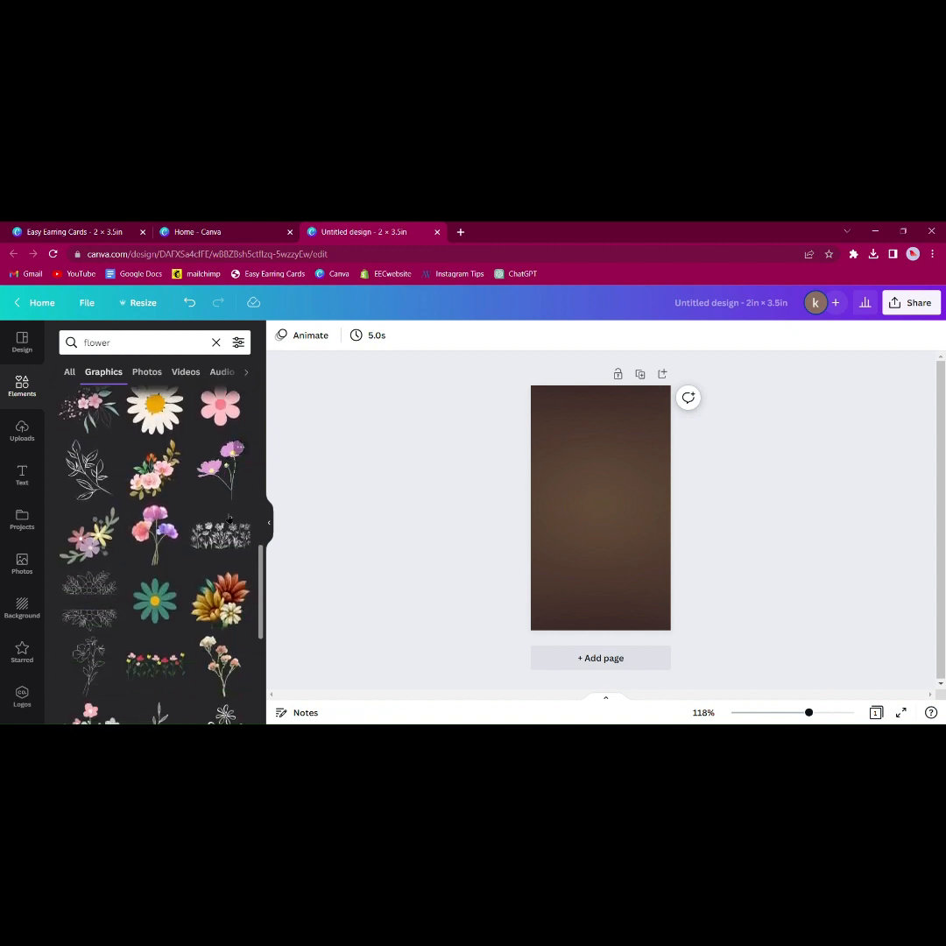
click(221, 599)
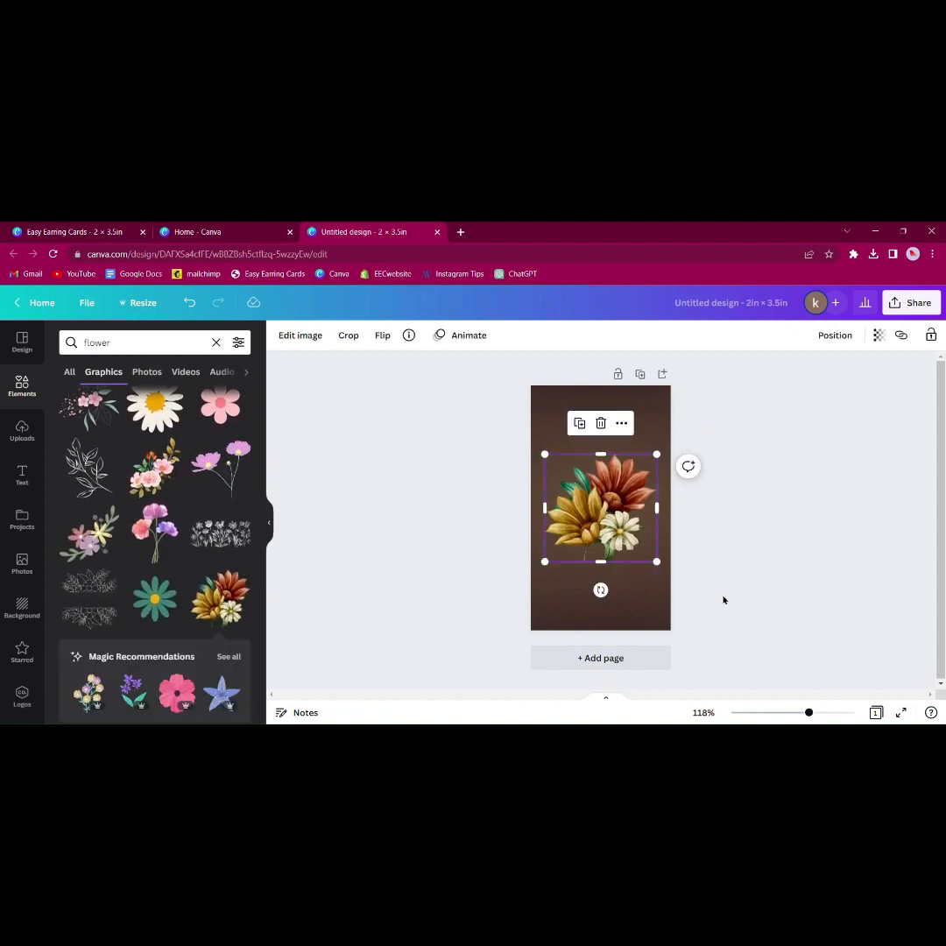
mouse_move(697, 504)
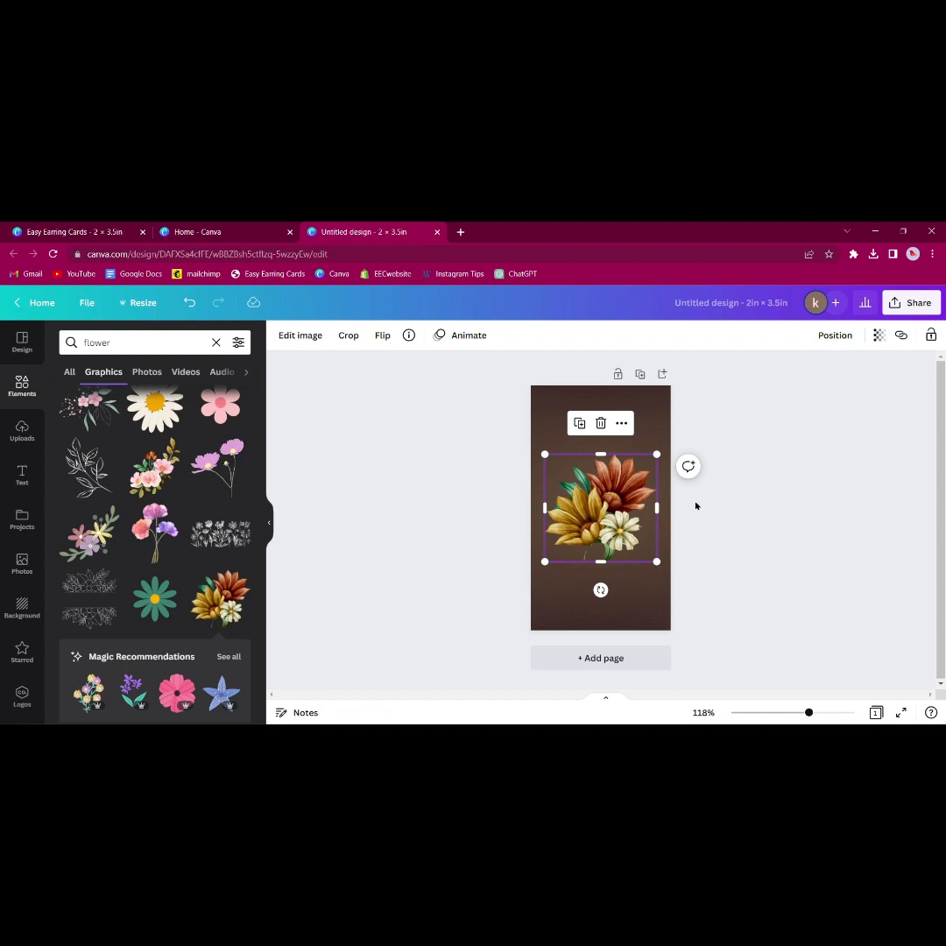
mouse_move(656, 455)
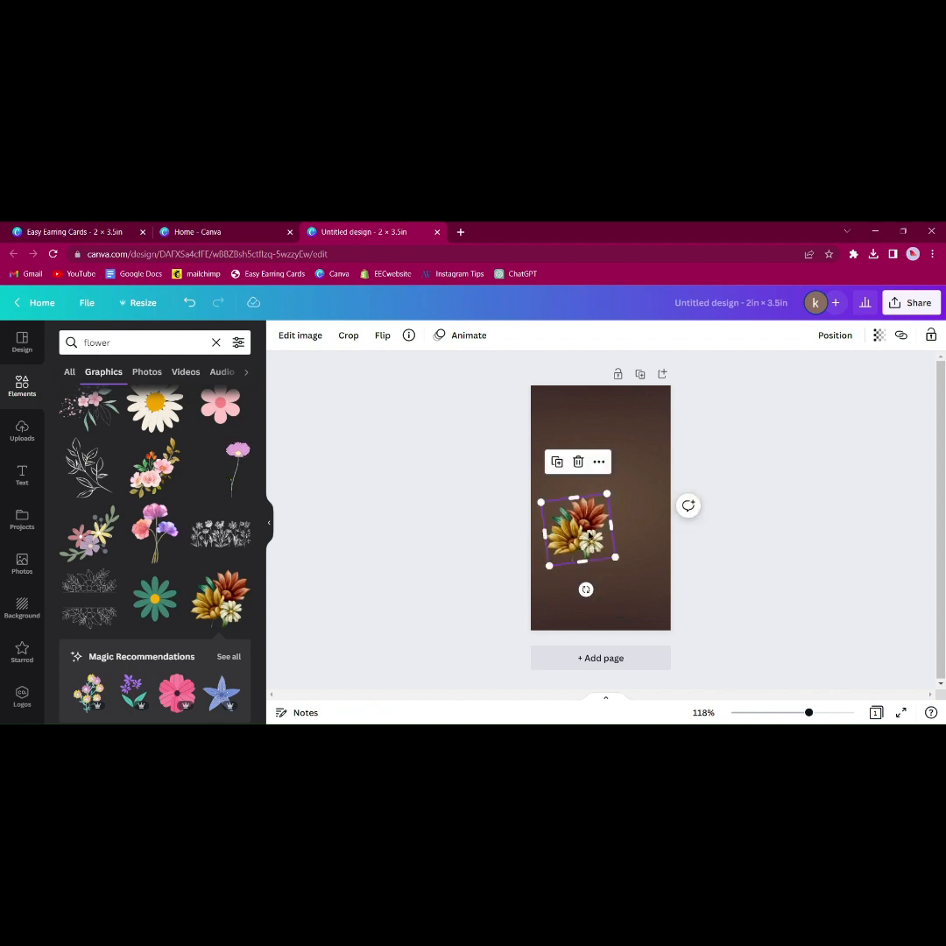
- Shrink and tilt the flower into the bottom-right corner, then copy it to the top-left
drag(585, 533, 651, 602)
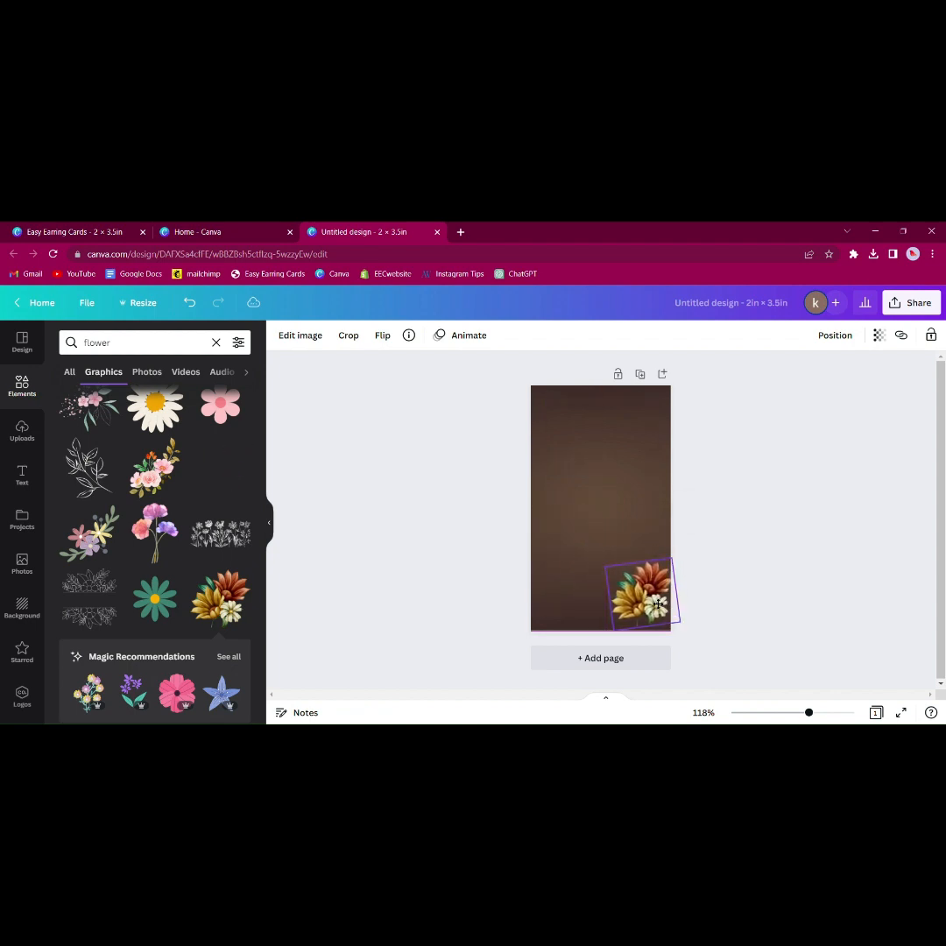
drag(657, 604, 655, 651)
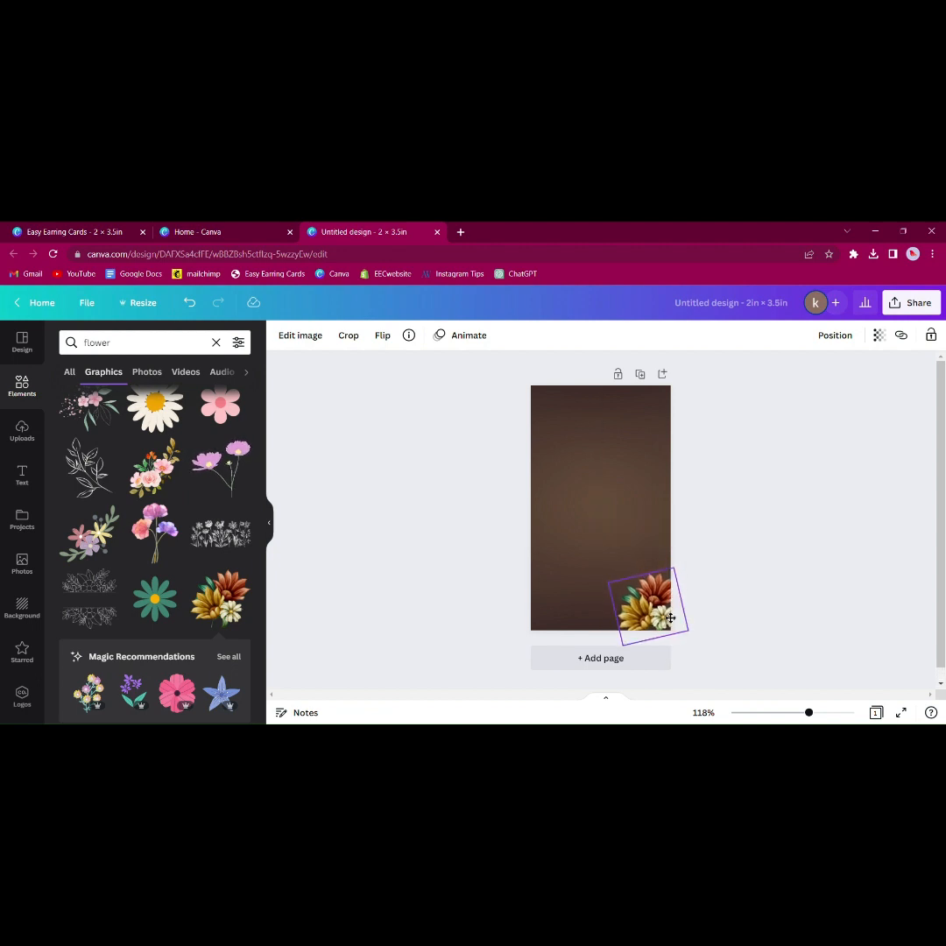
click(646, 609)
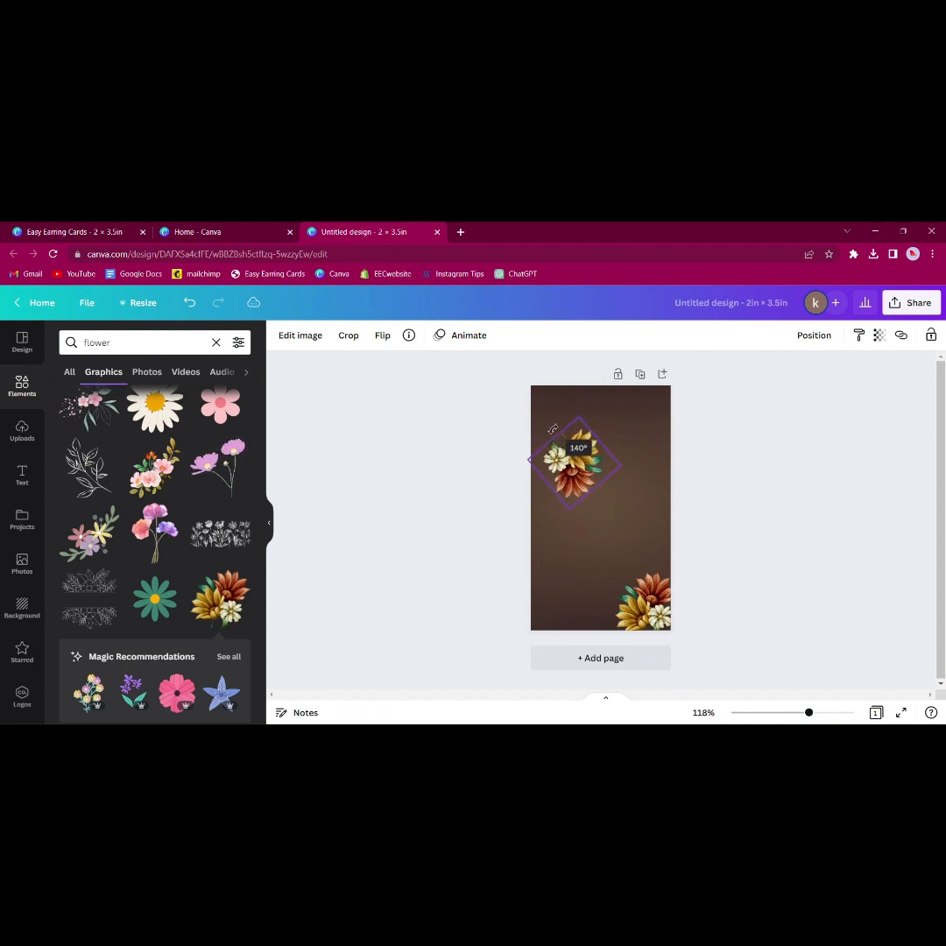
drag(578, 459, 563, 411)
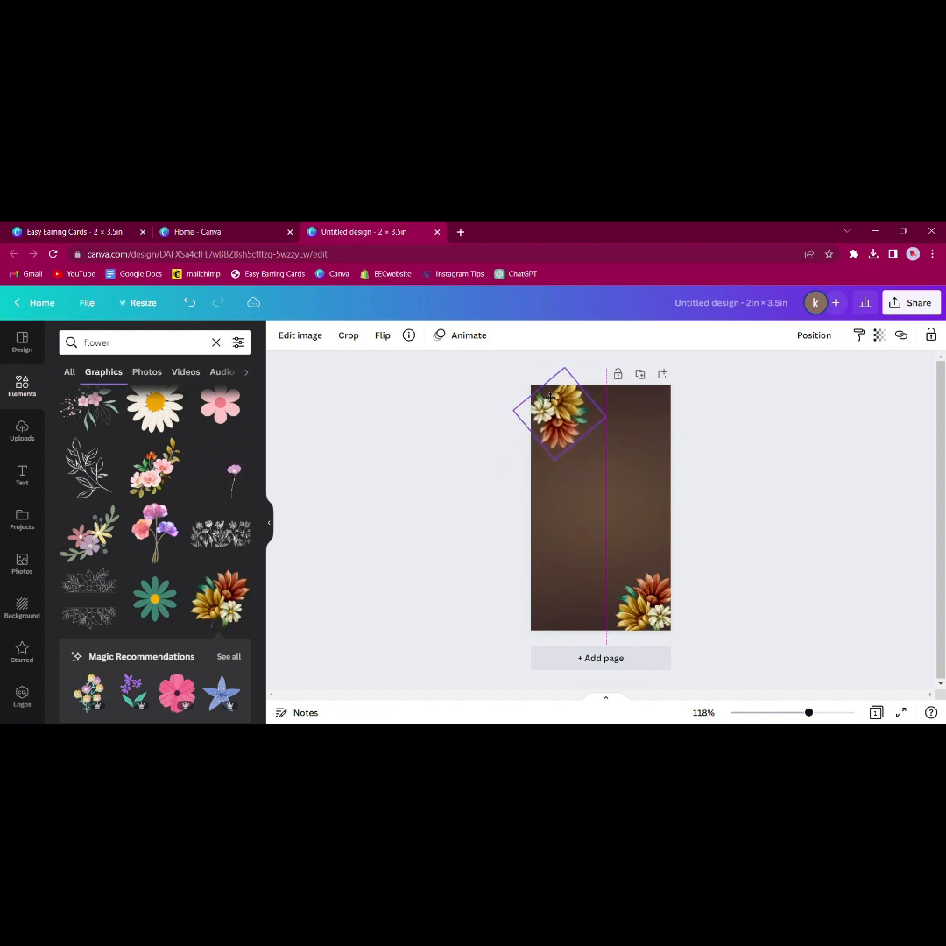
- Flip the top-left flower vertically and horizontally so it mirrors the bottom-right one
click(560, 412)
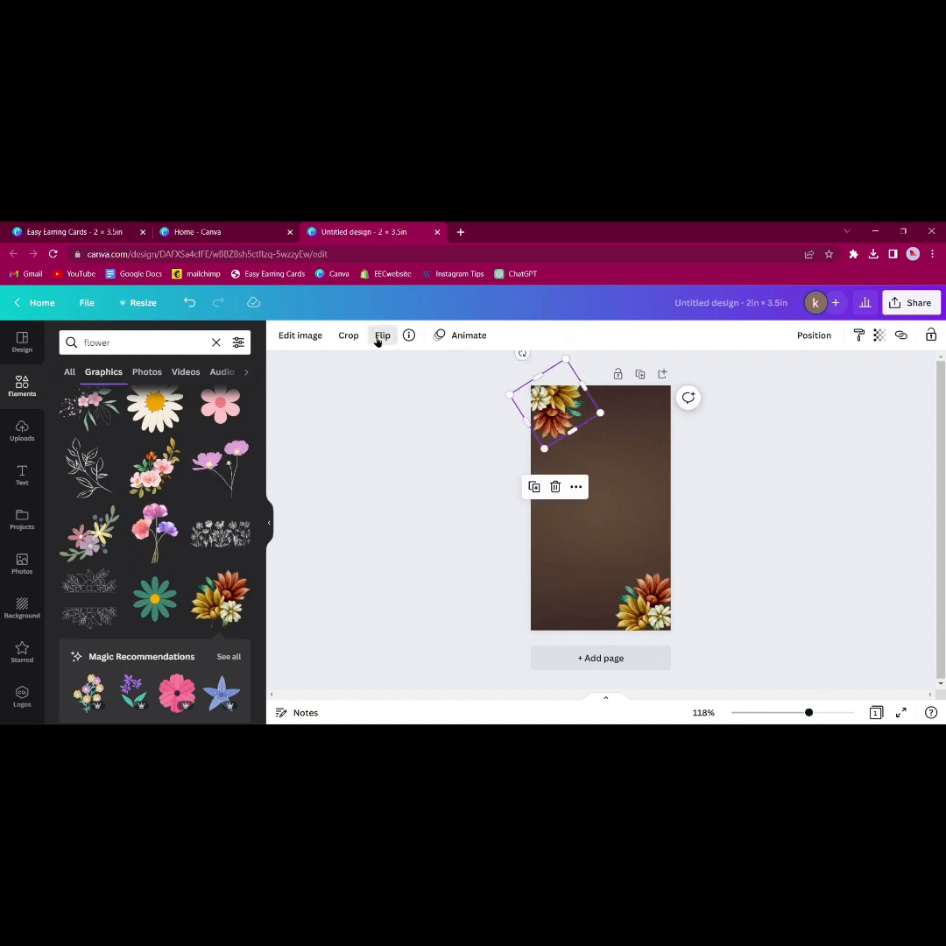
click(382, 337)
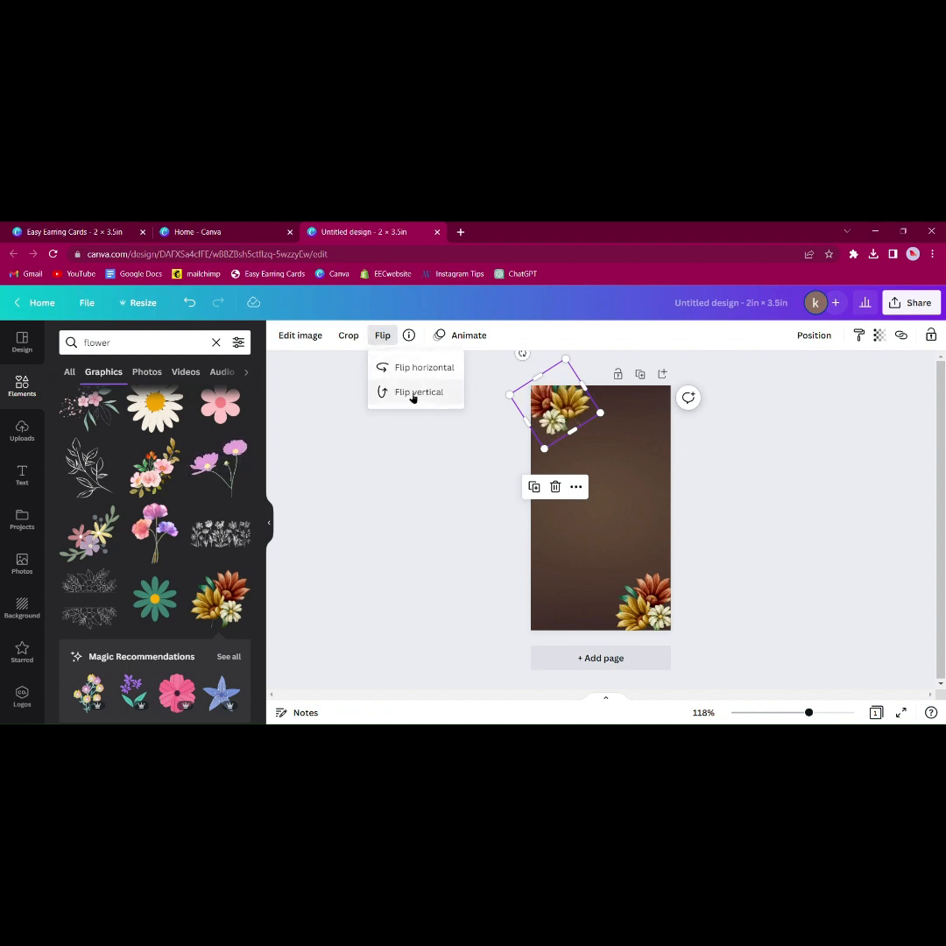
click(424, 368)
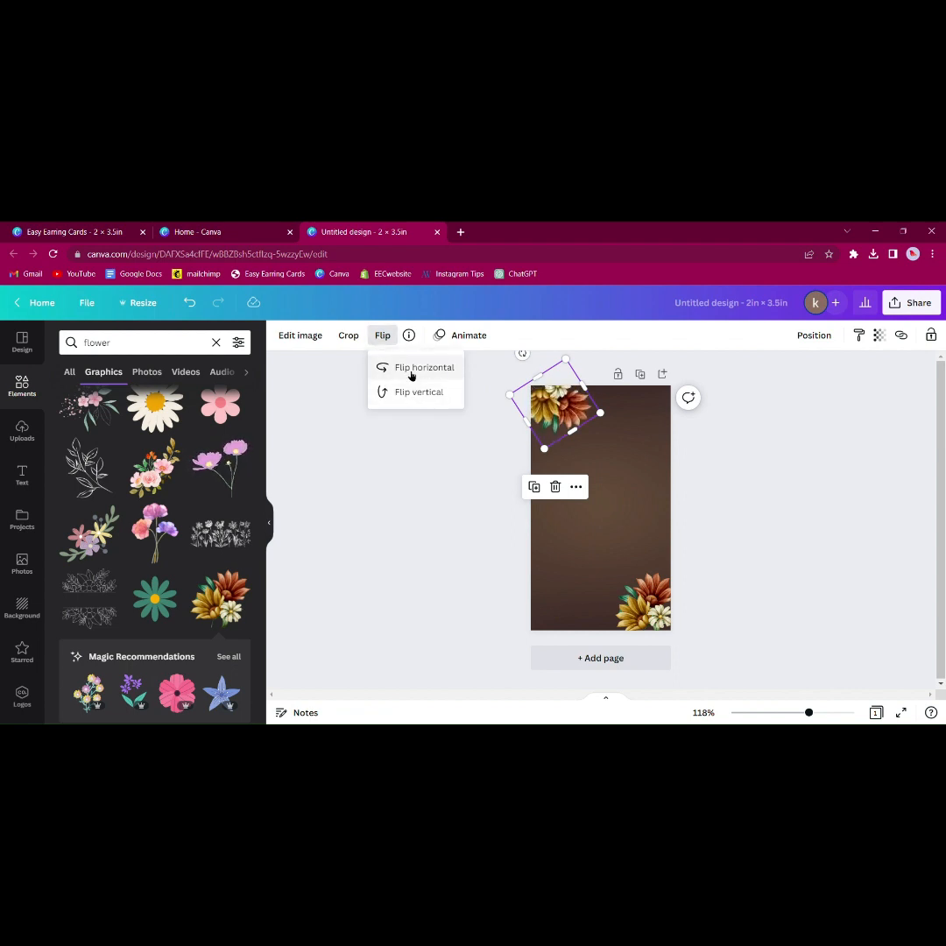
click(424, 368)
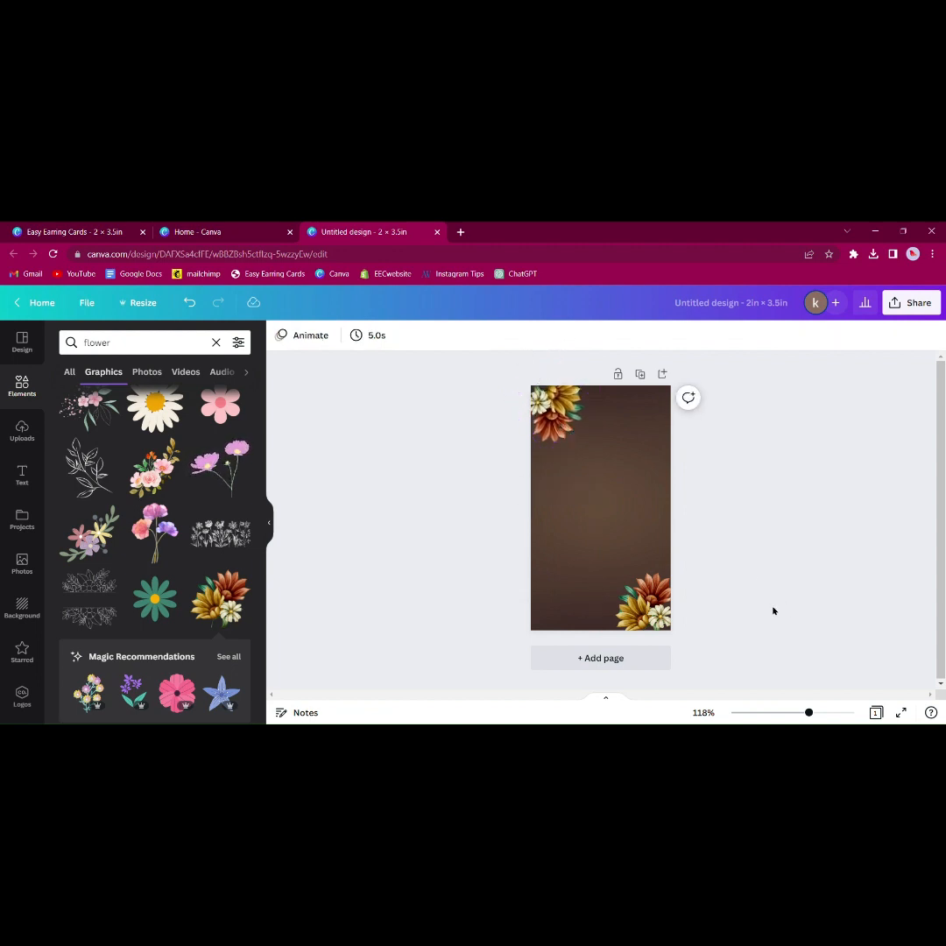
mouse_move(392, 618)
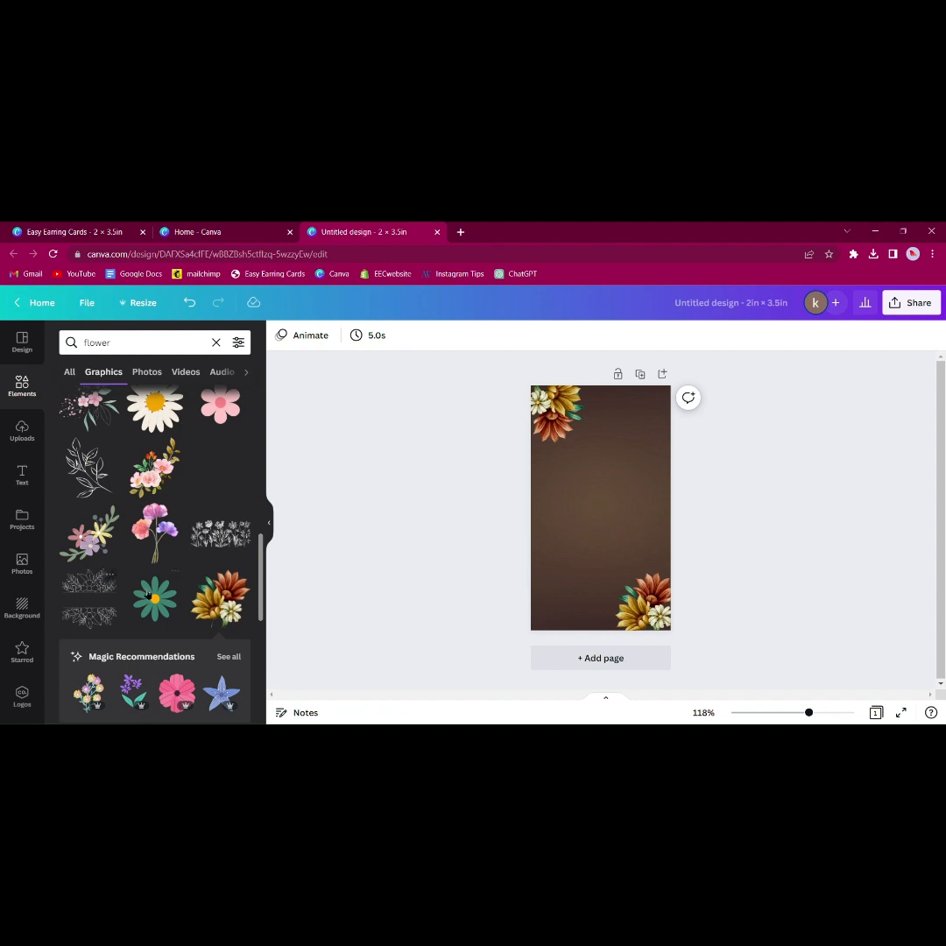
- Browse the recommended flower graphics and add a pale pink flower near the bottom-right cluster
scroll(down, 3)
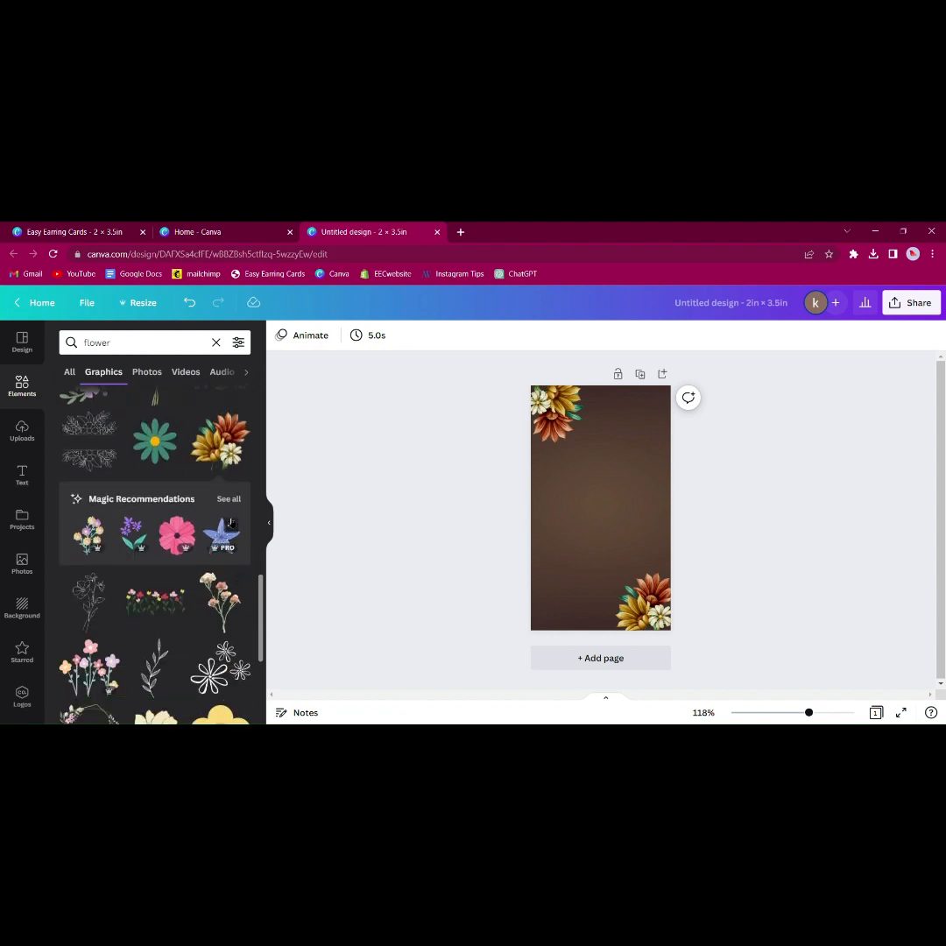
click(228, 497)
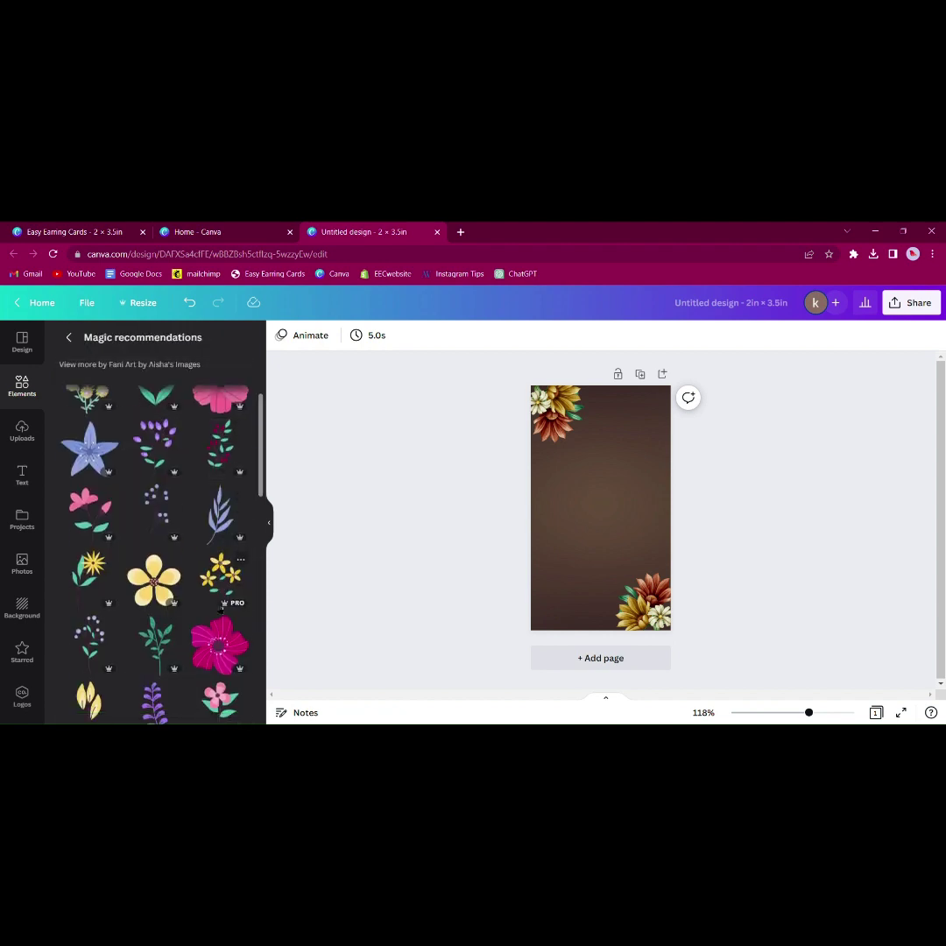
scroll(down, 3)
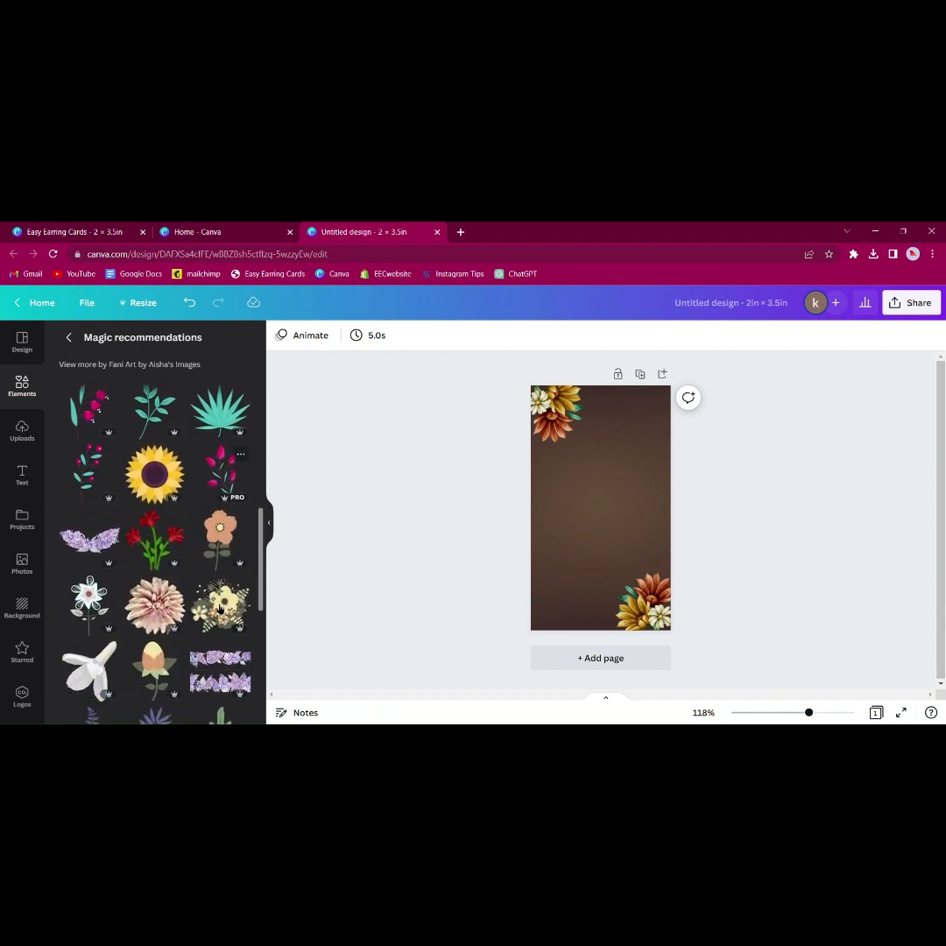
scroll(down, 3)
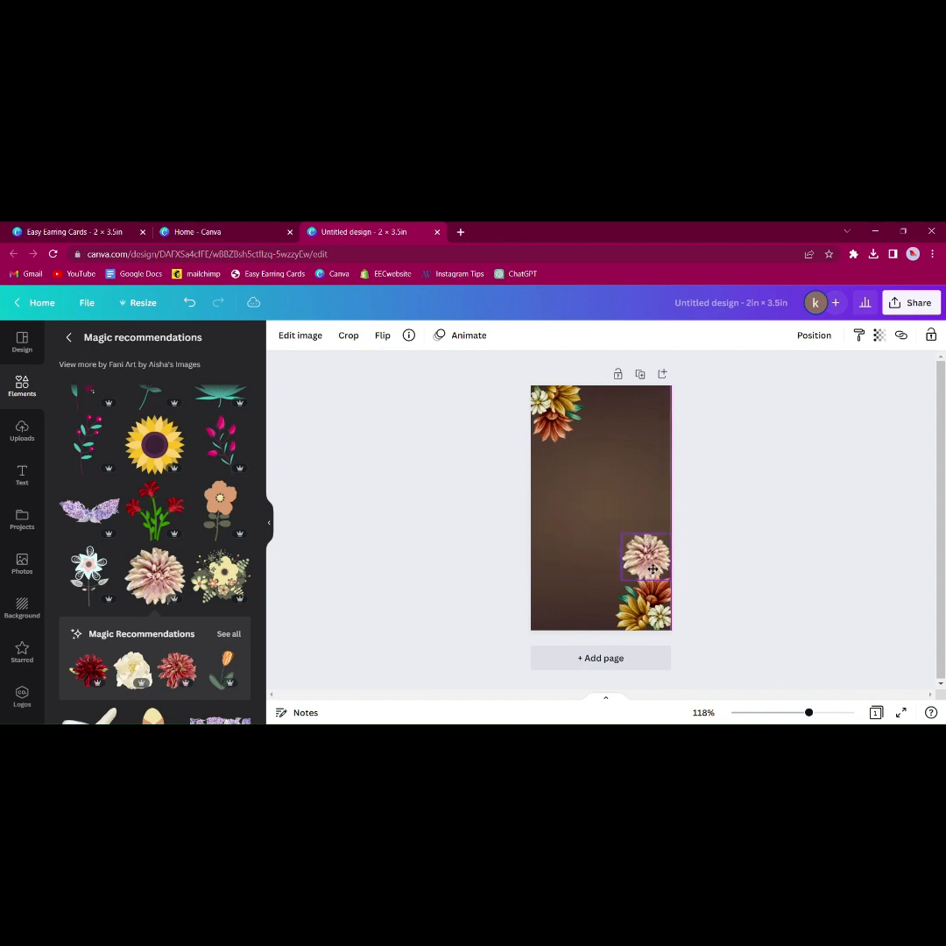
right_click(651, 568)
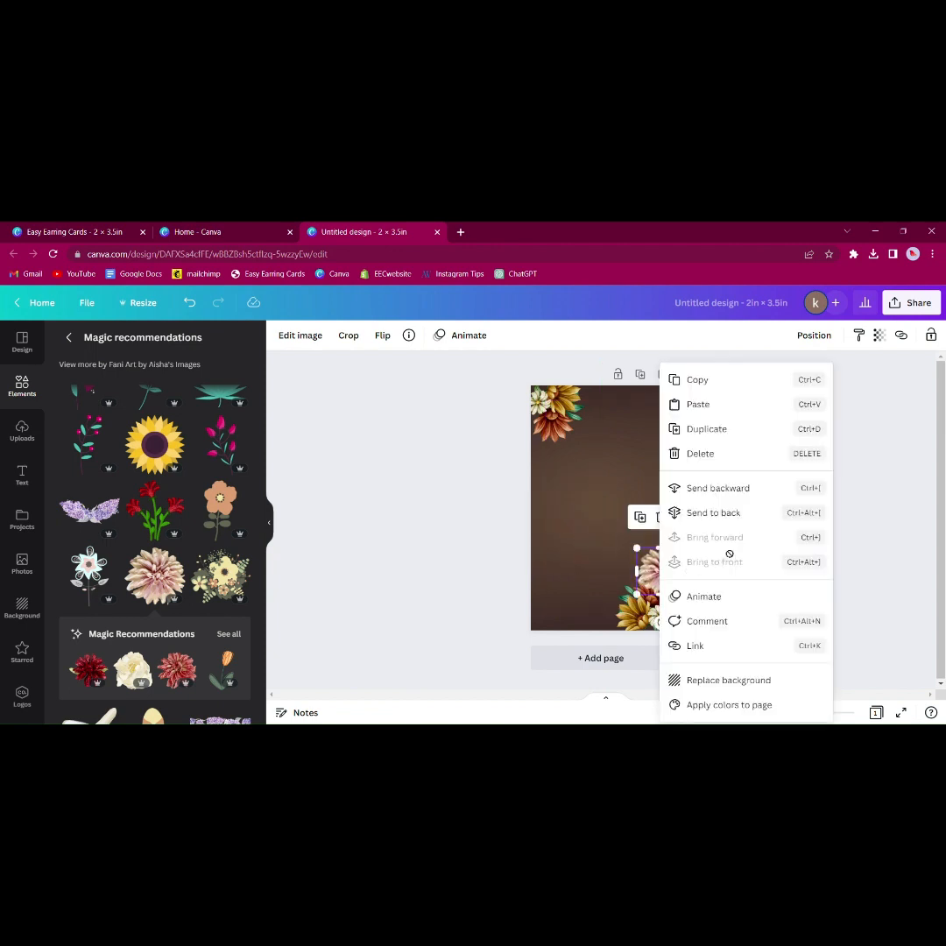
click(566, 526)
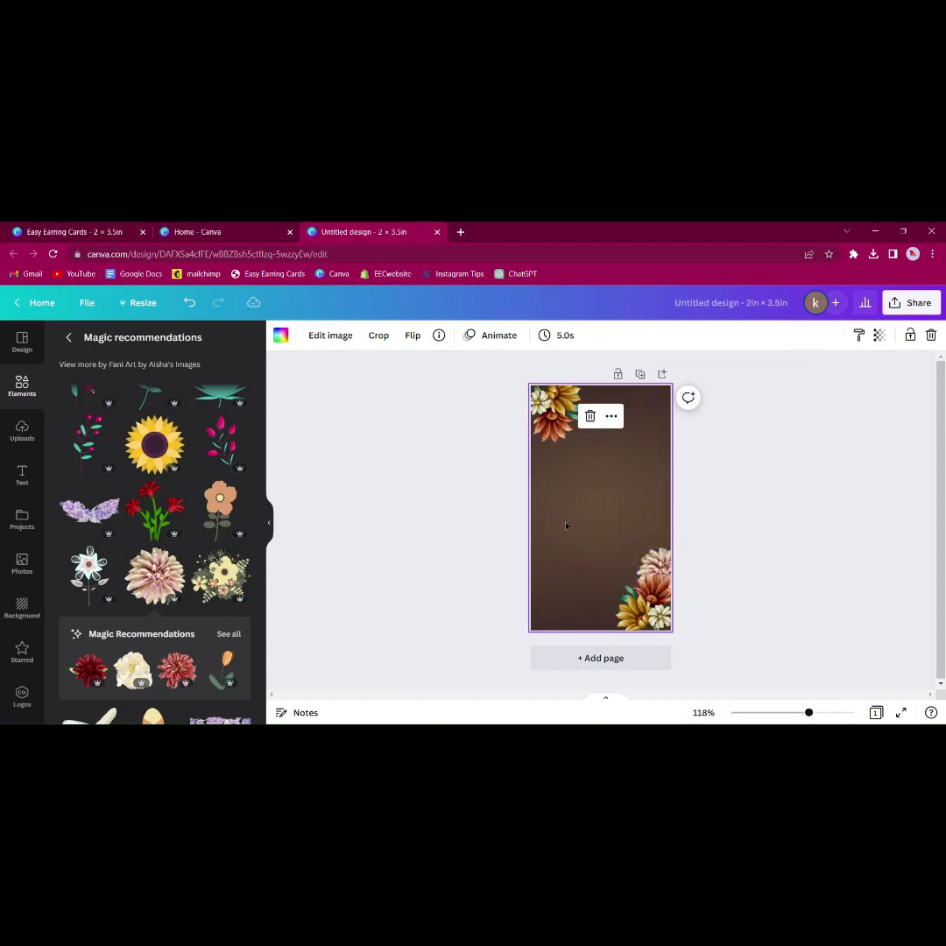
mouse_move(577, 567)
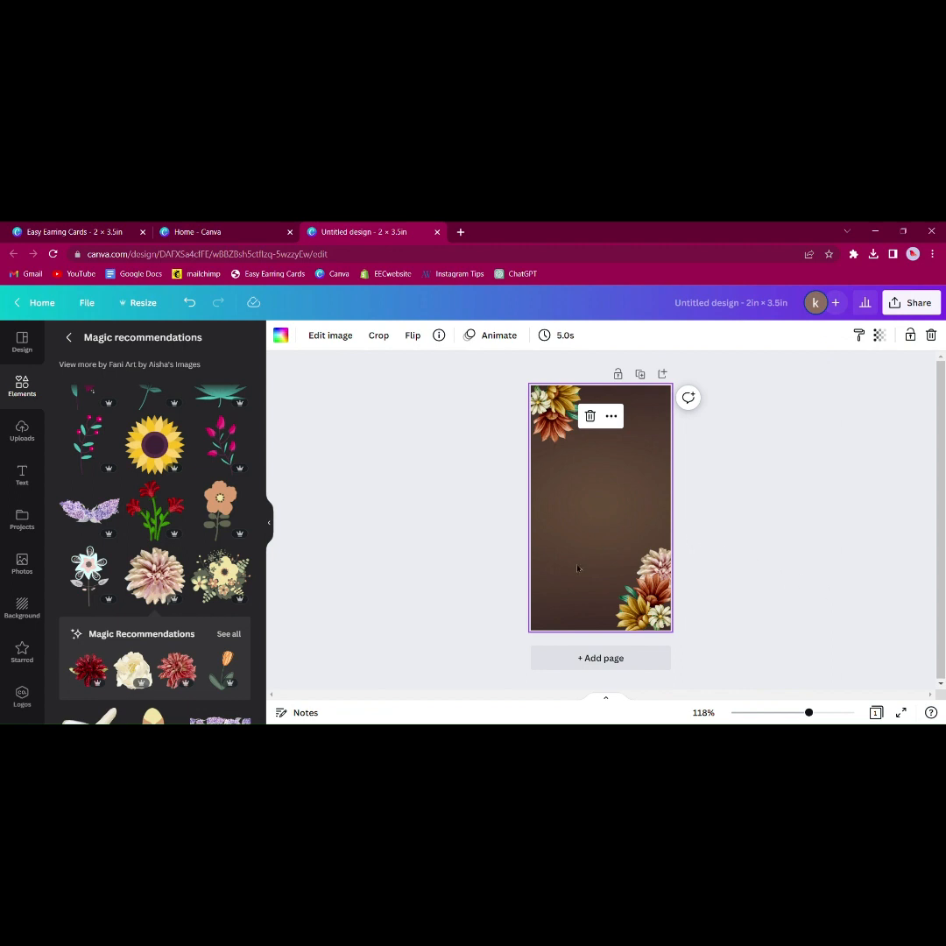
- Copy the pink flower toward the top-left corner and adjust it via its options menu
click(655, 575)
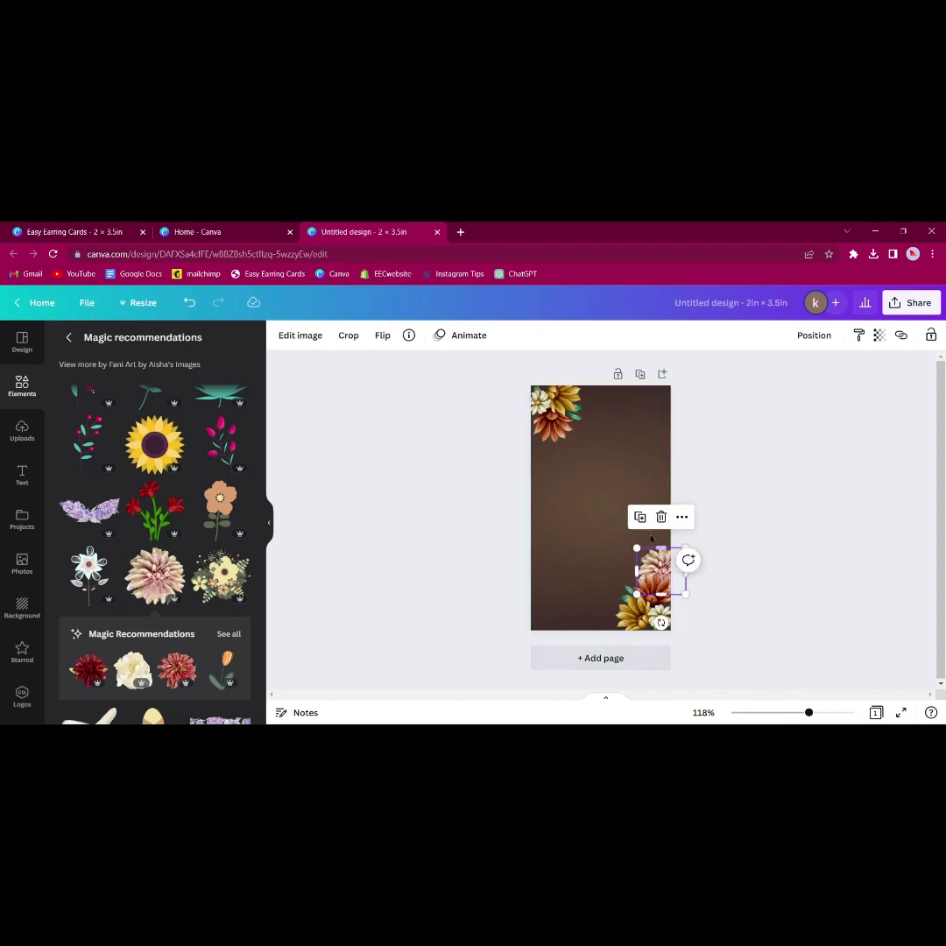
drag(651, 574, 664, 581)
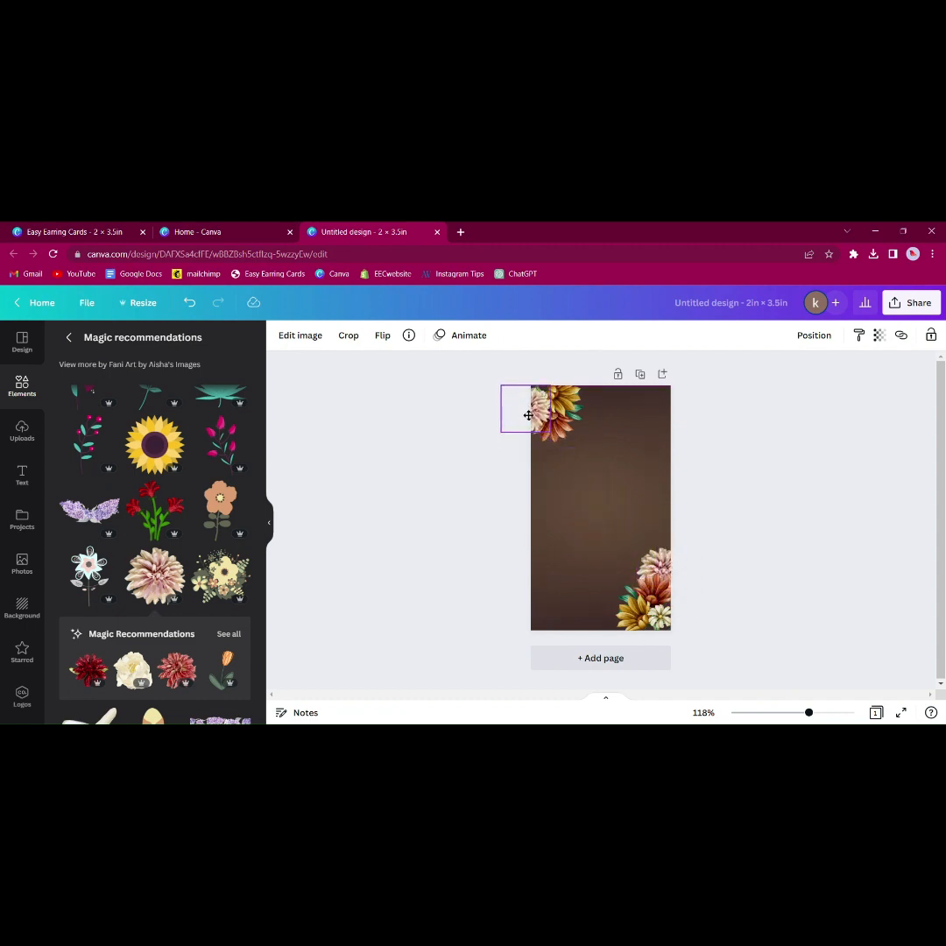
click(528, 413)
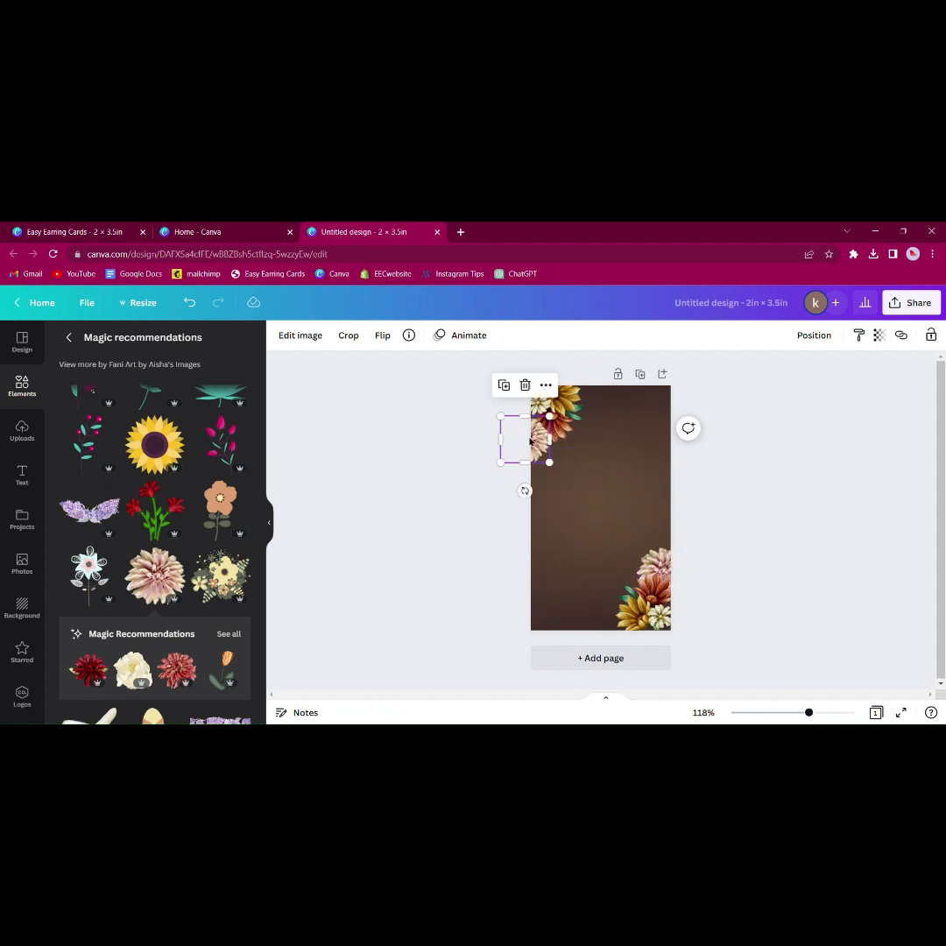
right_click(524, 441)
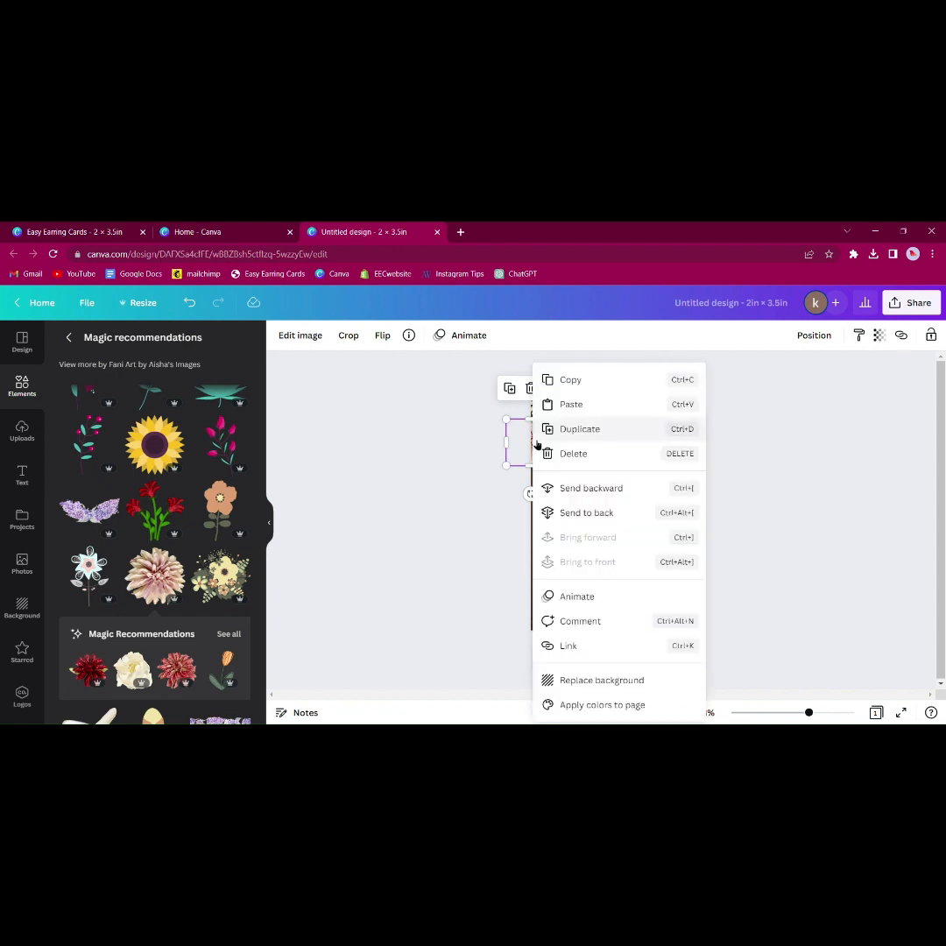
click(746, 464)
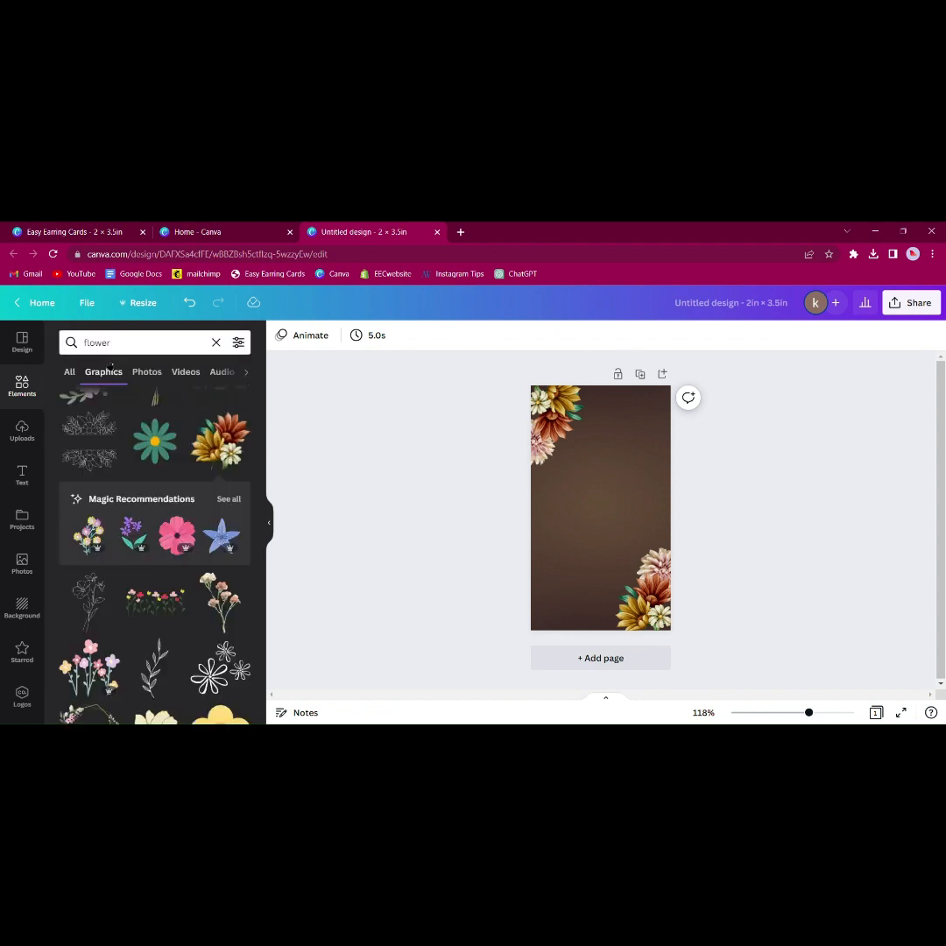
- Add a dried-flower photo to the card and remove its background
click(147, 372)
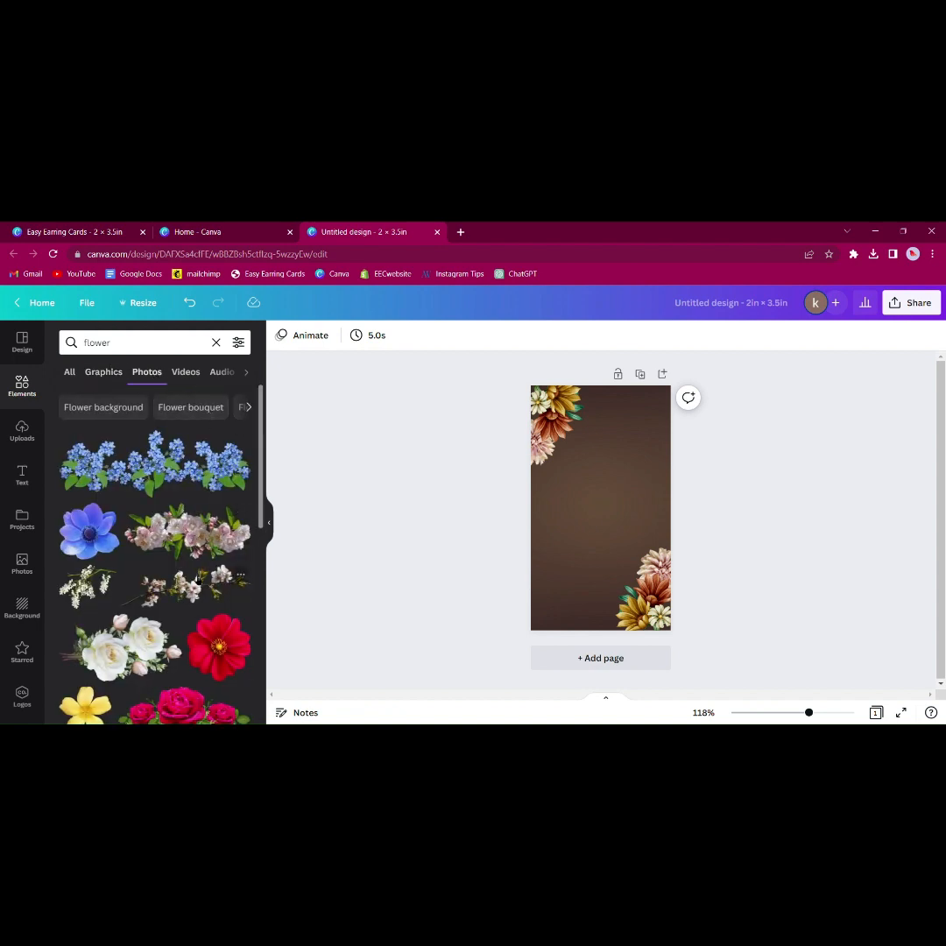
scroll(down, 3)
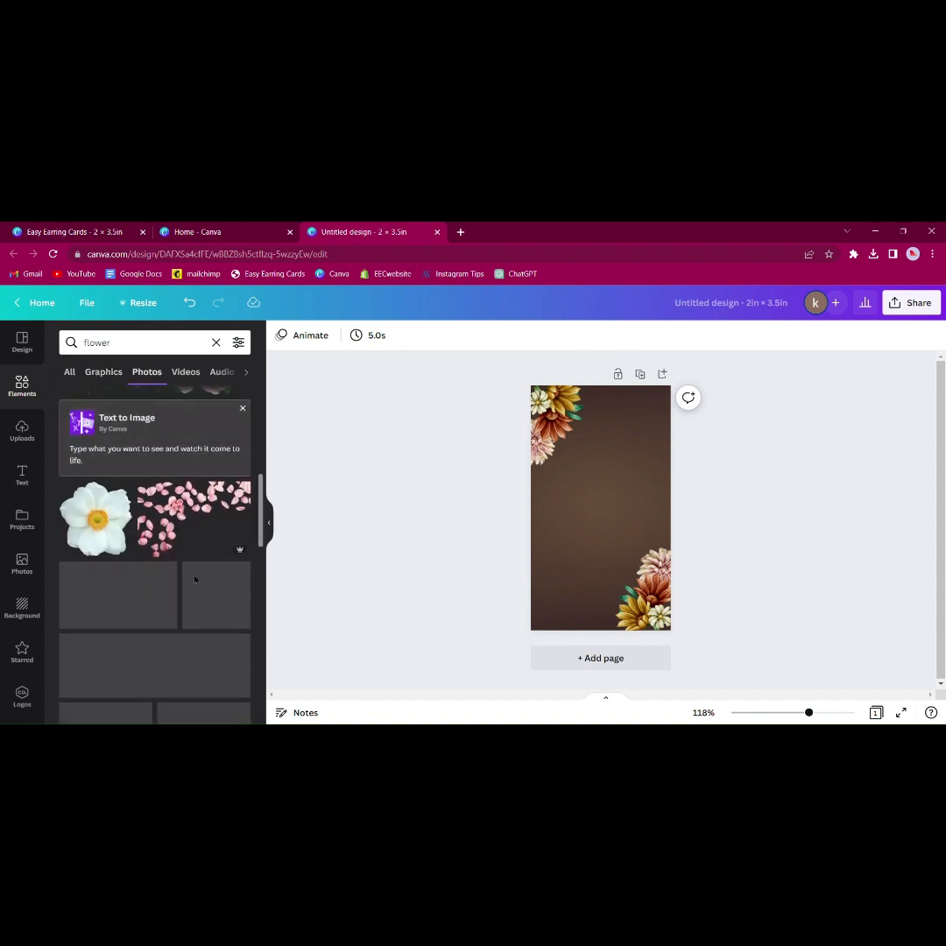
scroll(down, 3)
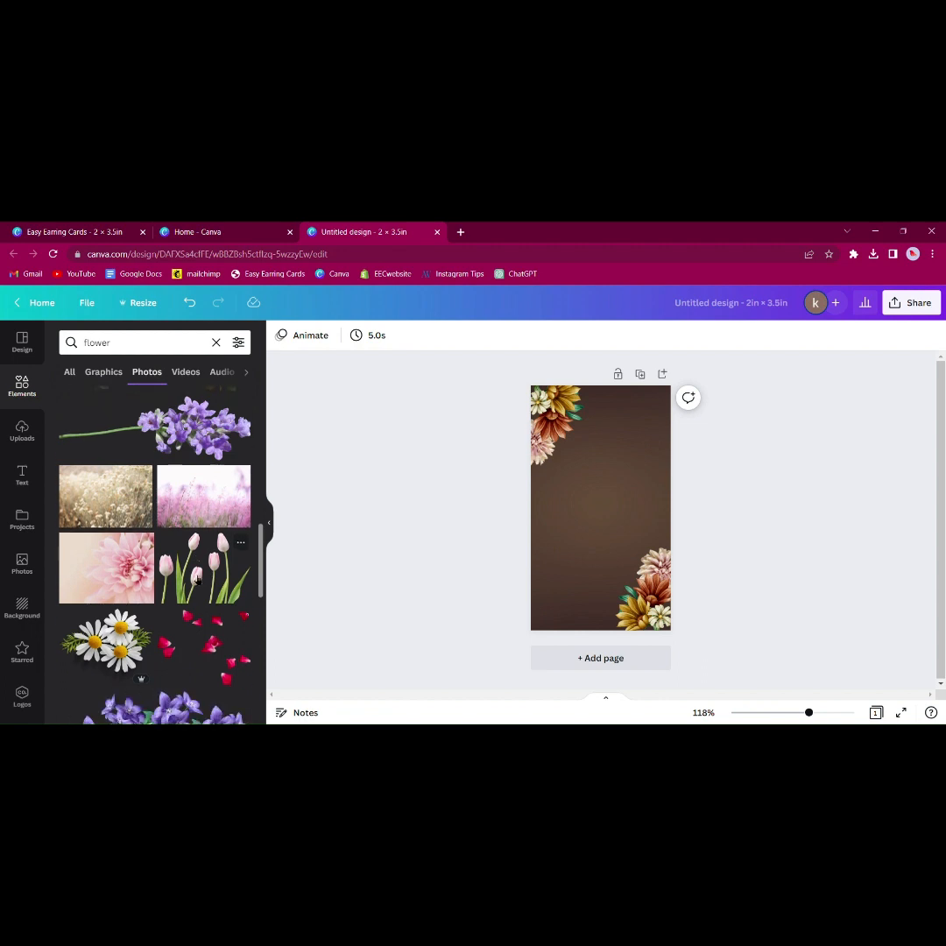
scroll(down, 3)
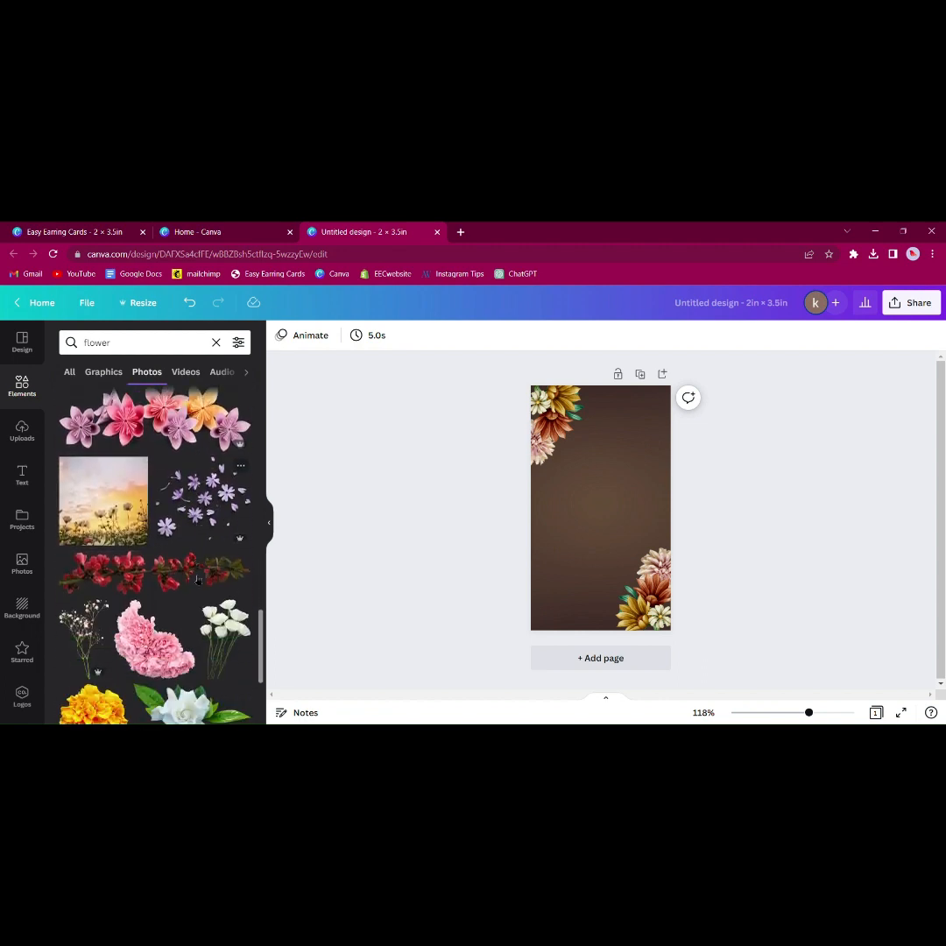
click(196, 578)
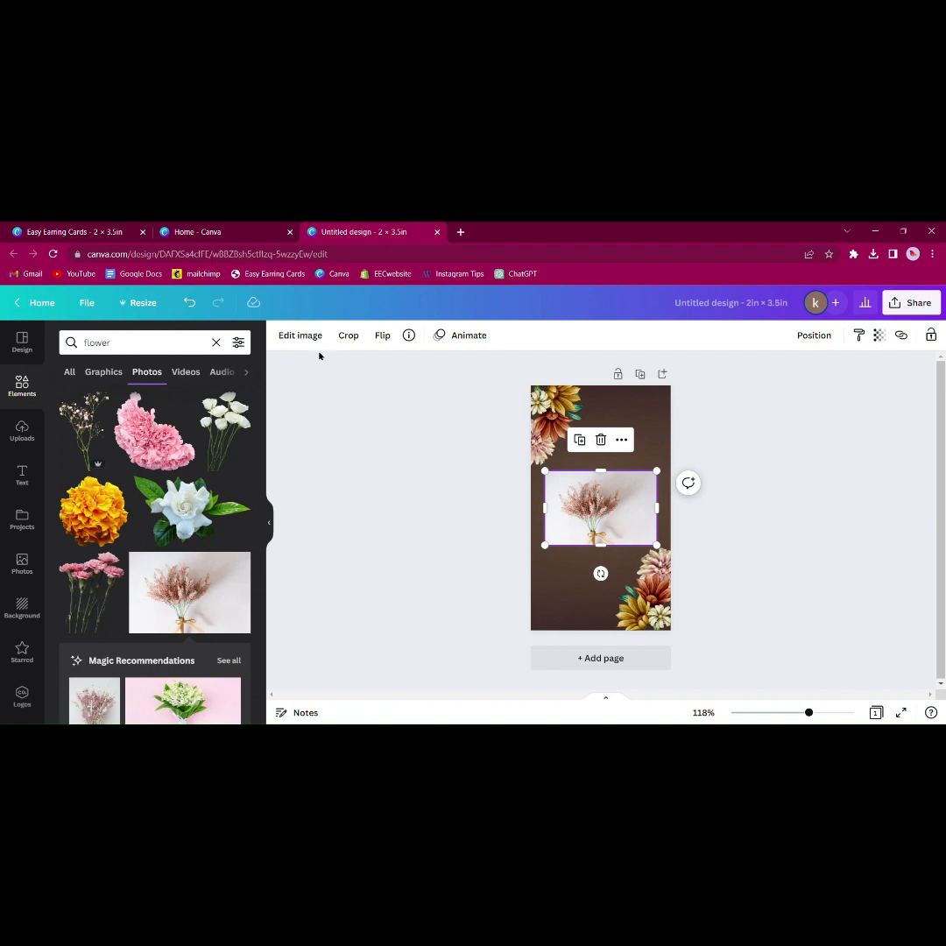
click(299, 334)
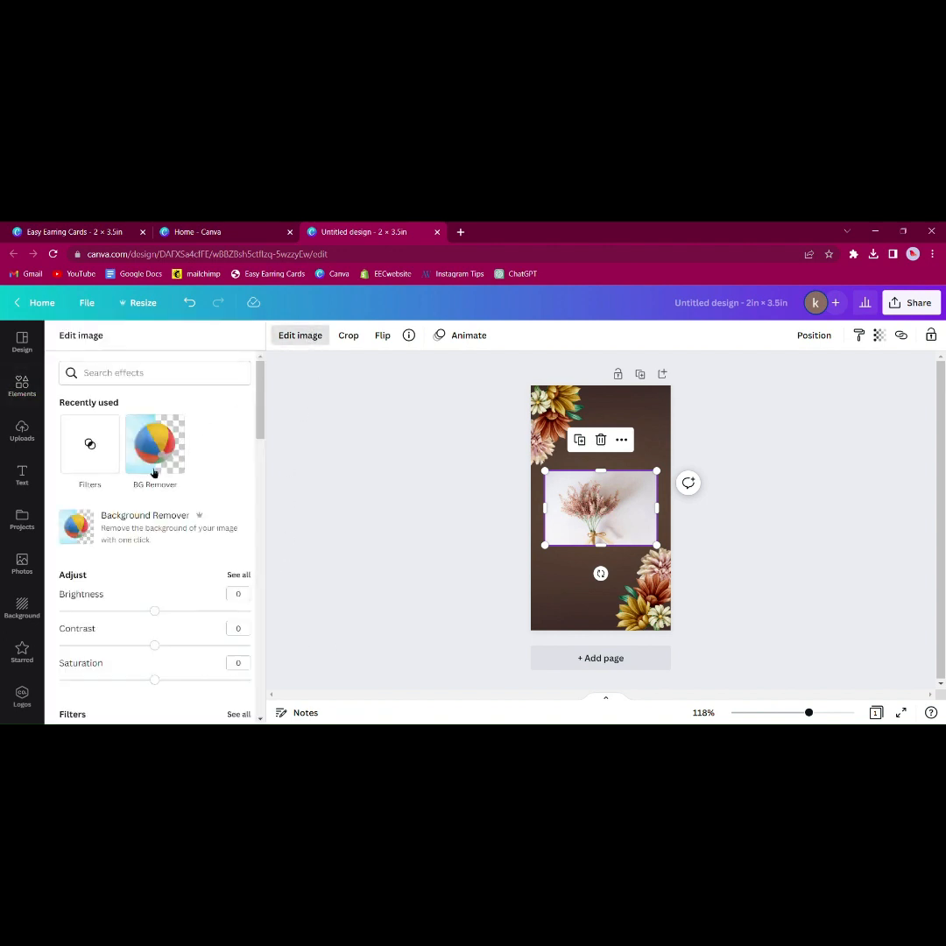
click(154, 445)
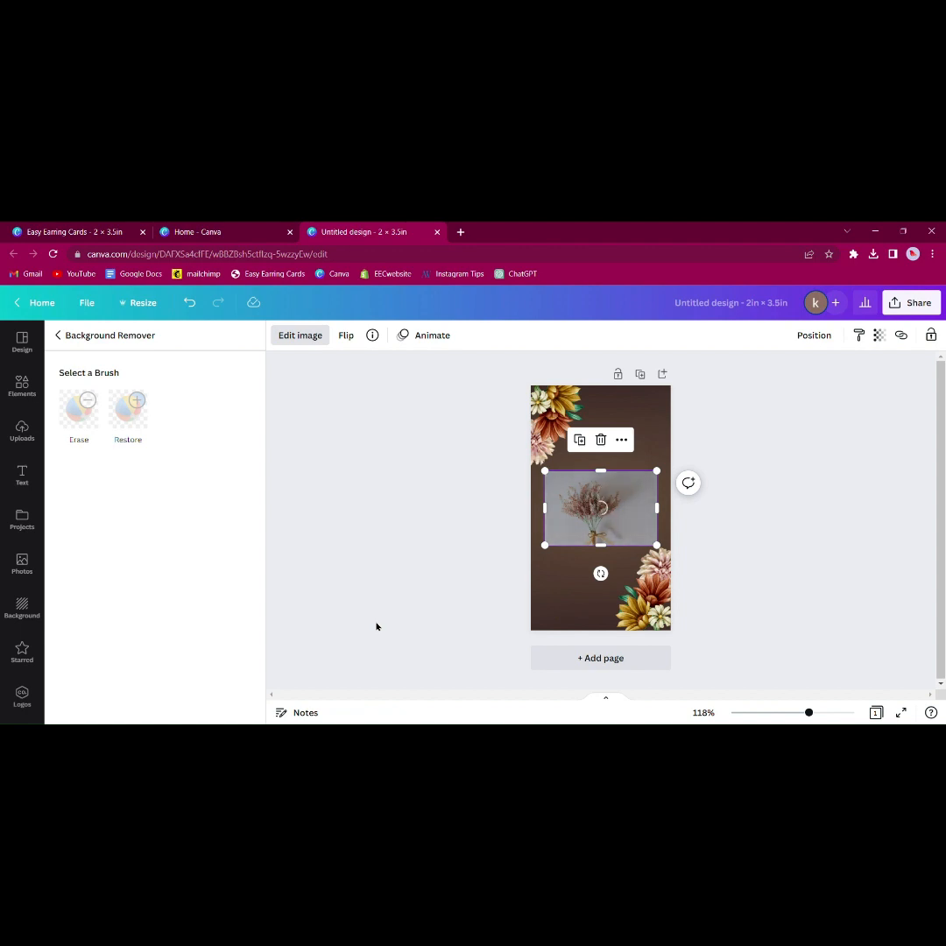
- Move the cut-out flower to the bottom-left, turn it upside down, then discard it
click(78, 412)
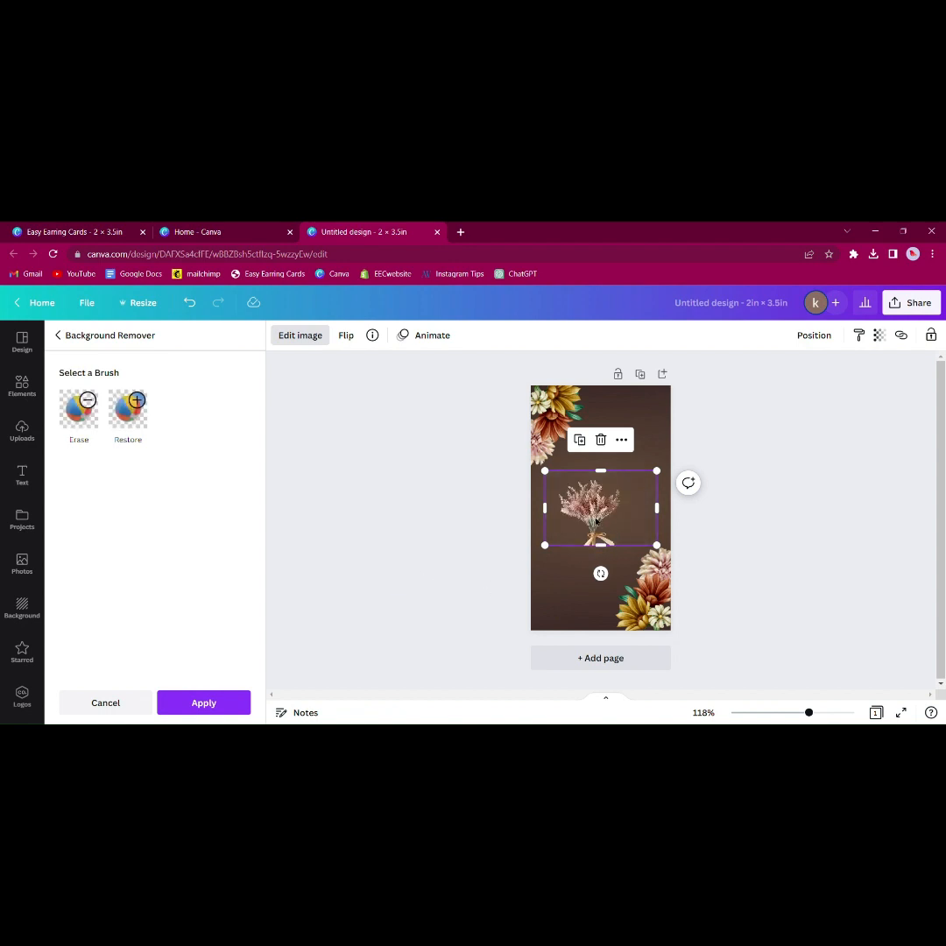
drag(599, 508, 578, 592)
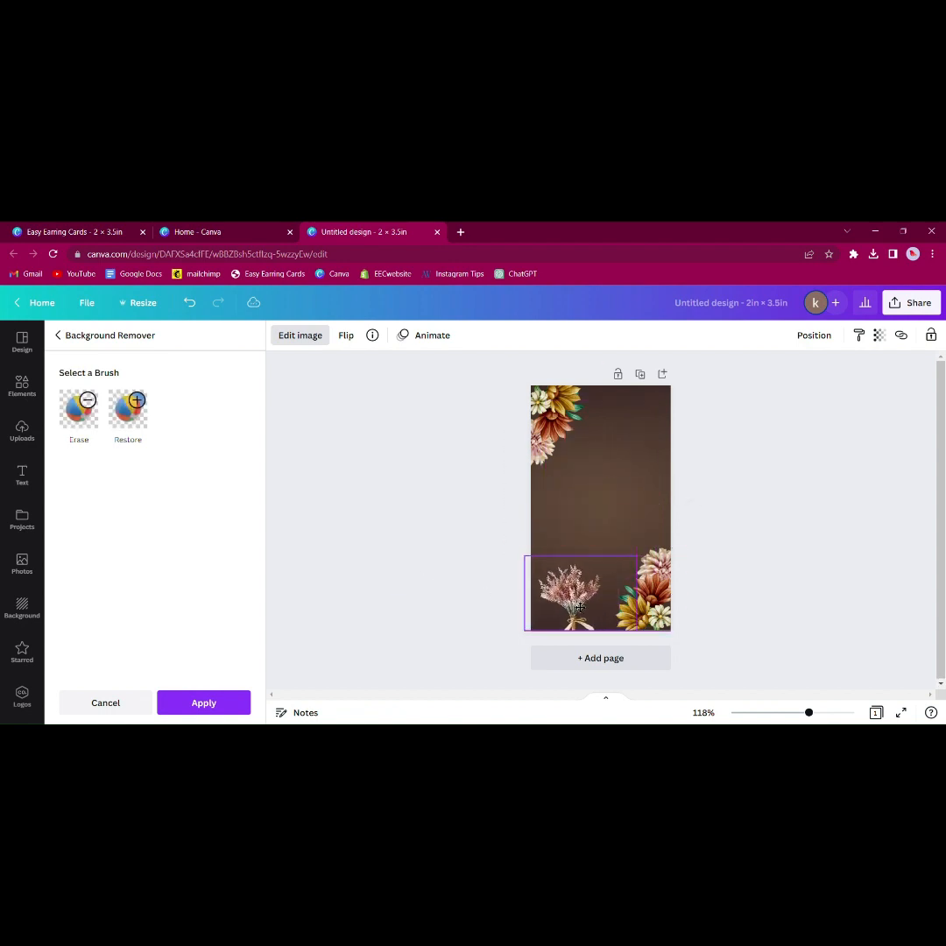
click(578, 592)
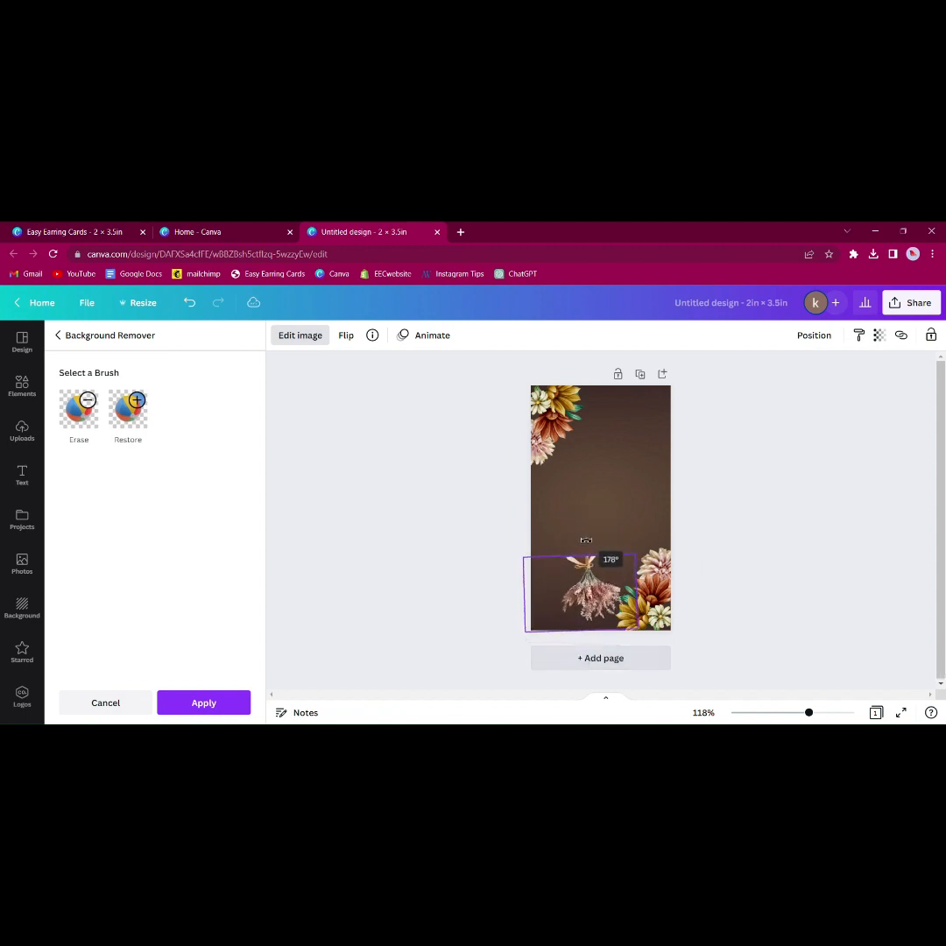
drag(585, 591, 588, 534)
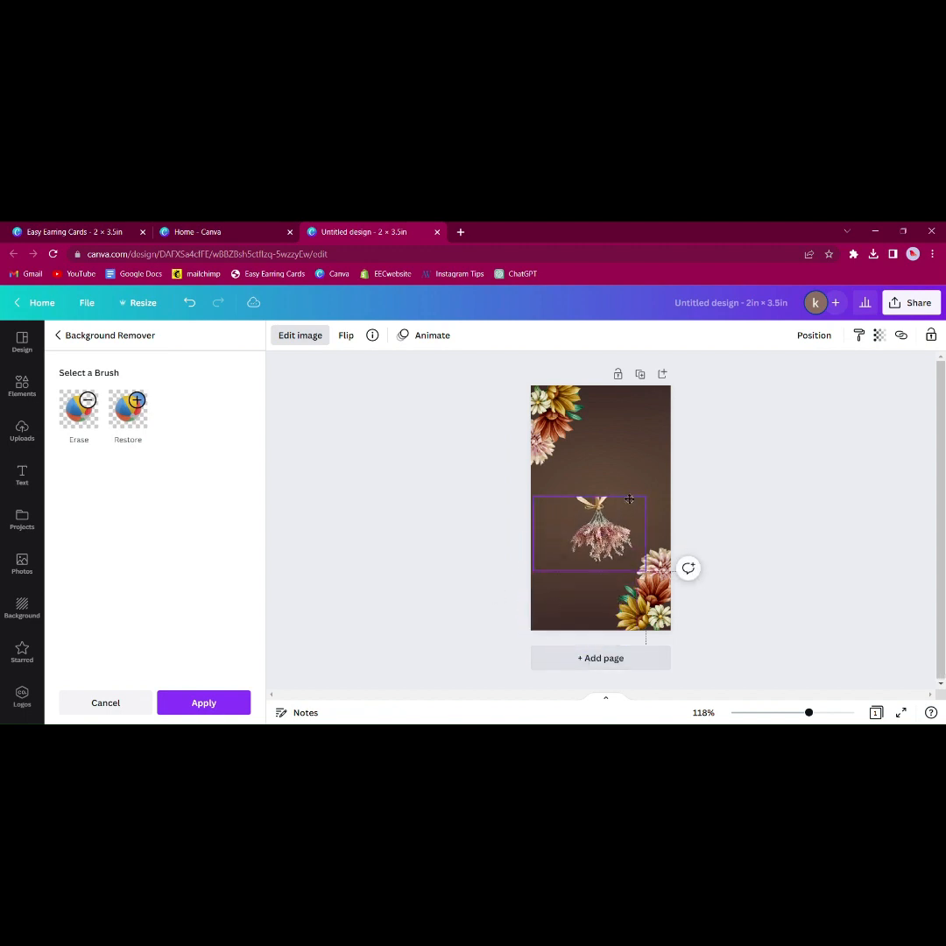
drag(588, 532, 623, 412)
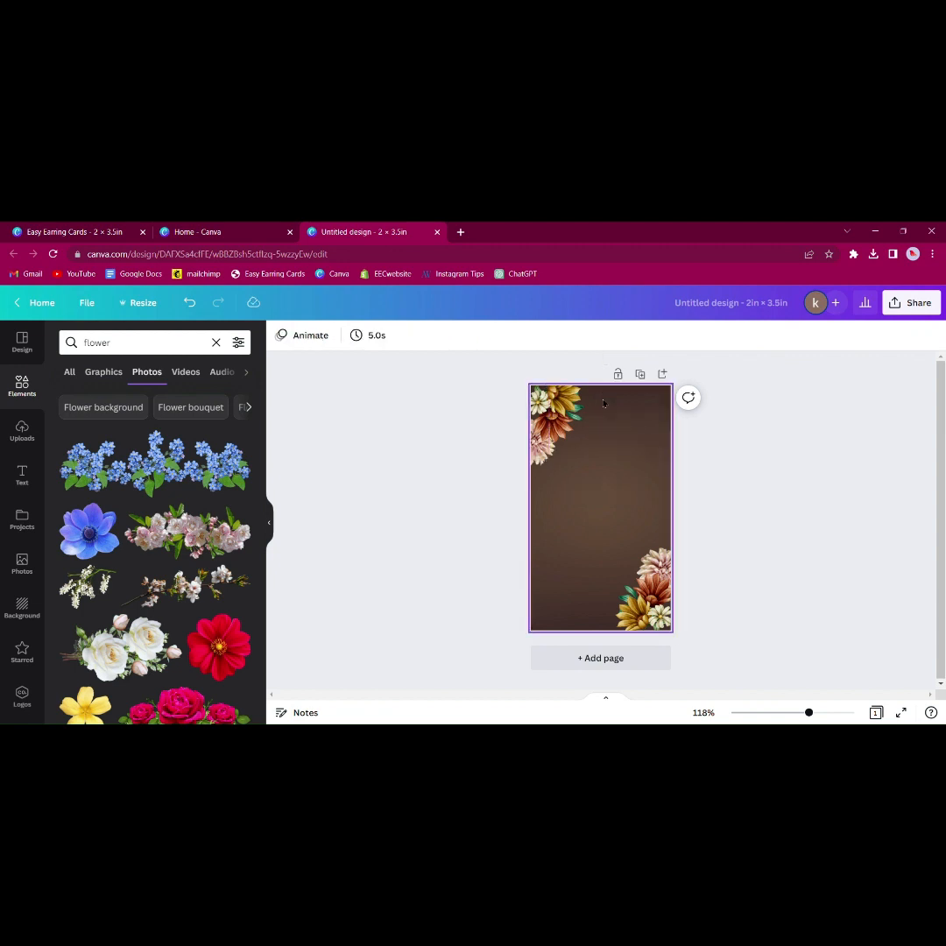
mouse_move(189, 301)
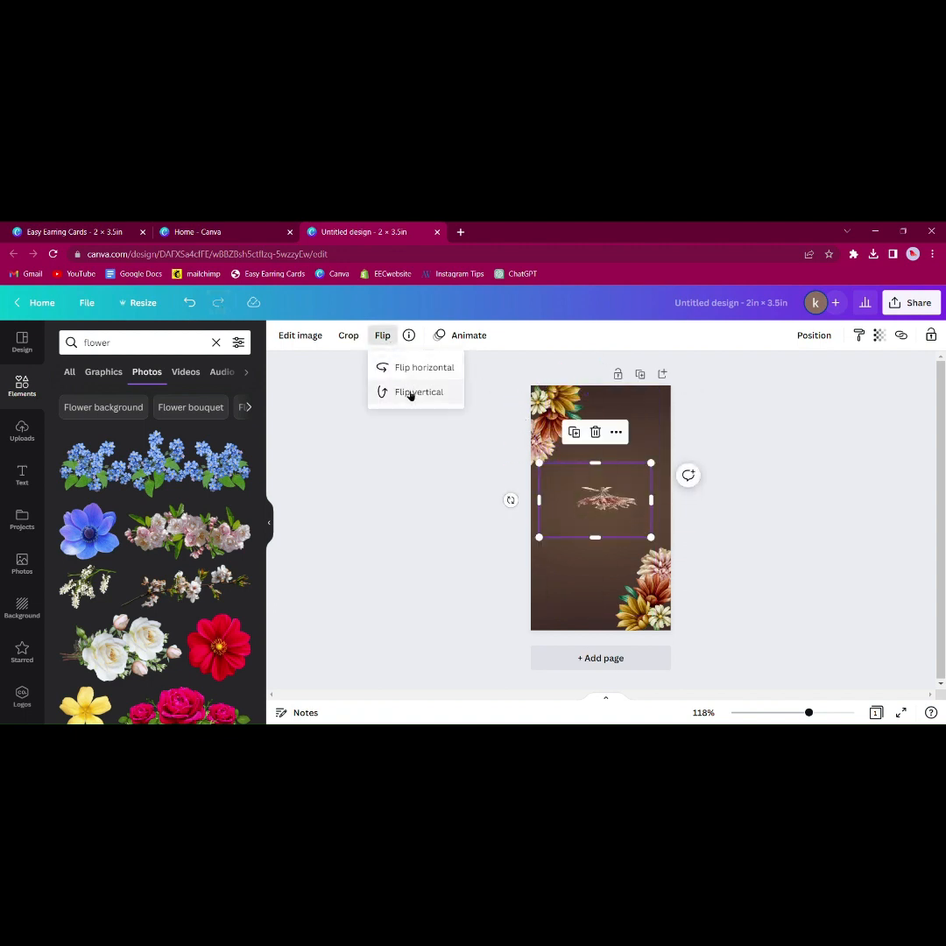
- Flip the re-added middle flower photo vertically so it sits upside down
click(416, 391)
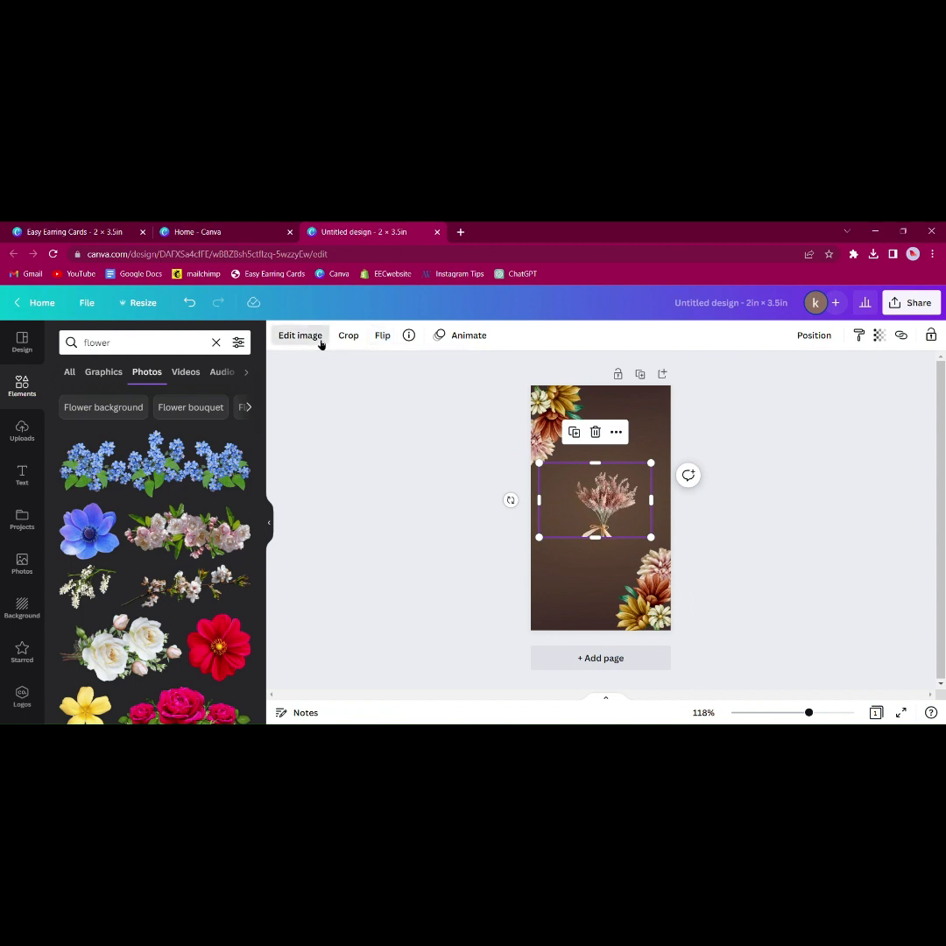
- Adjust the middle flower's brightness and try the Epic and Solar filters on it
click(300, 336)
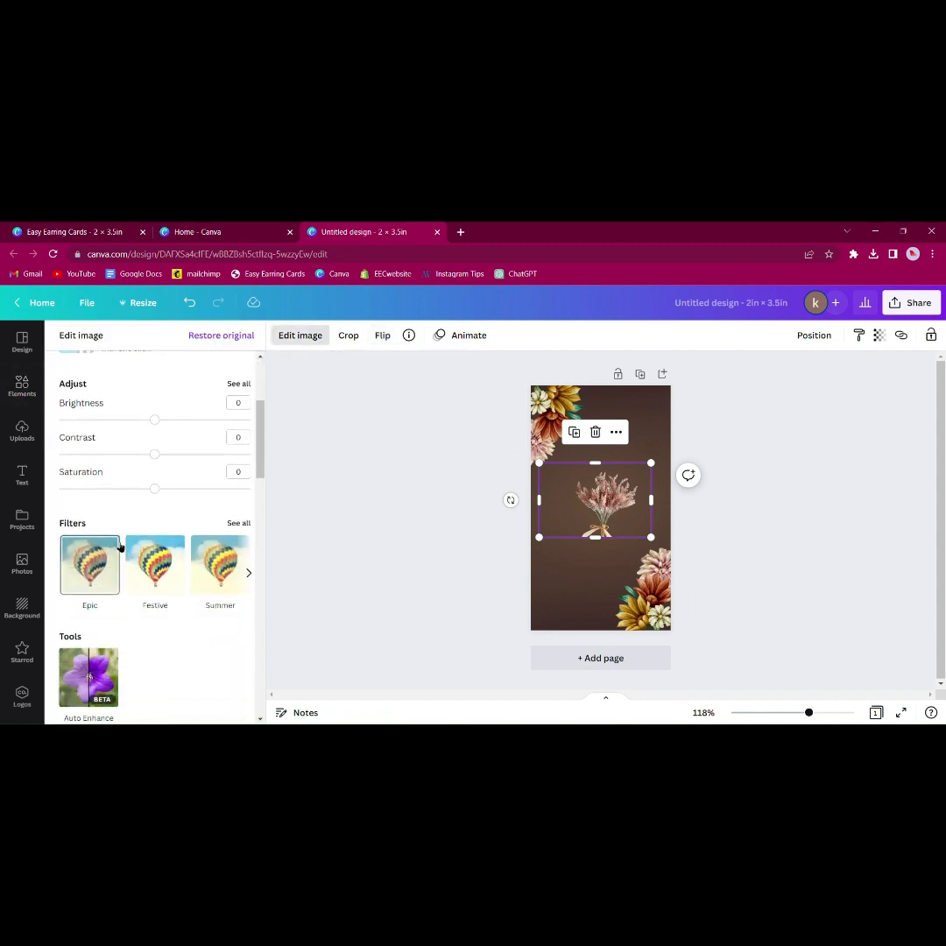
drag(154, 421, 179, 420)
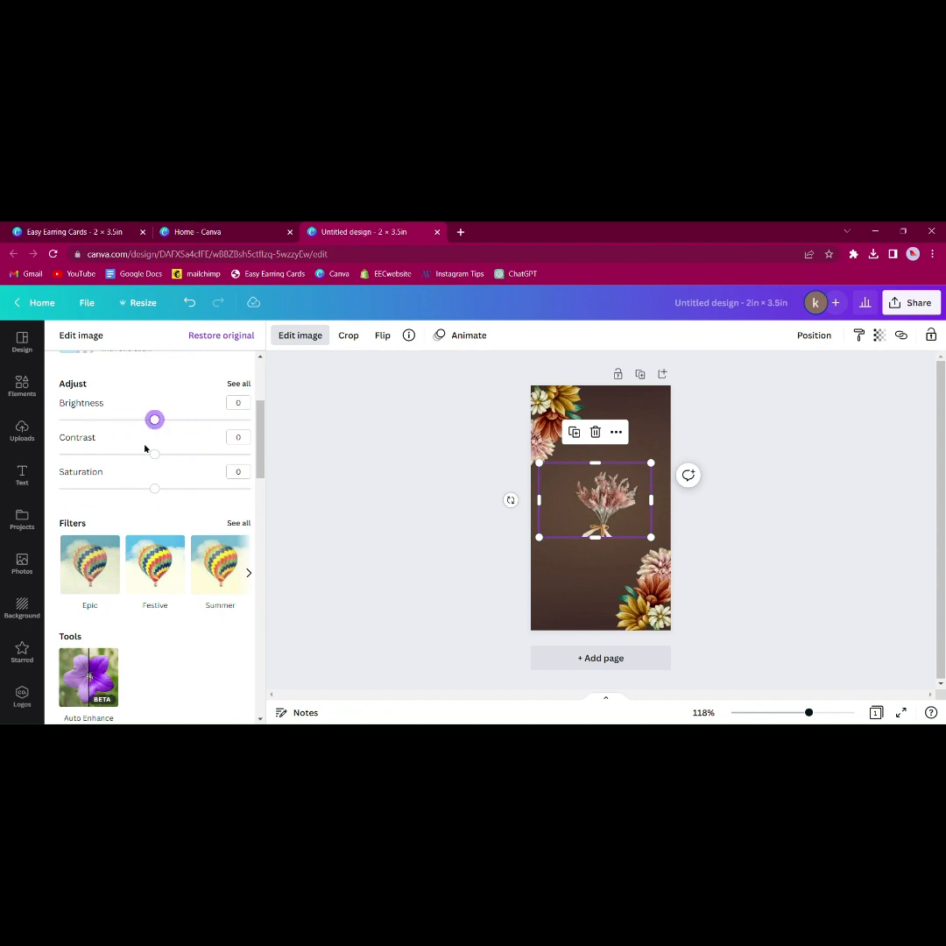
click(238, 521)
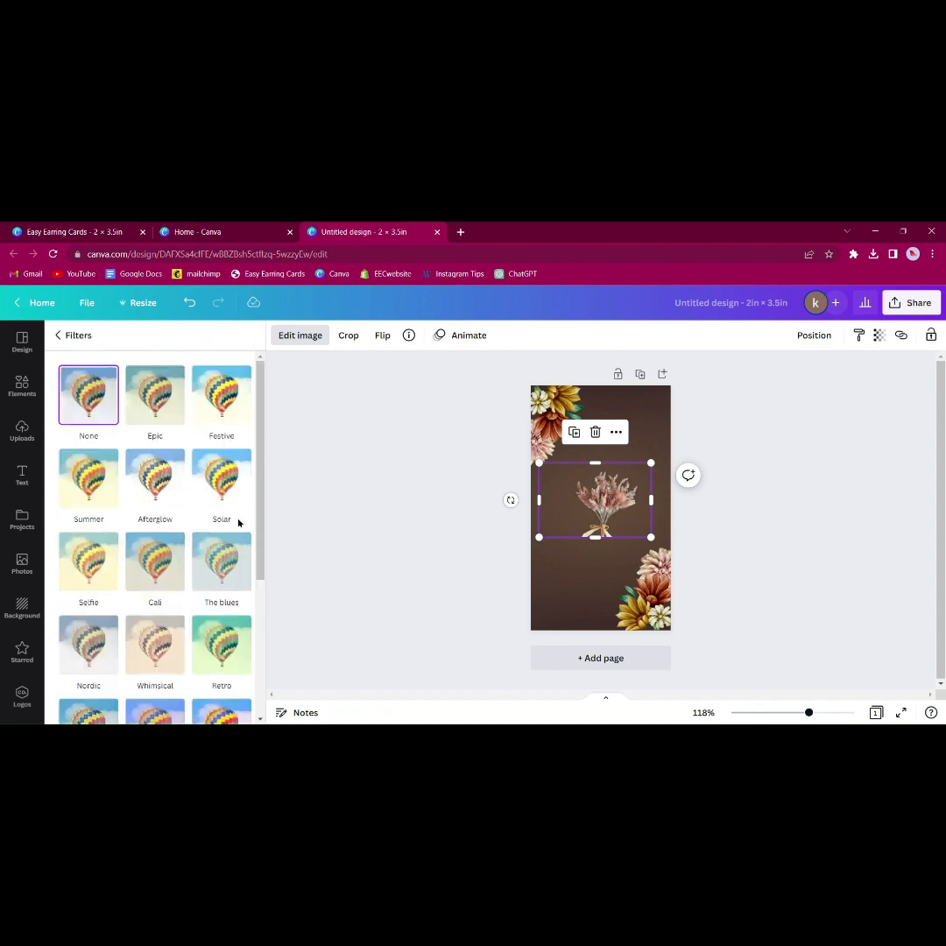
click(154, 394)
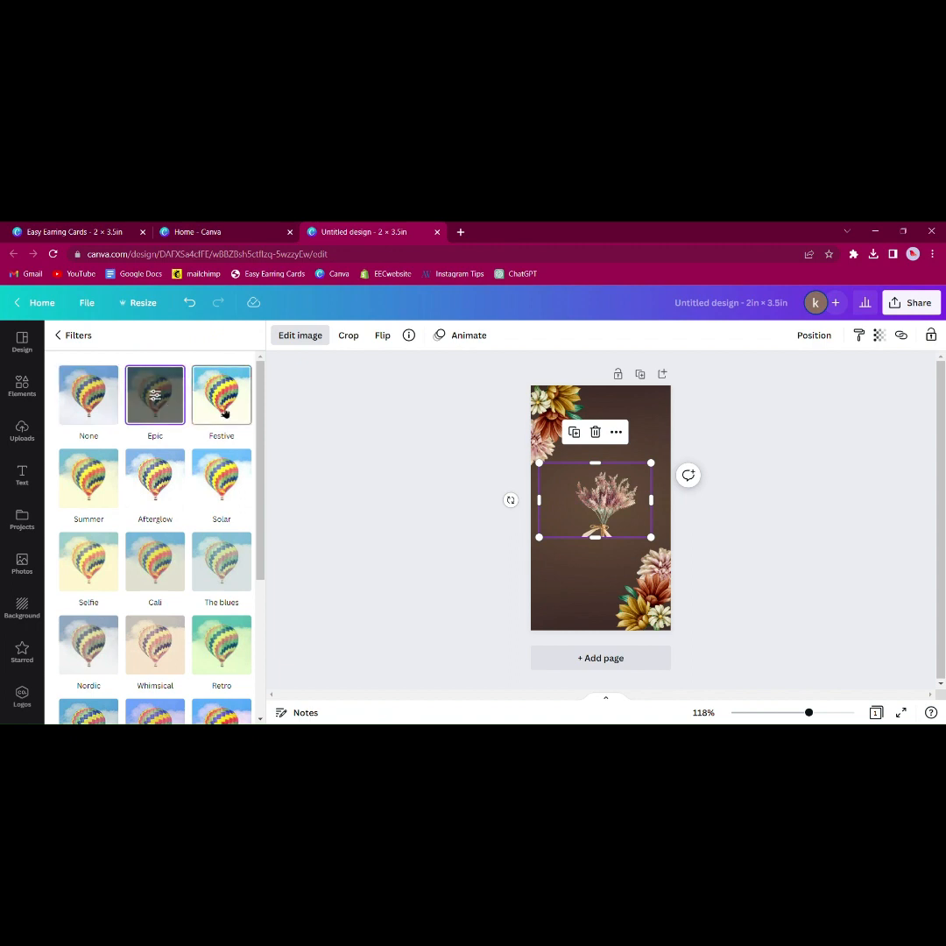
click(220, 478)
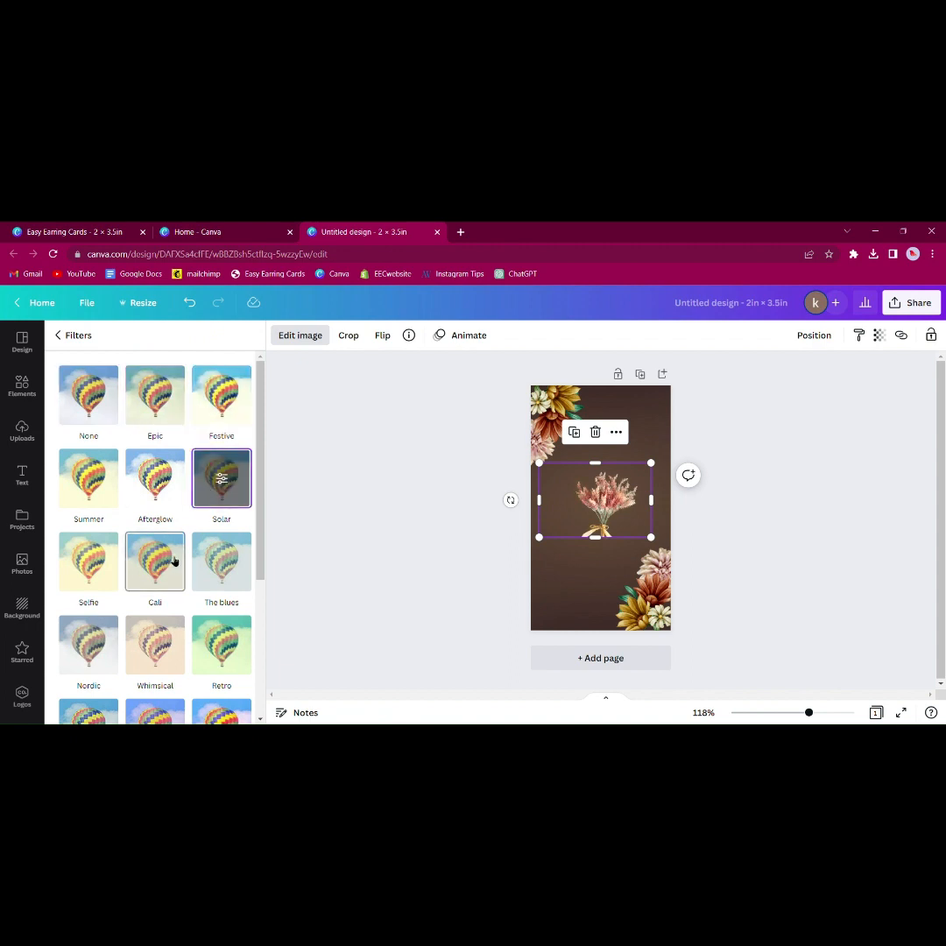
scroll(down, 3)
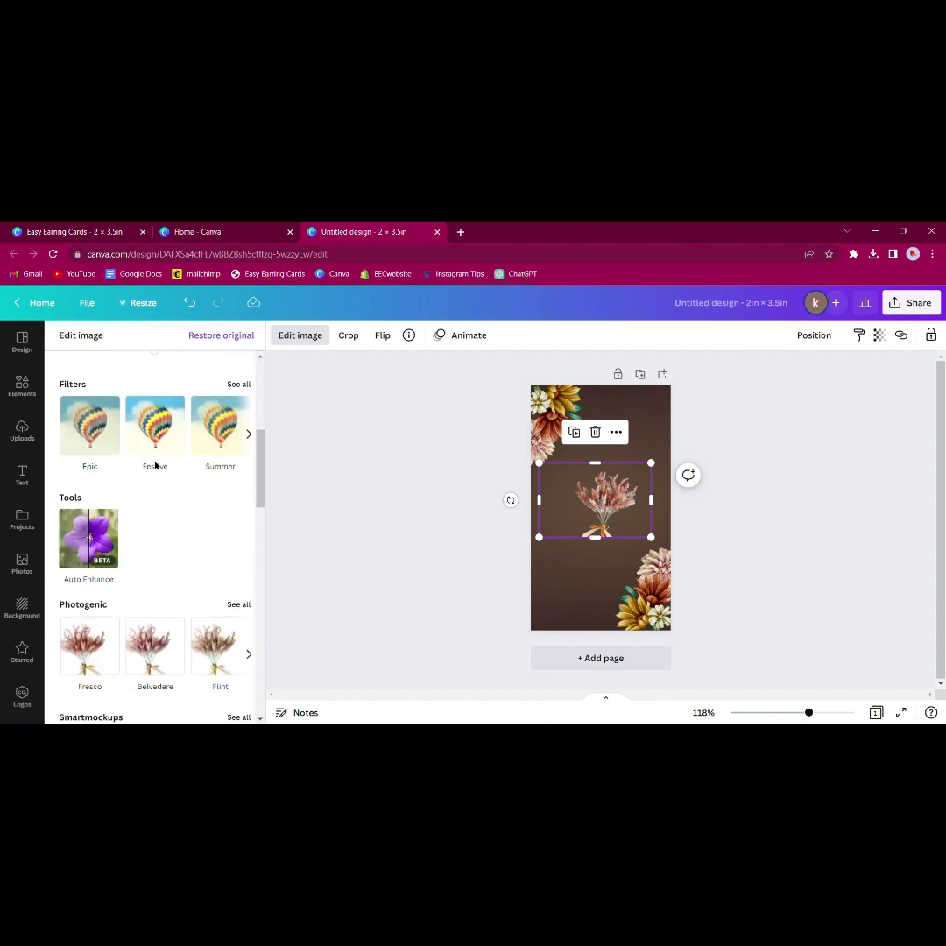
scroll(down, 3)
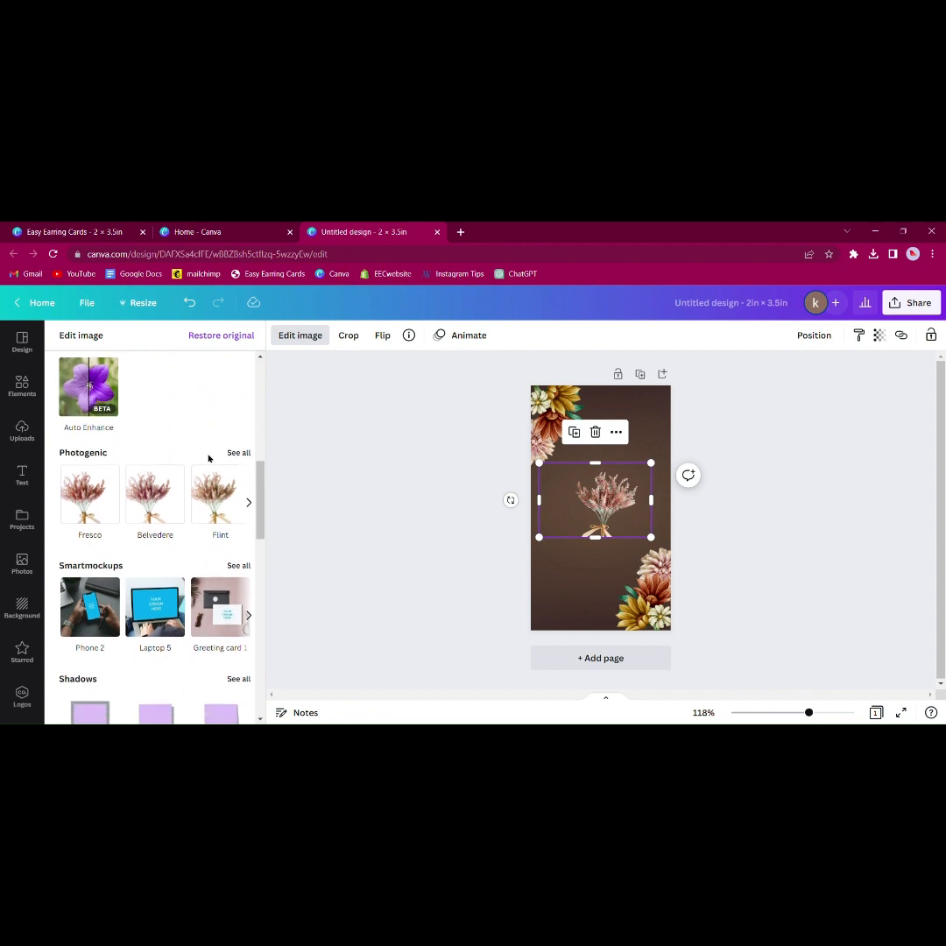
- Try the Sangri, Bali and Nordic Photogenic looks on the flower
click(238, 452)
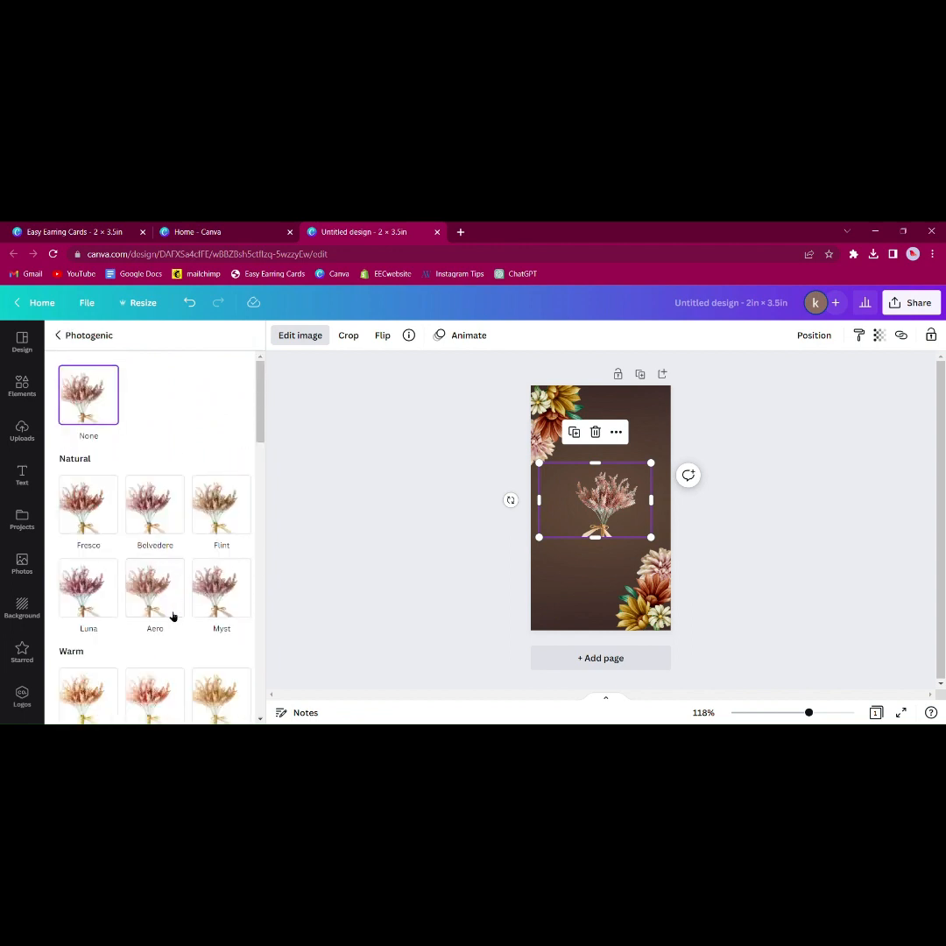
scroll(down, 3)
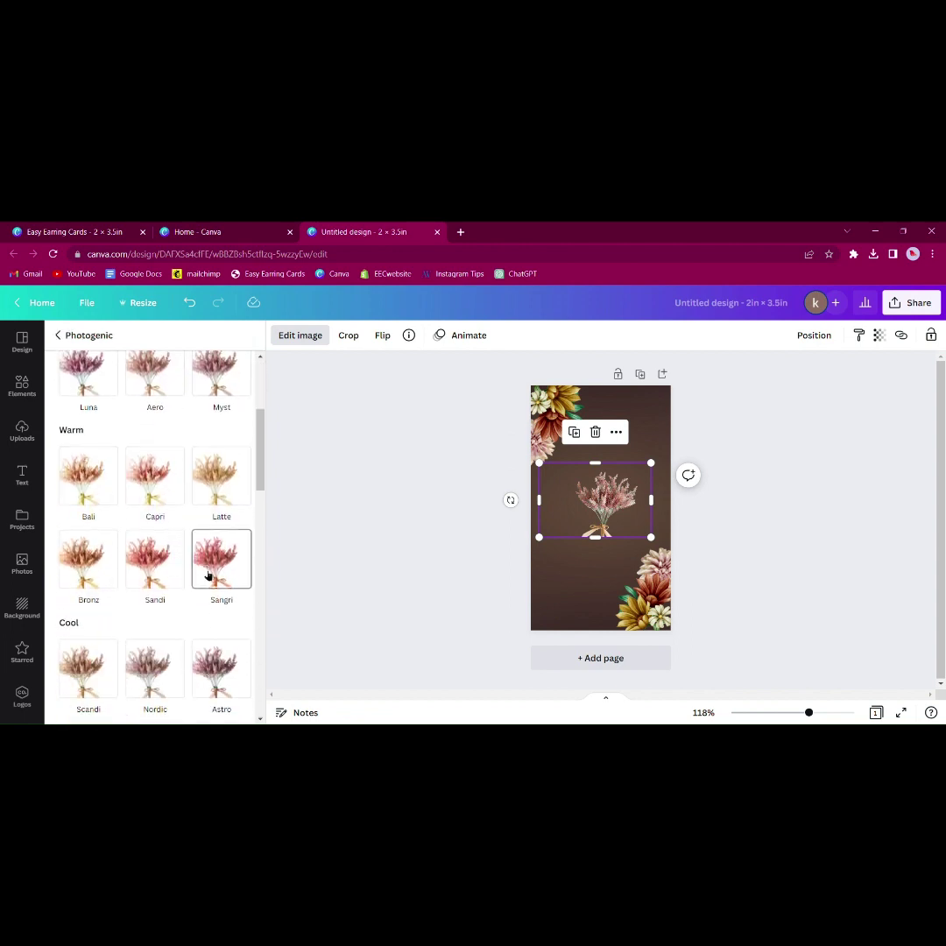
click(221, 559)
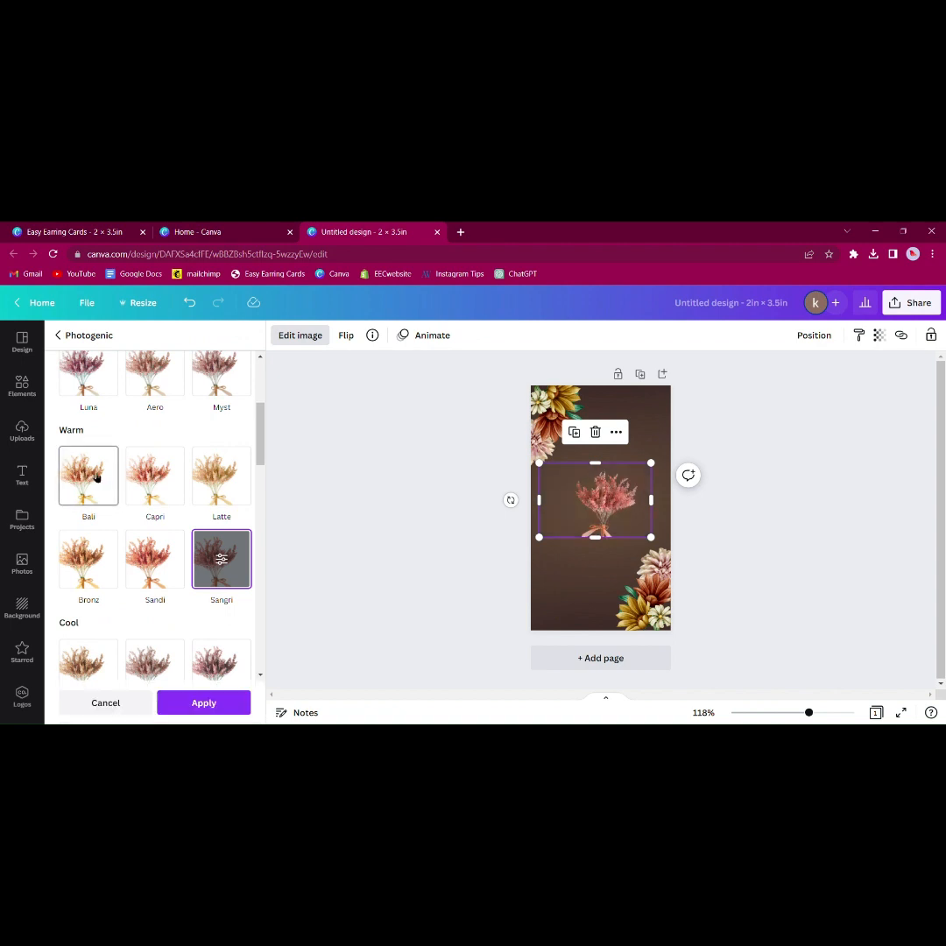
click(87, 476)
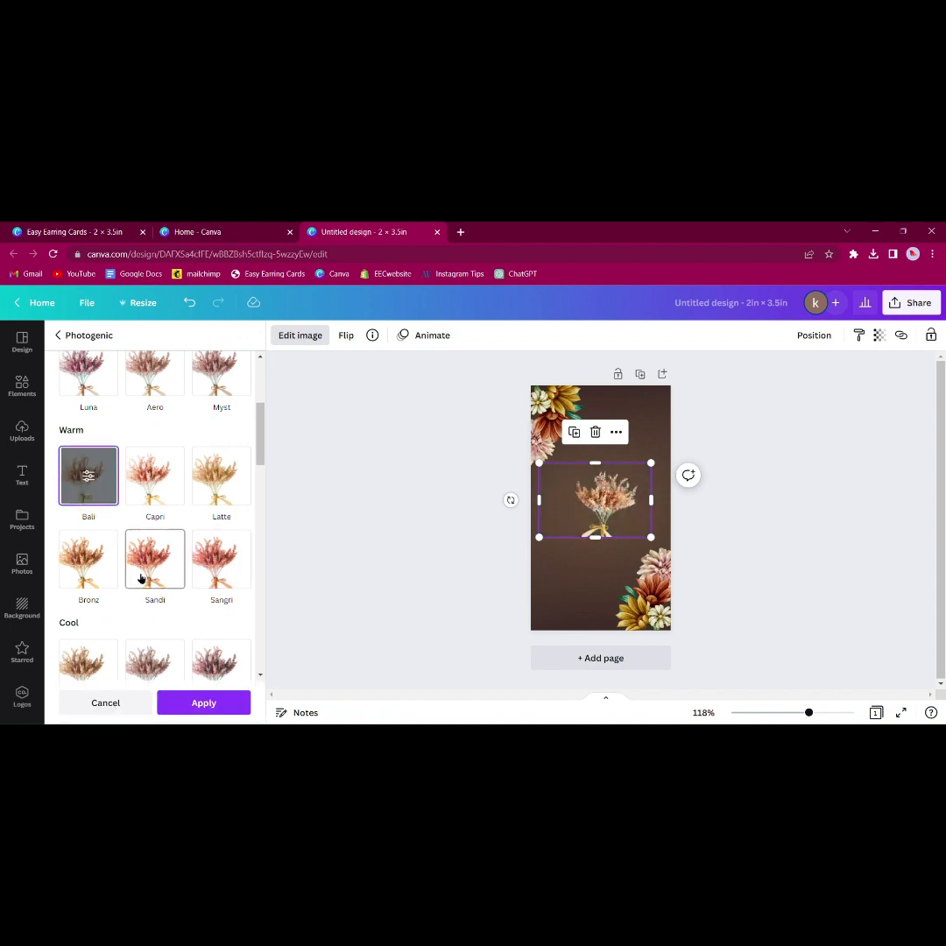
scroll(down, 3)
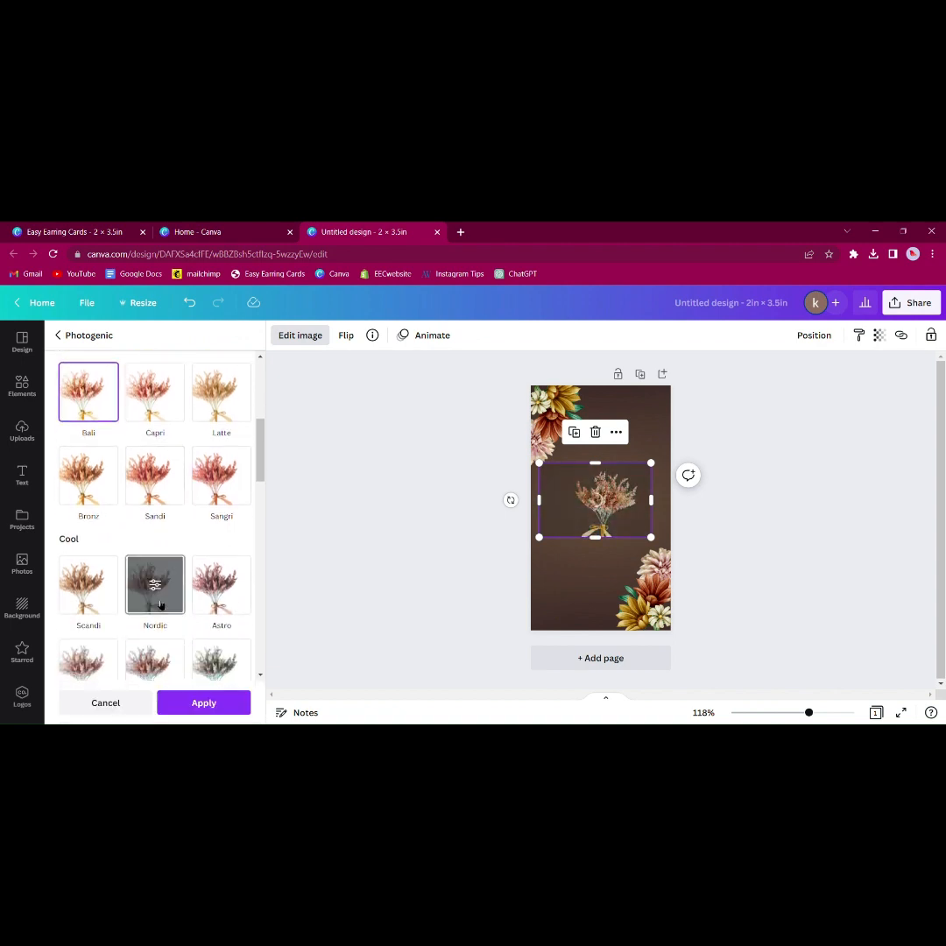
click(155, 585)
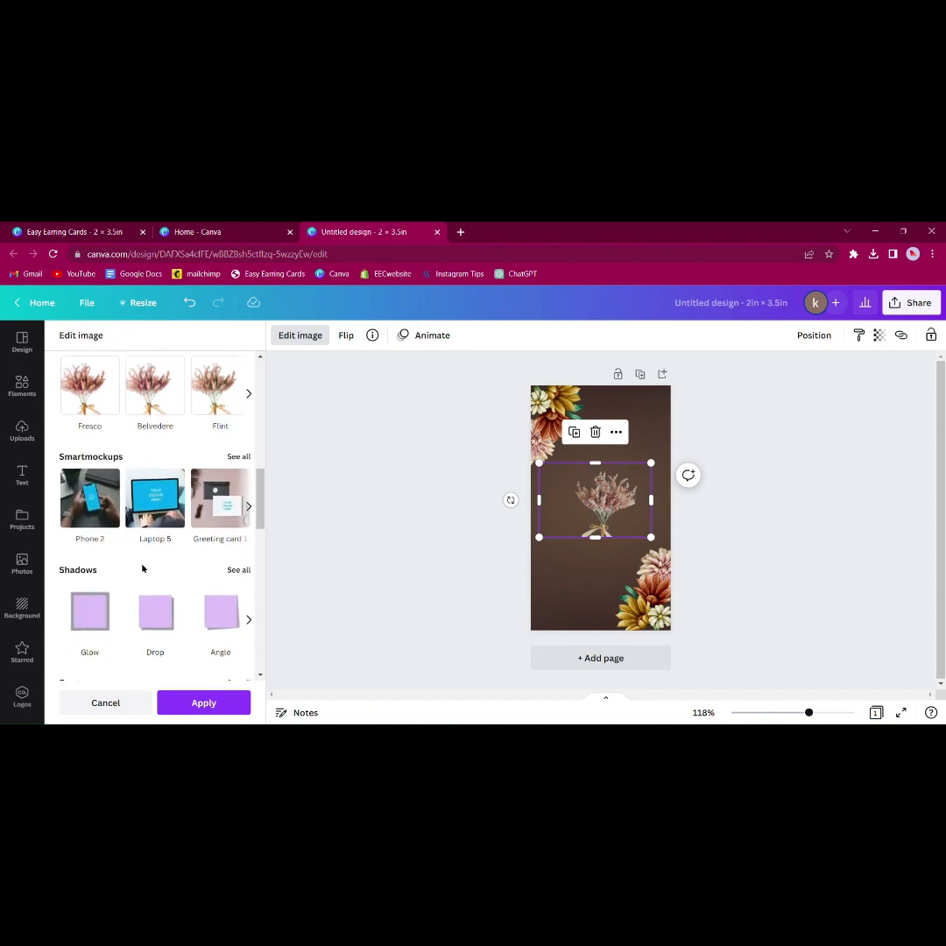
scroll(down, 3)
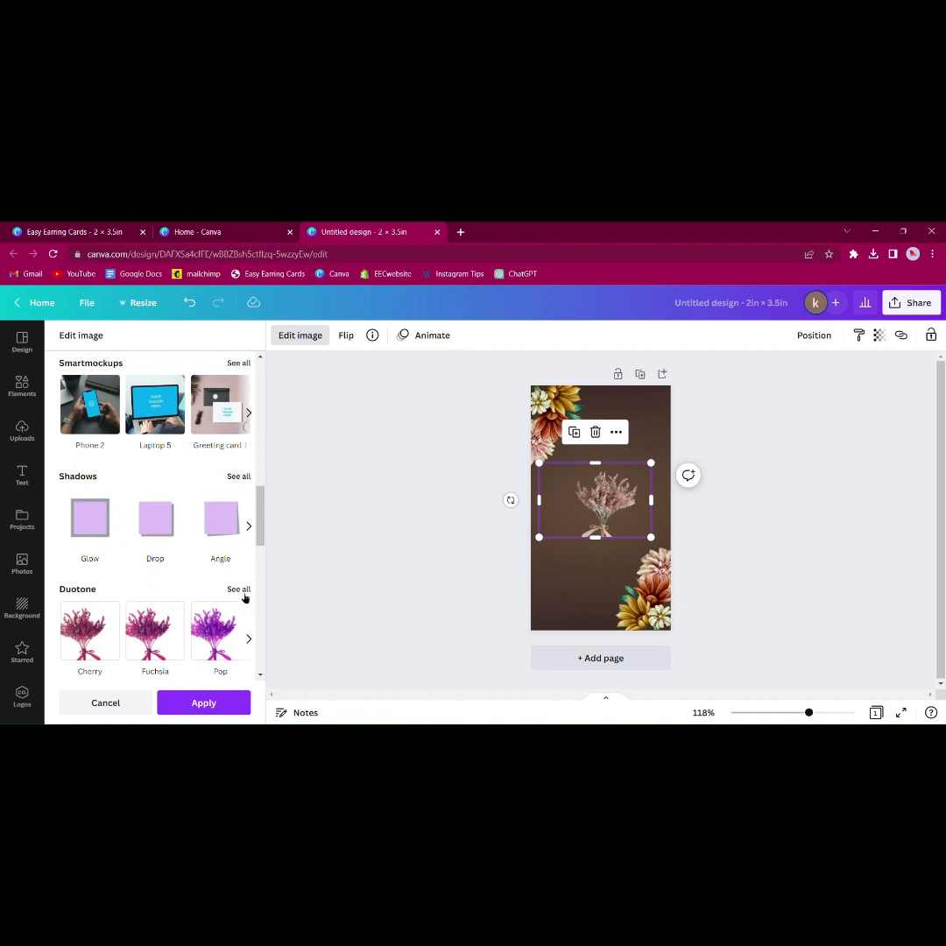
- Tint the flower with the Peppermint then Pop duotone effects
click(238, 589)
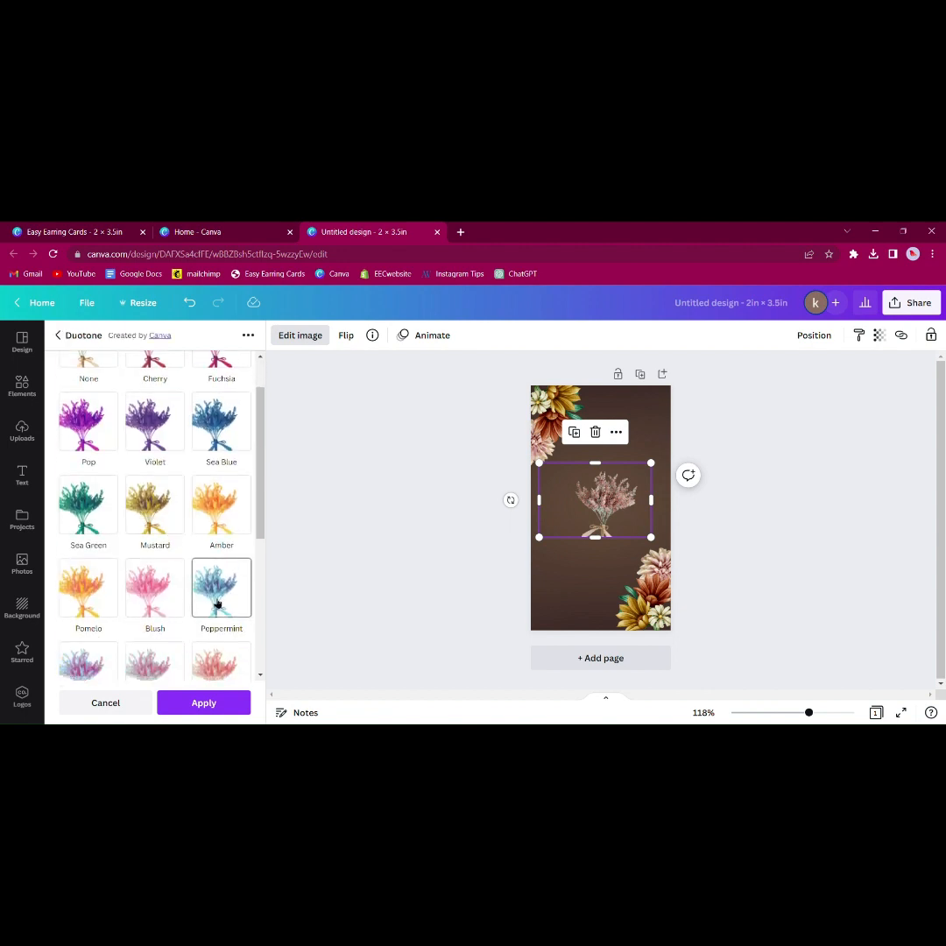
click(221, 589)
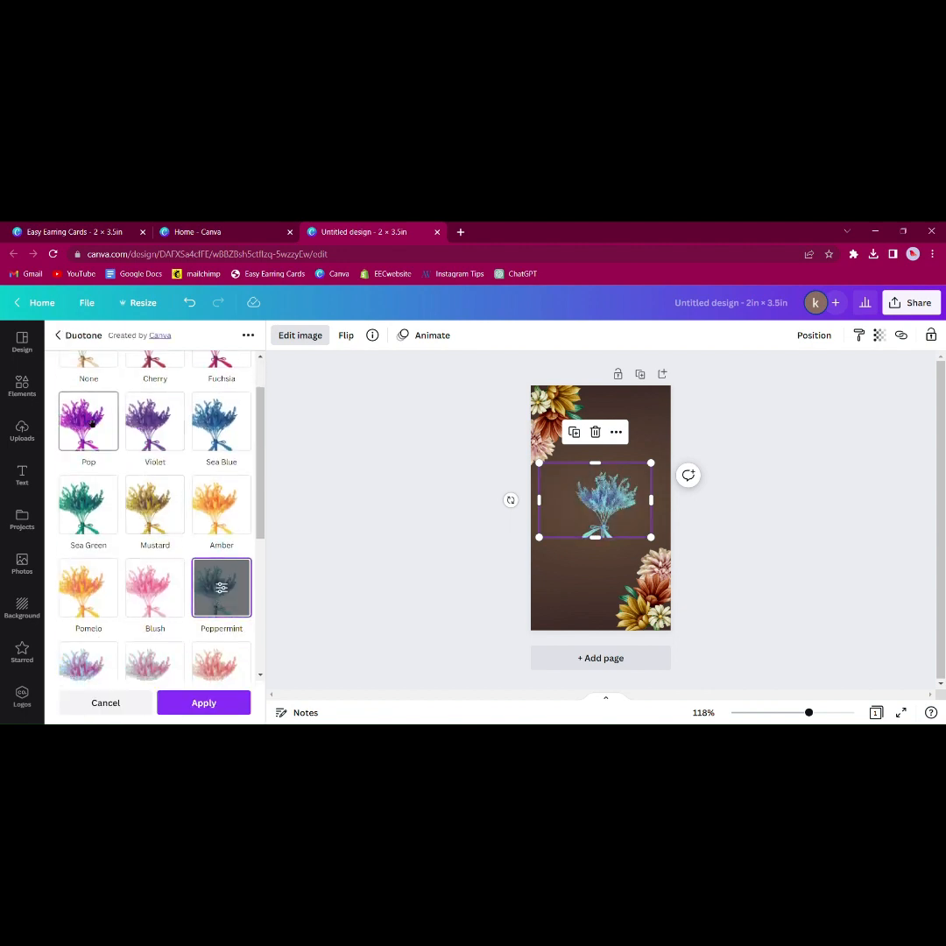
click(87, 420)
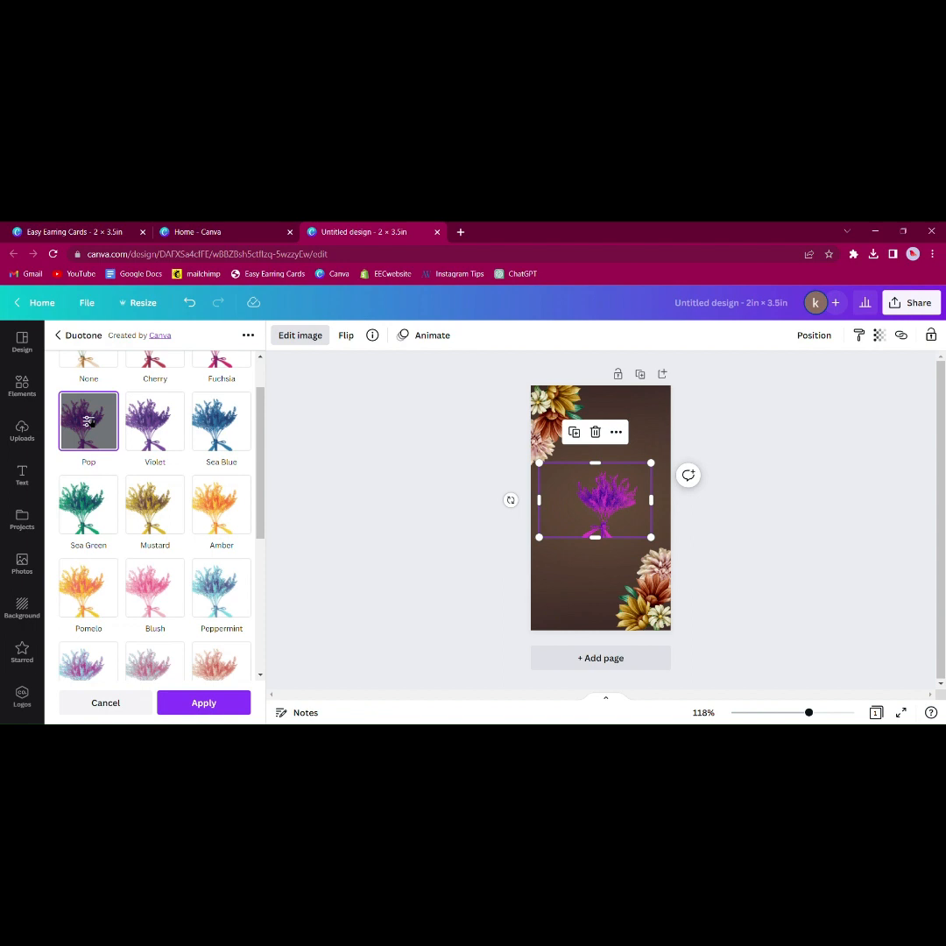
mouse_move(603, 436)
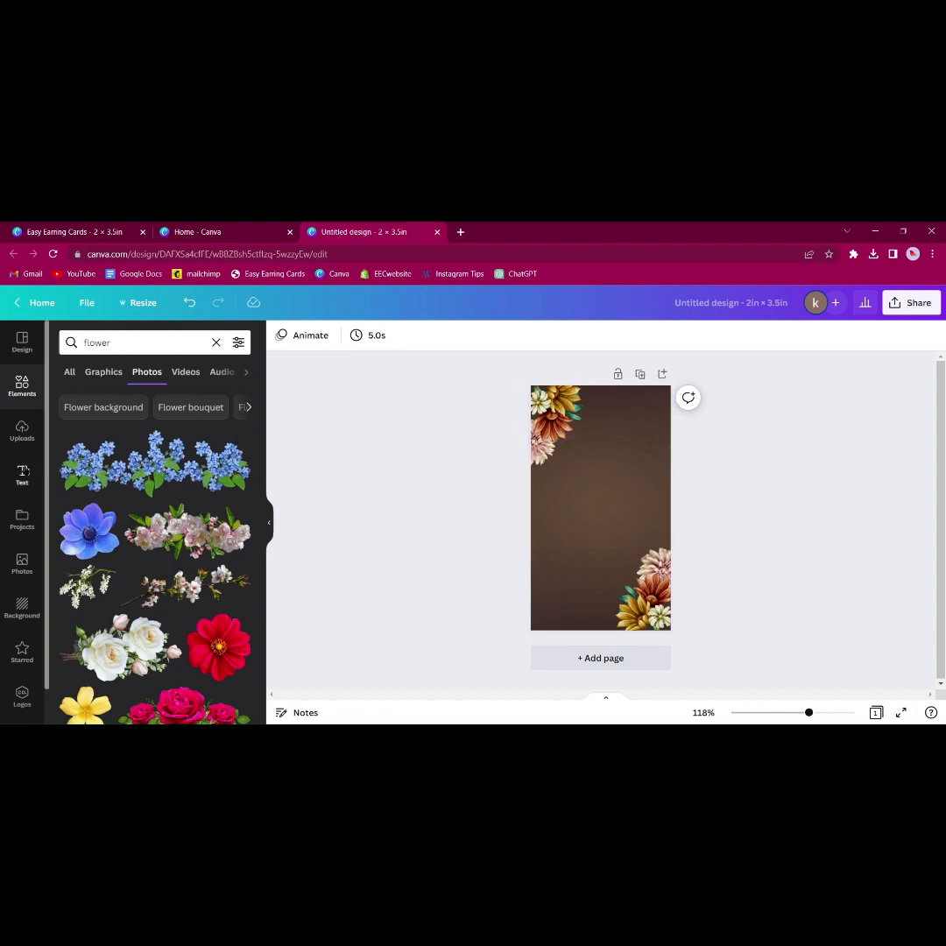
- Add an 'Easy Earring Cards' text box at size 15 in the Vintage Moon script font
click(21, 477)
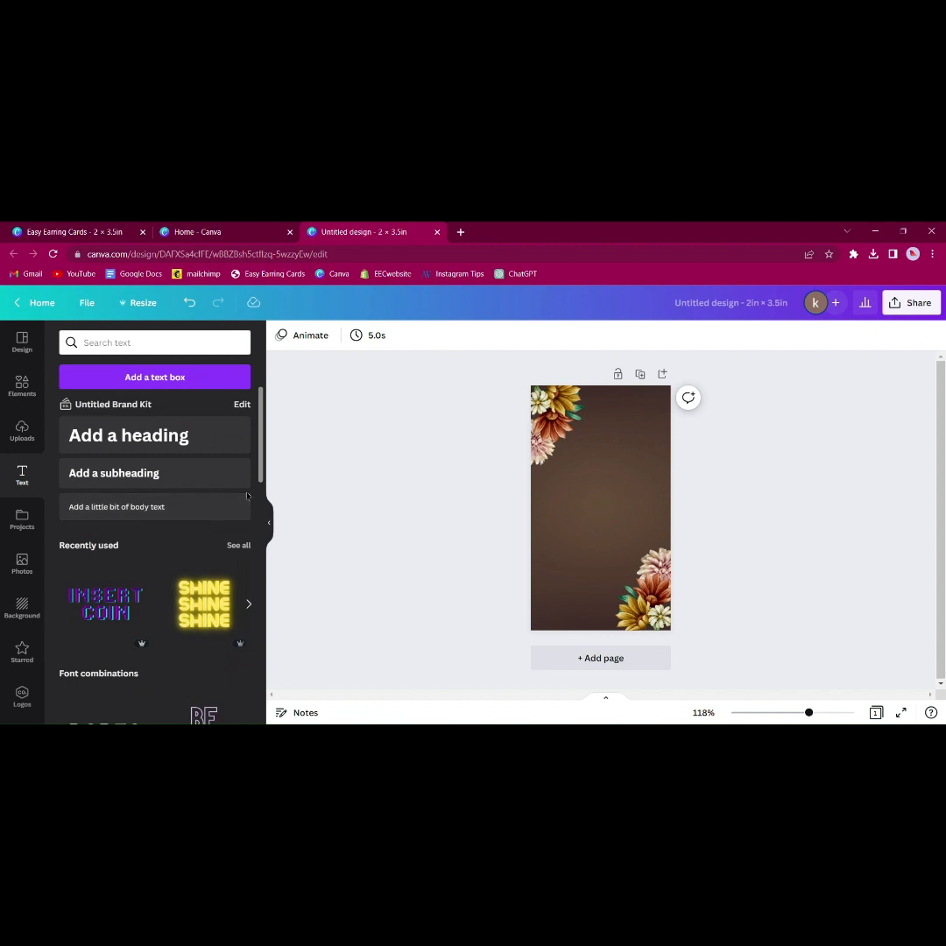
click(113, 473)
text(Easy Earring Cards)
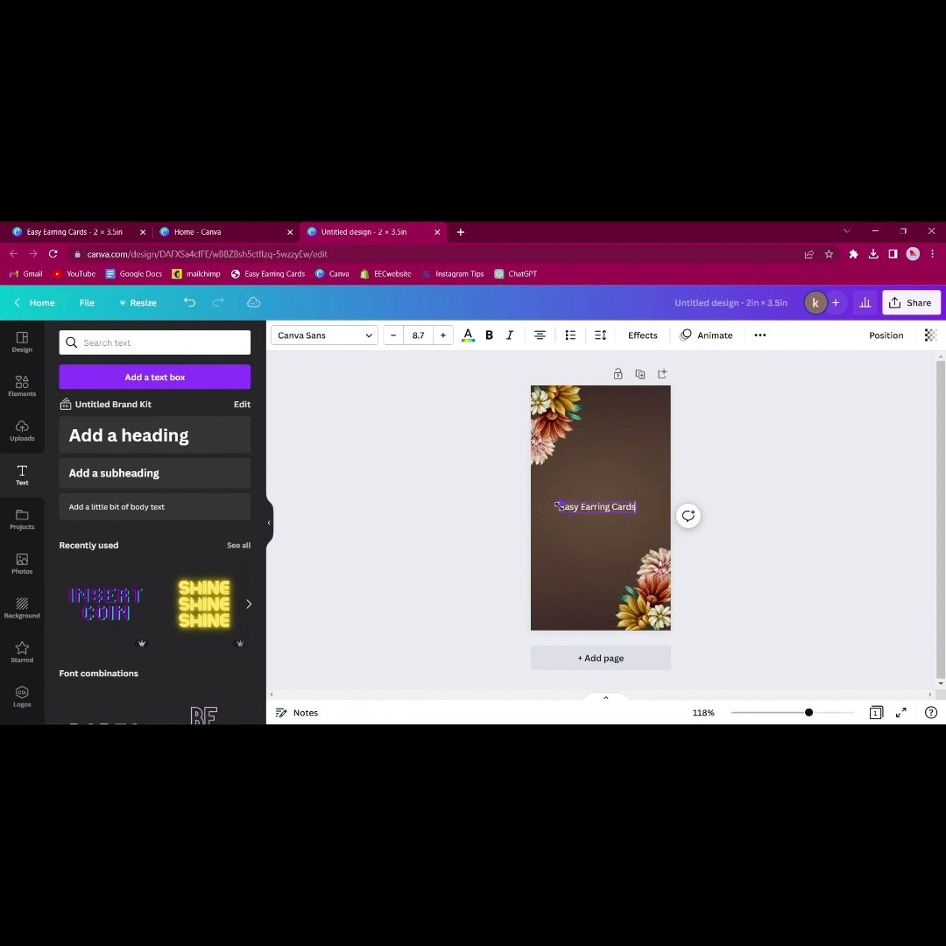
click(441, 335)
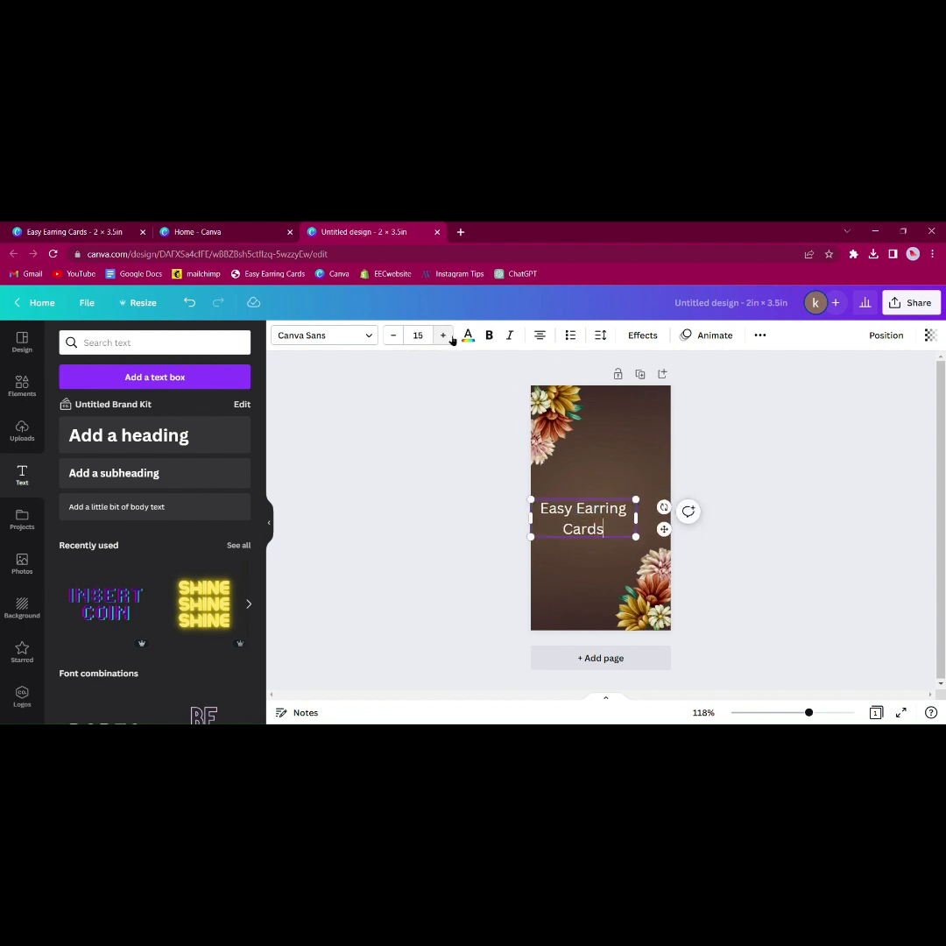
click(322, 336)
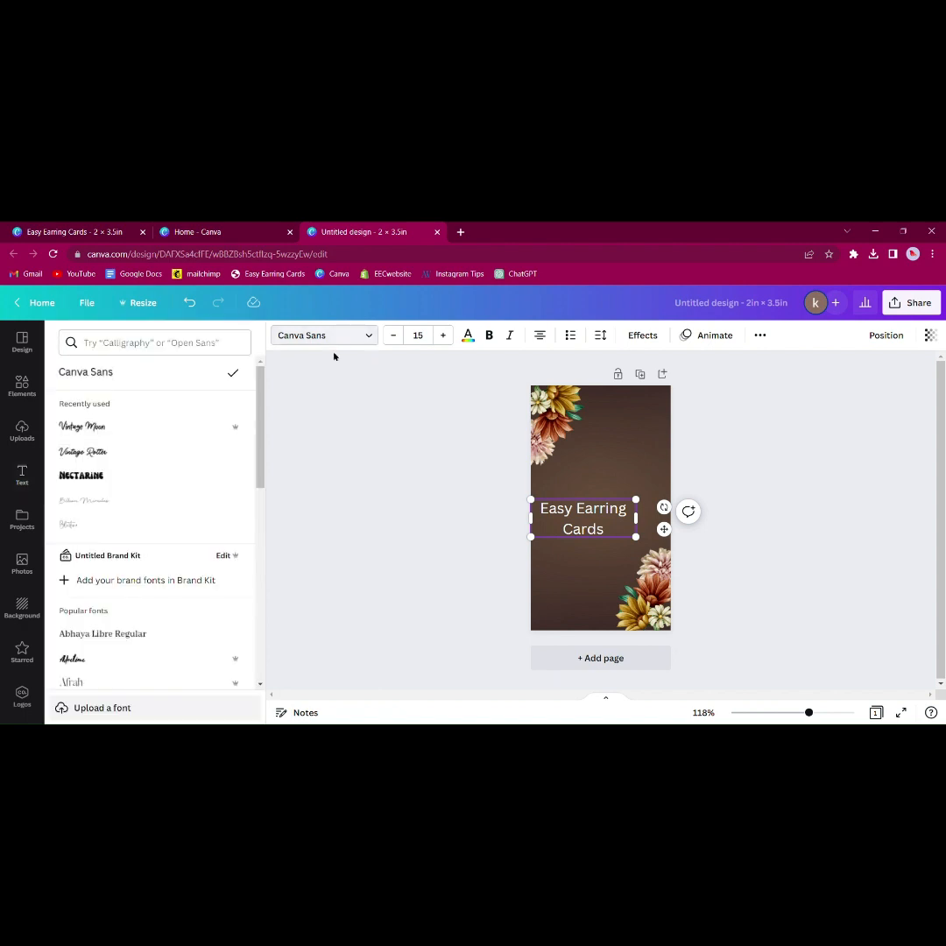
click(81, 426)
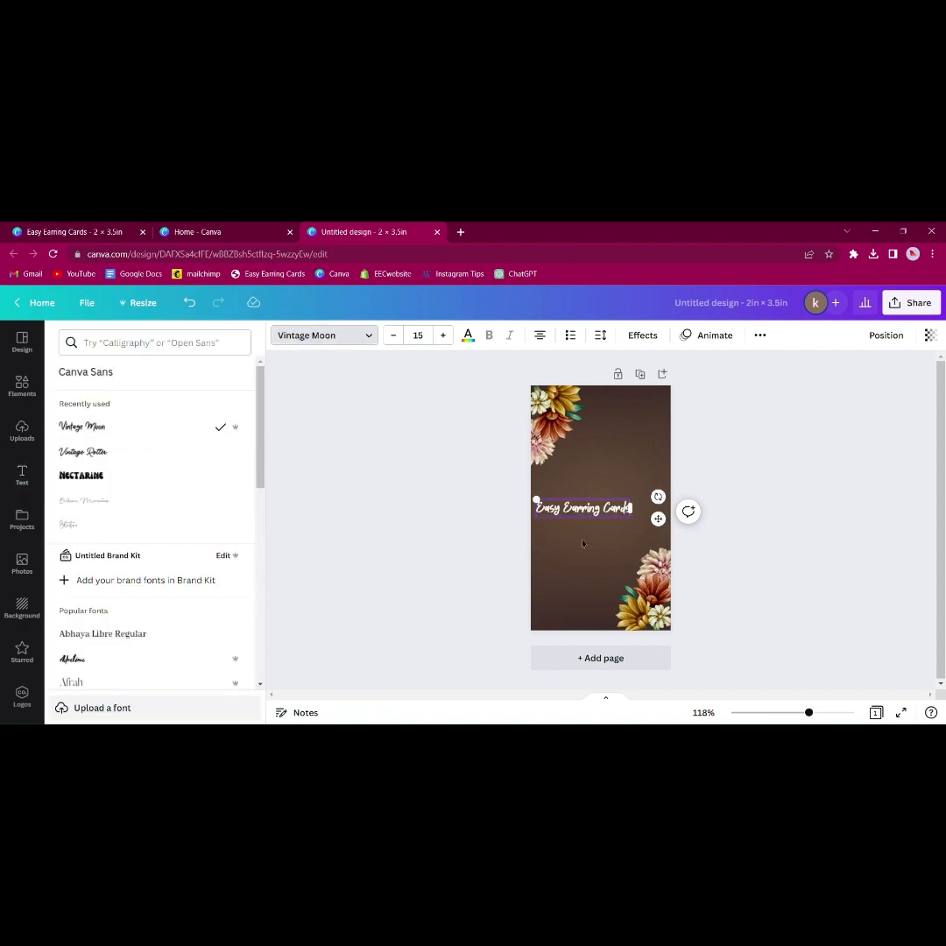
click(555, 412)
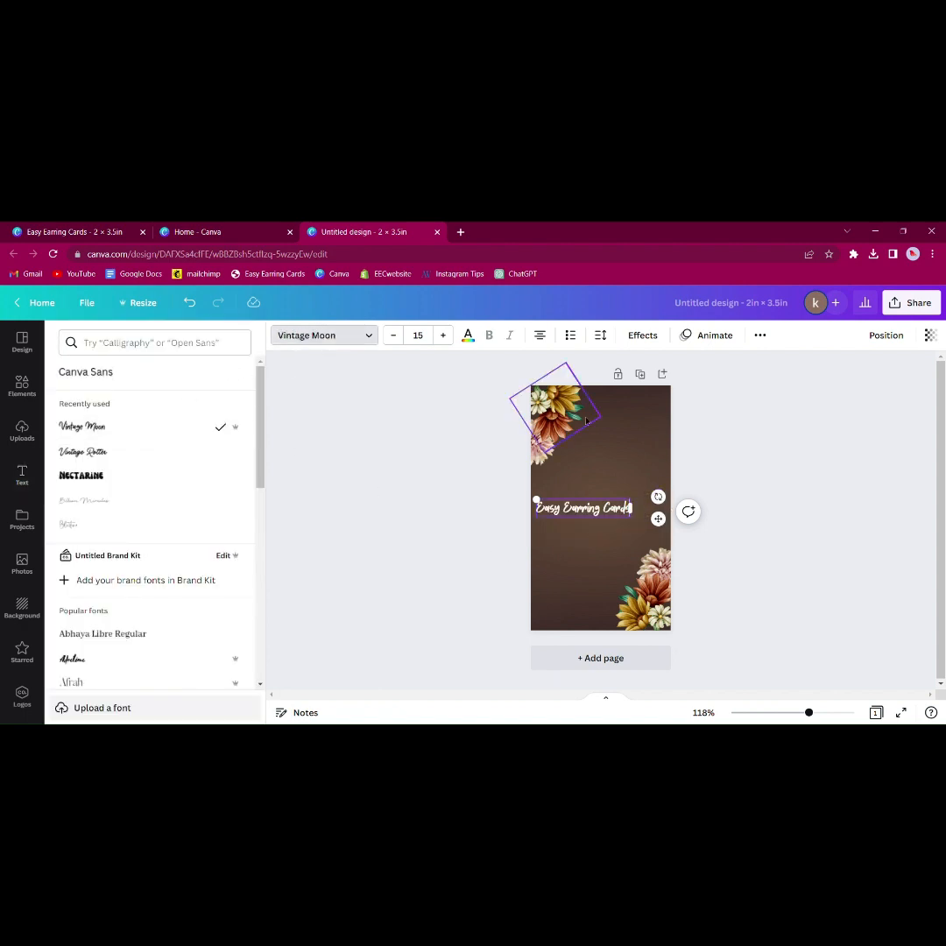
- Recolour the title text to a light beige swatch from the Photo Colors
click(468, 336)
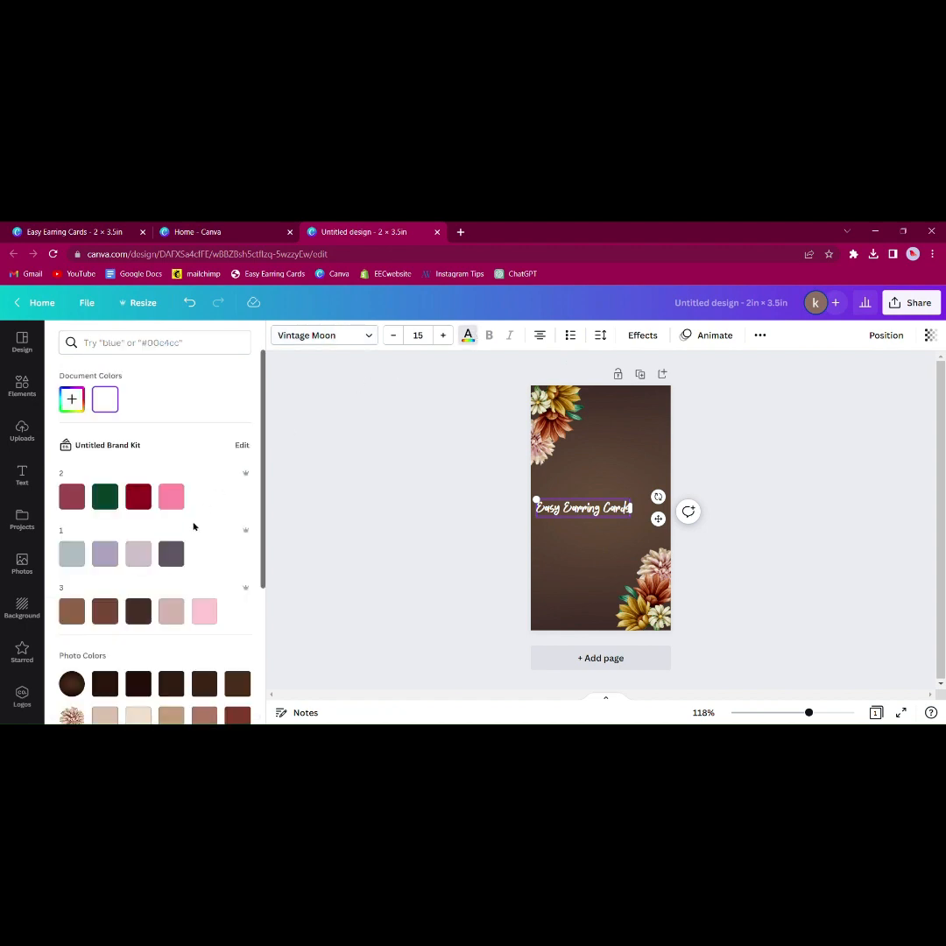
click(136, 676)
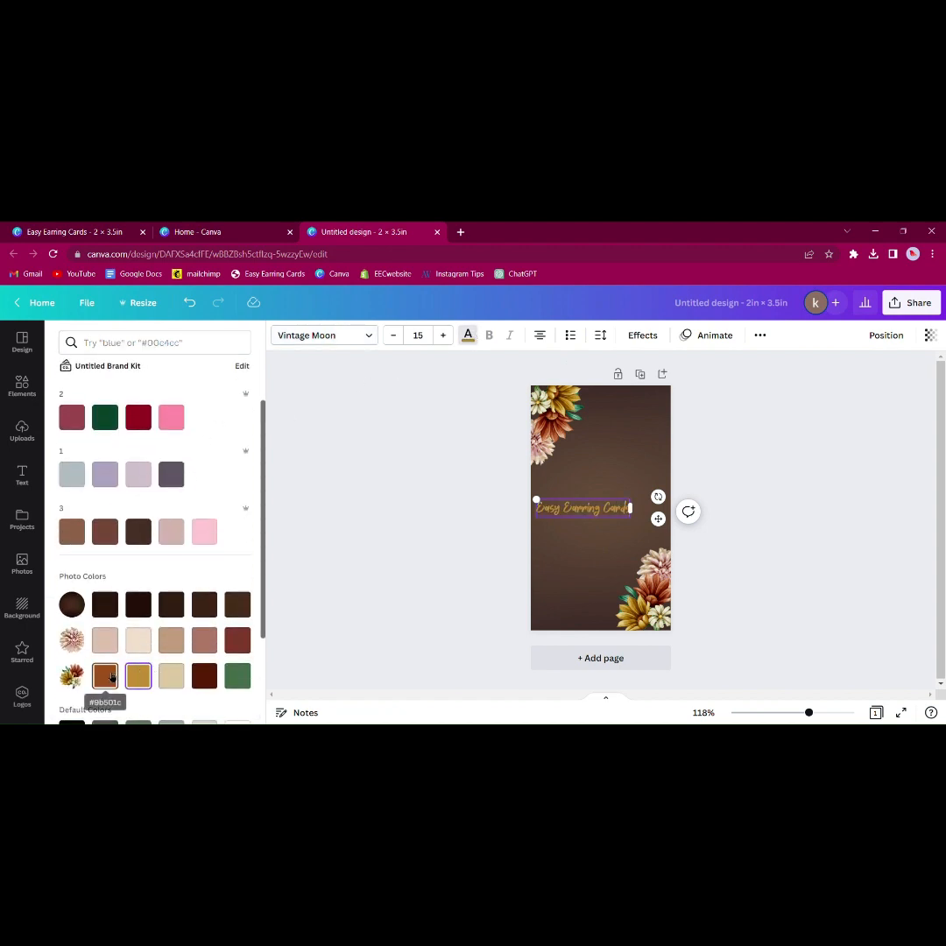
click(203, 676)
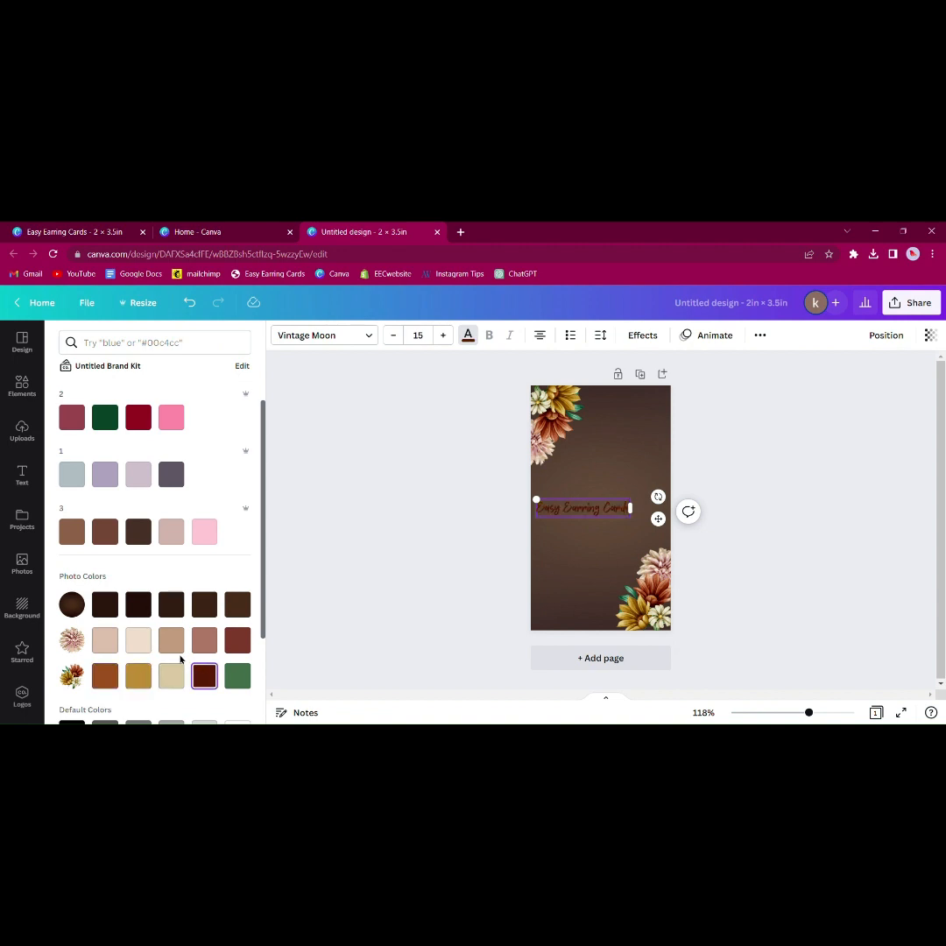
click(172, 639)
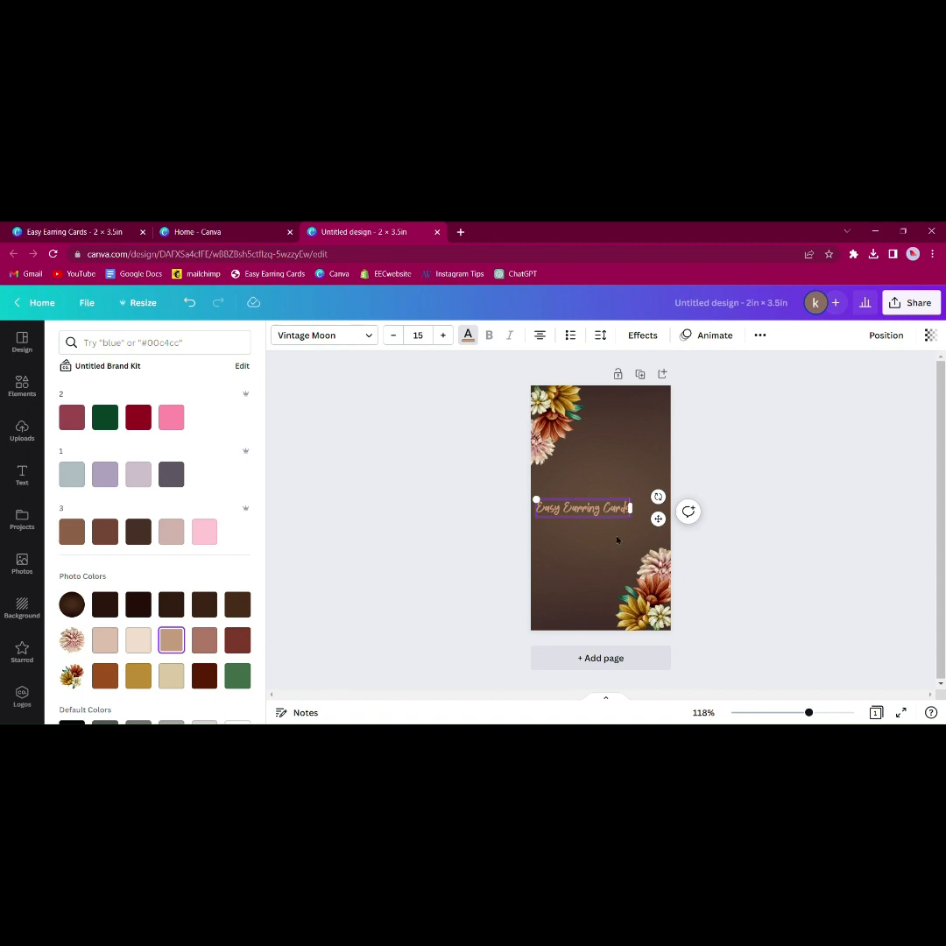
- Move the script title up to the top of the card beside the top-left flower
drag(582, 508, 612, 452)
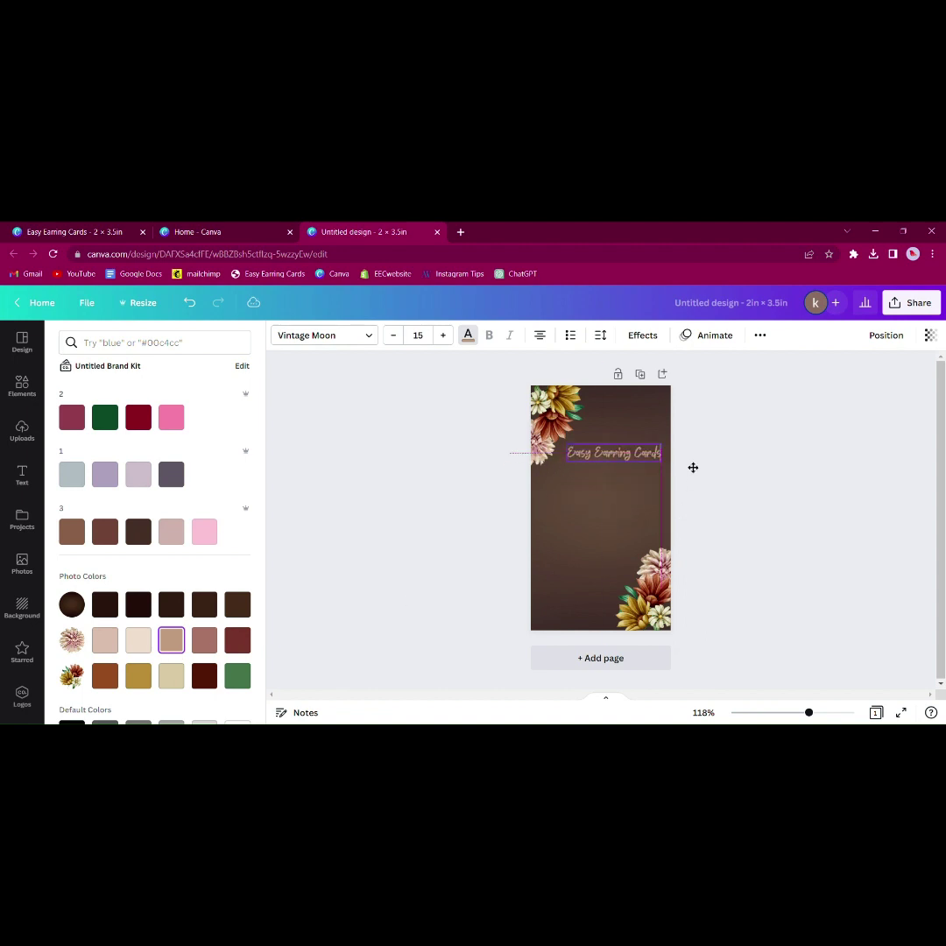
drag(613, 452, 604, 416)
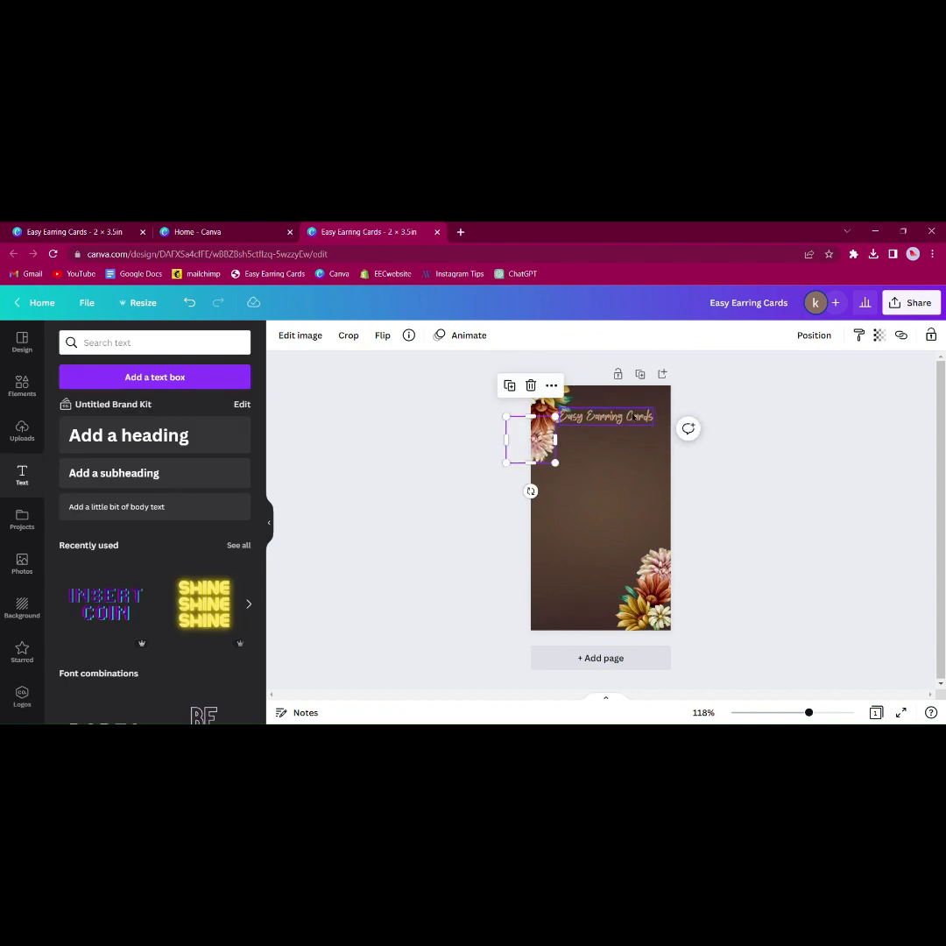
double_click(604, 416)
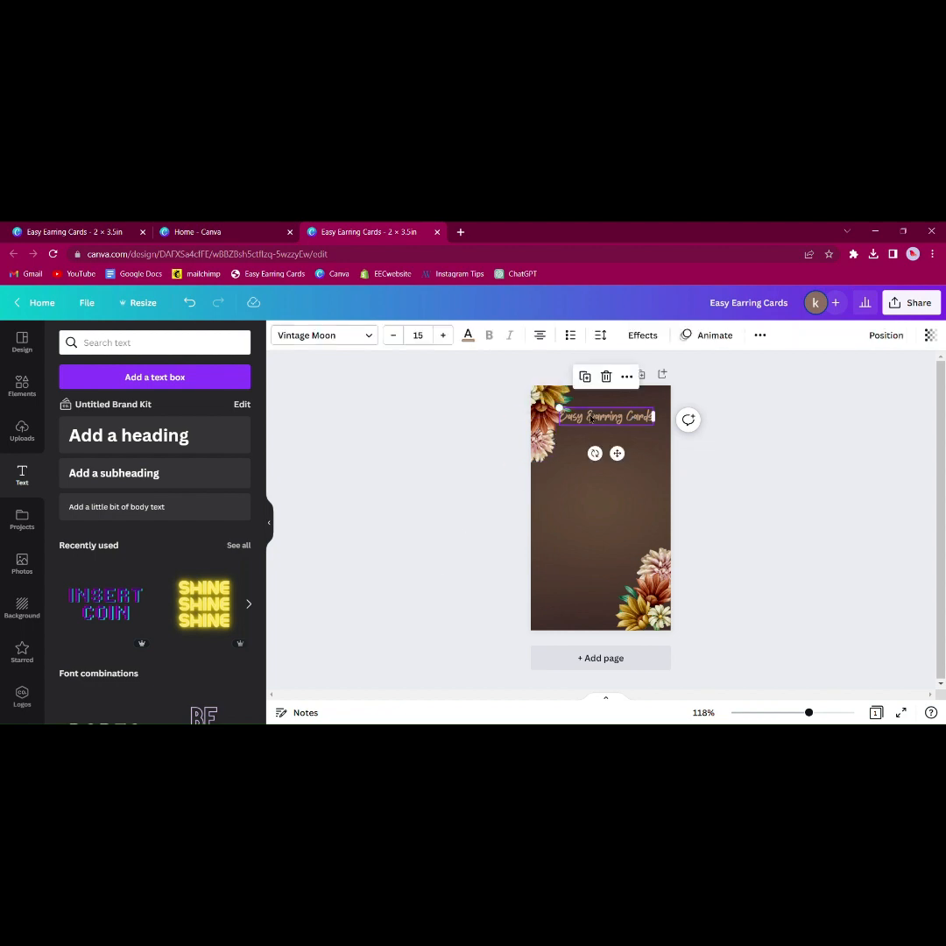
- Curve the 'Easy Earring Cards' text into a gentler arc using the Curve effect slider
click(641, 335)
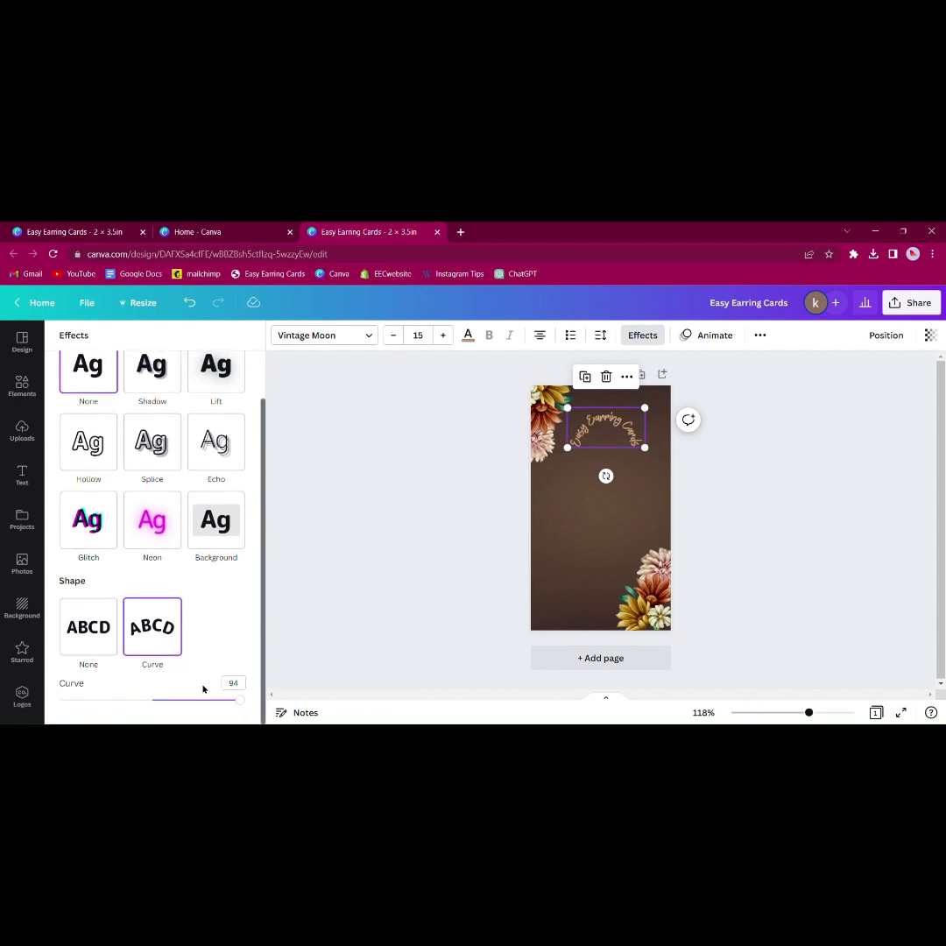
drag(238, 700, 203, 701)
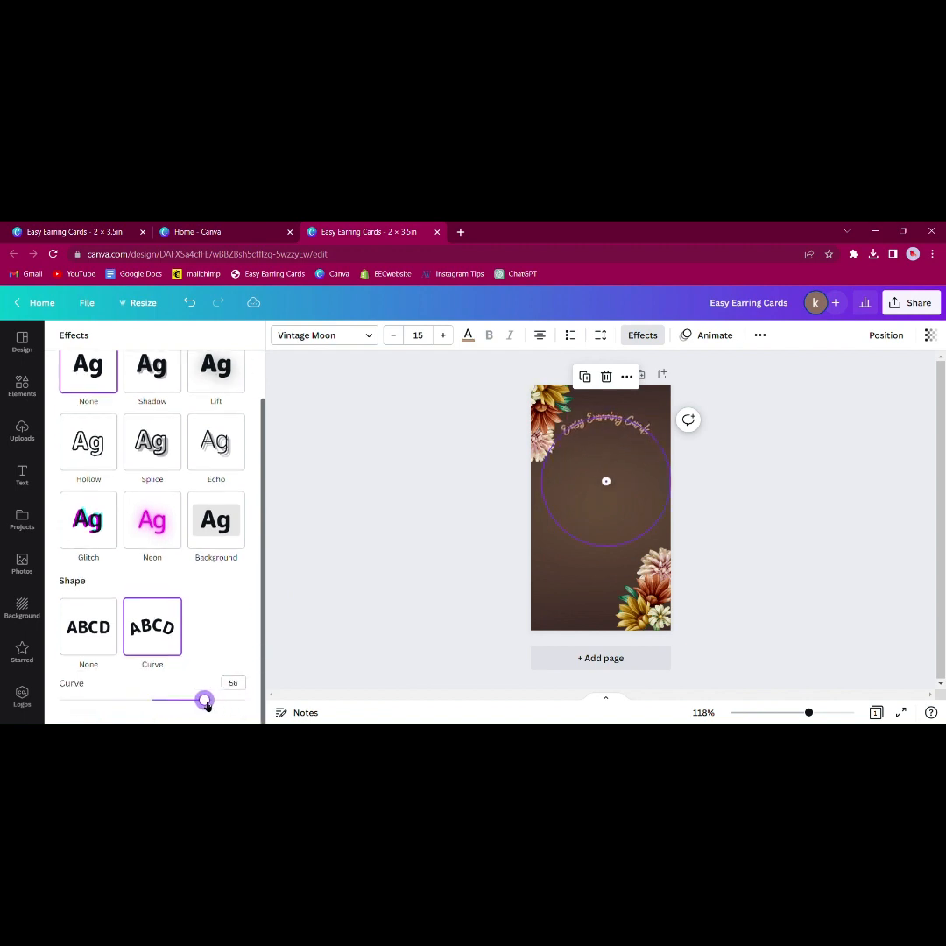
drag(203, 700, 176, 701)
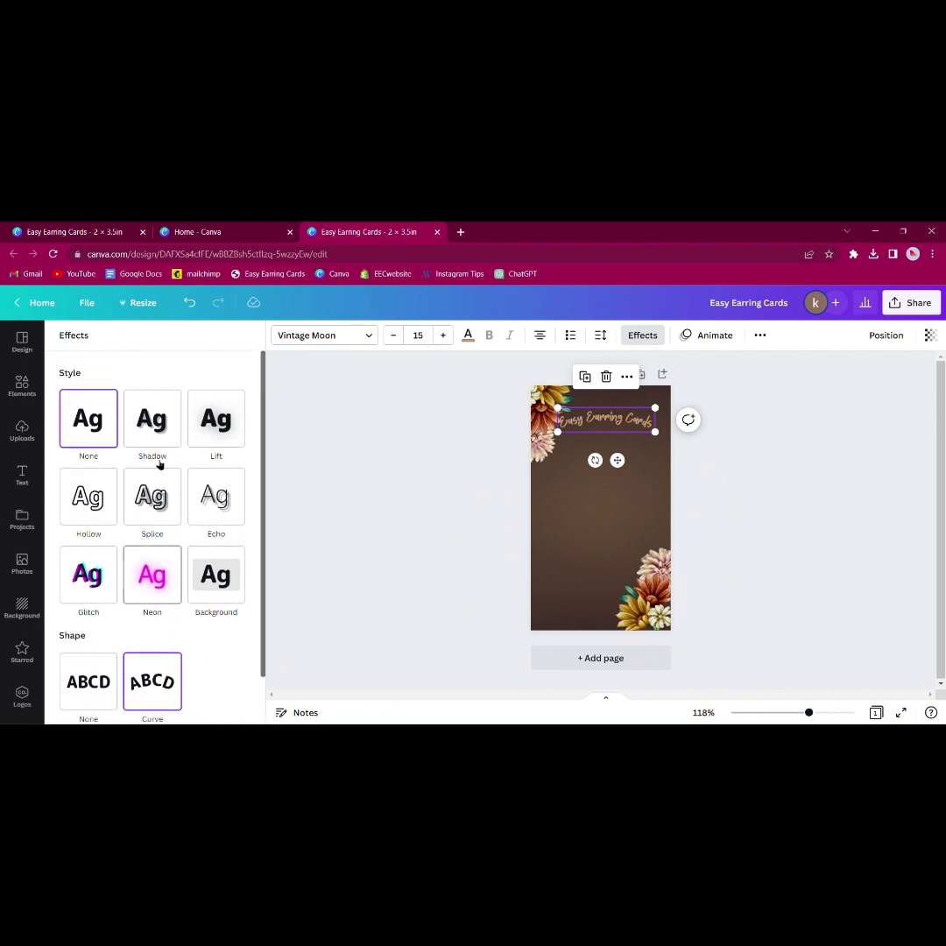
- Try Shadow, Hollow, Splice and Neon styles, settling Neon intensity around medium
click(151, 418)
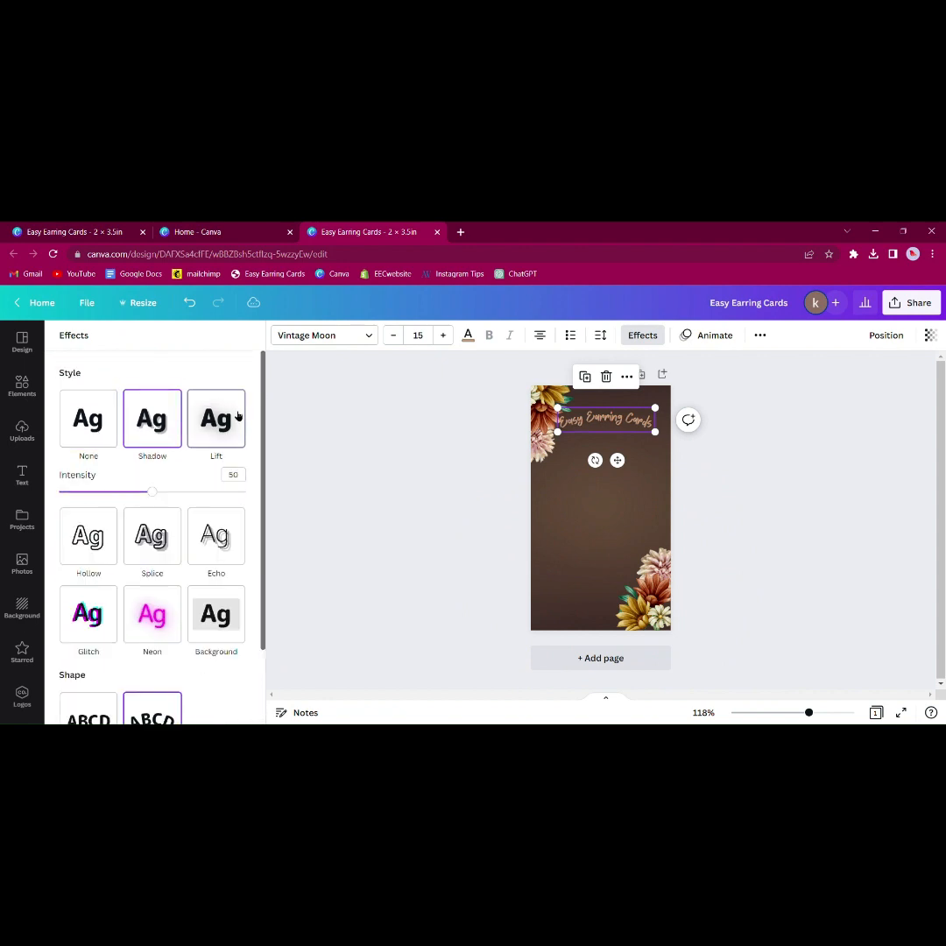
click(87, 497)
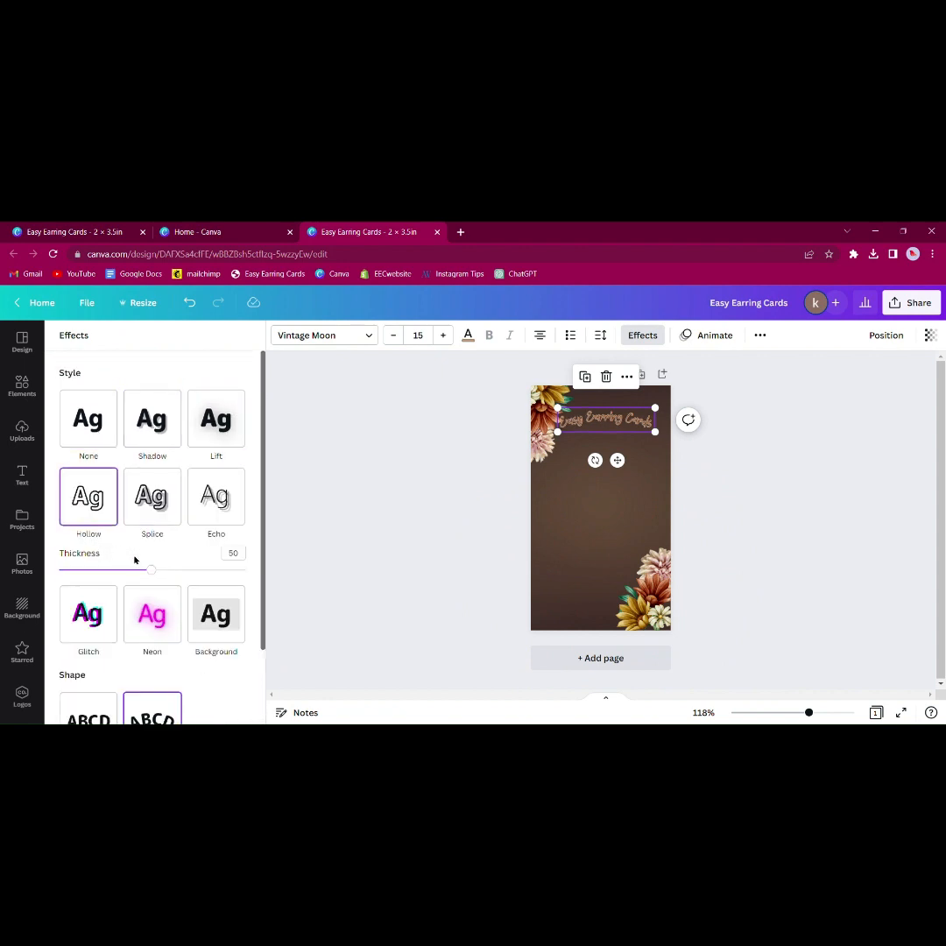
click(150, 497)
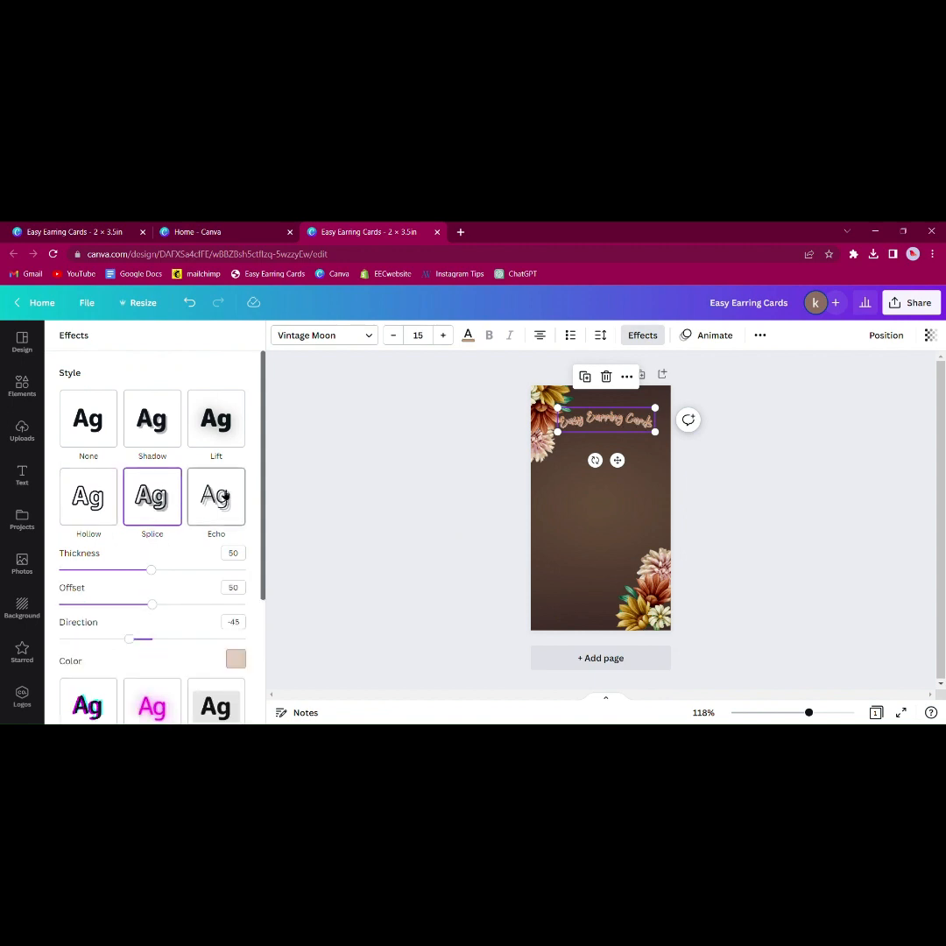
scroll(down, 3)
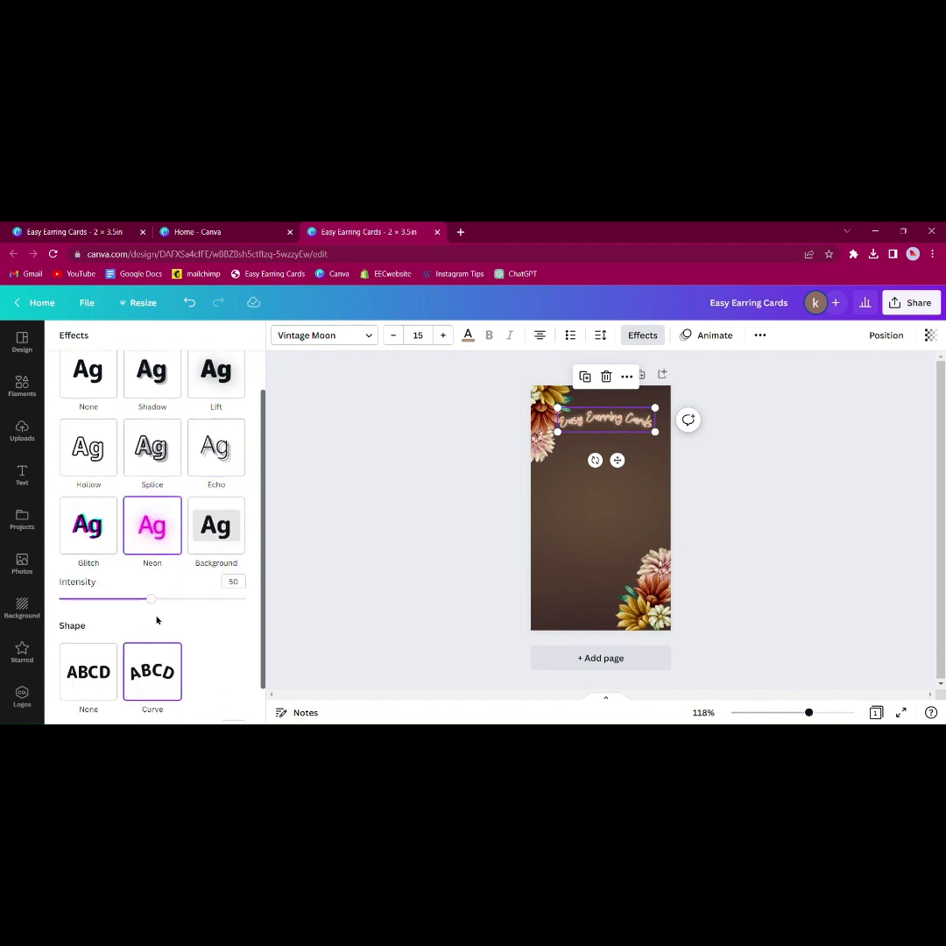
drag(150, 599, 161, 599)
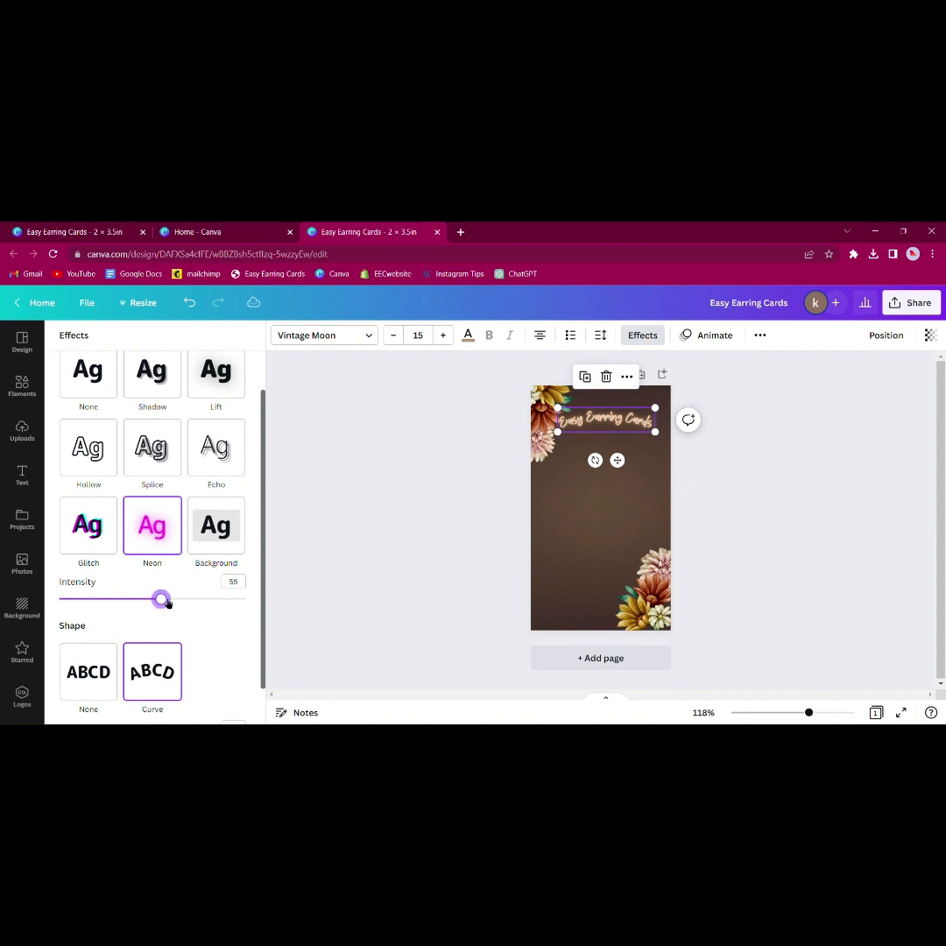
drag(161, 599, 81, 599)
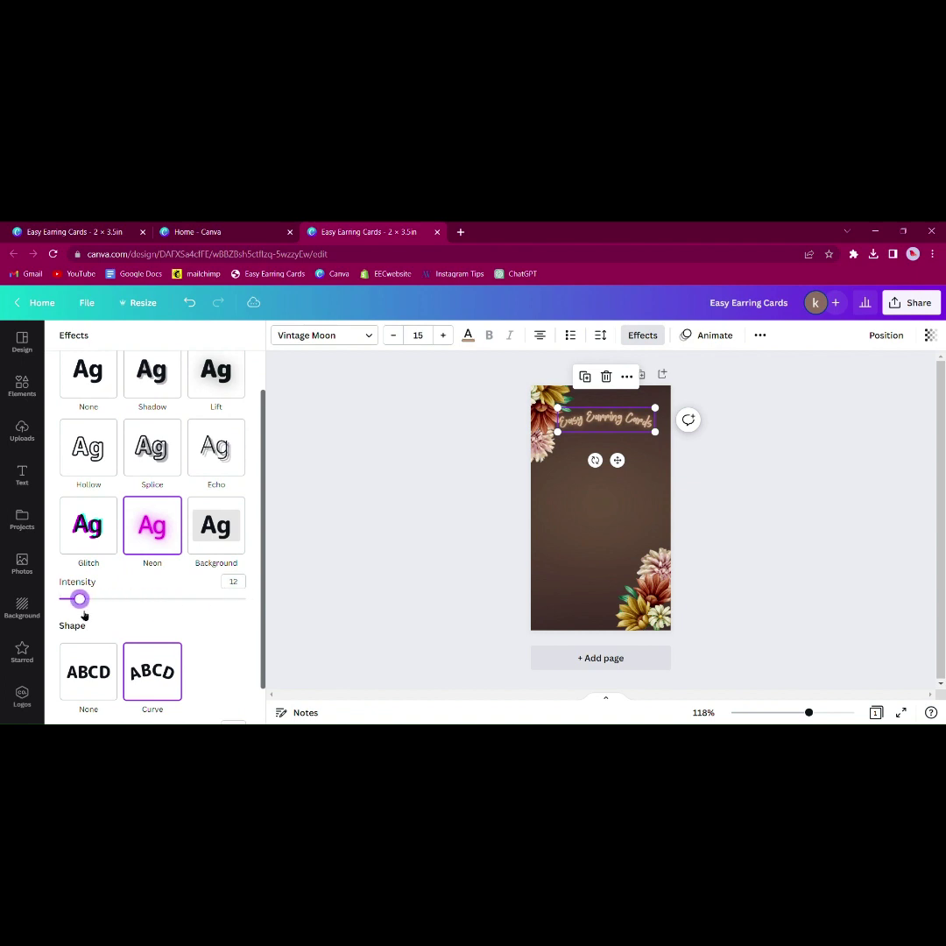
drag(81, 599, 151, 641)
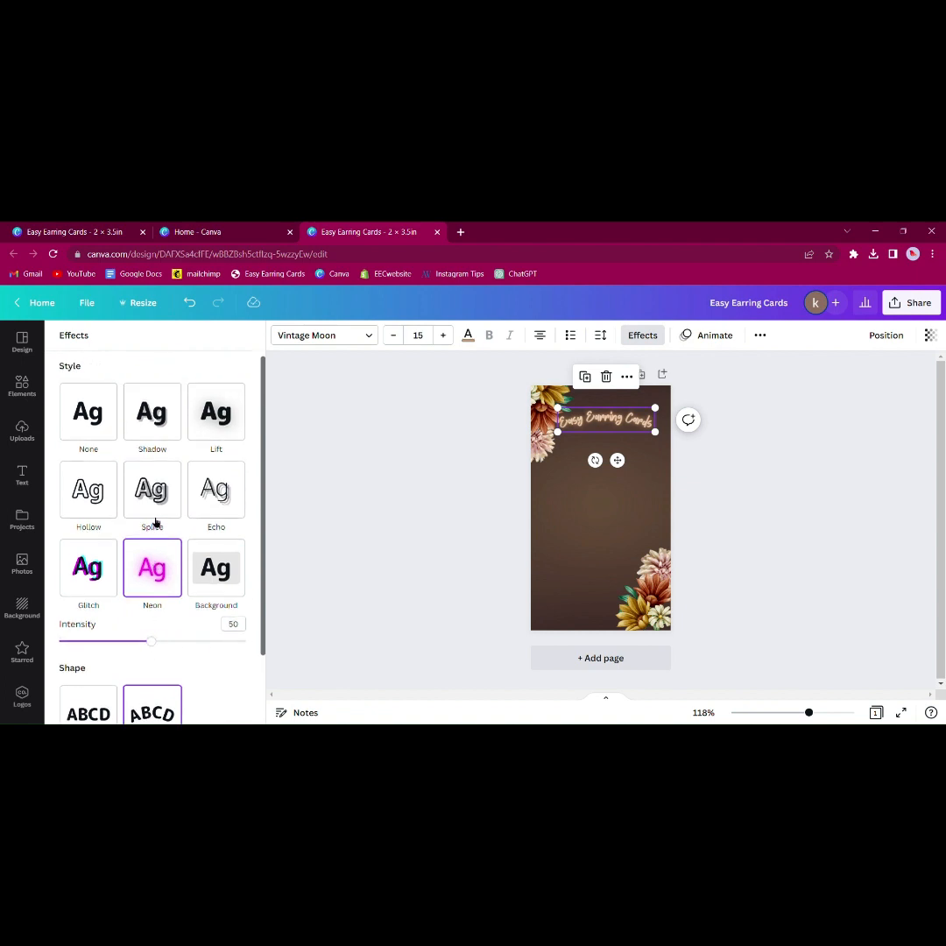
- Apply the Lift style to the title and deselect it to view the card
click(151, 412)
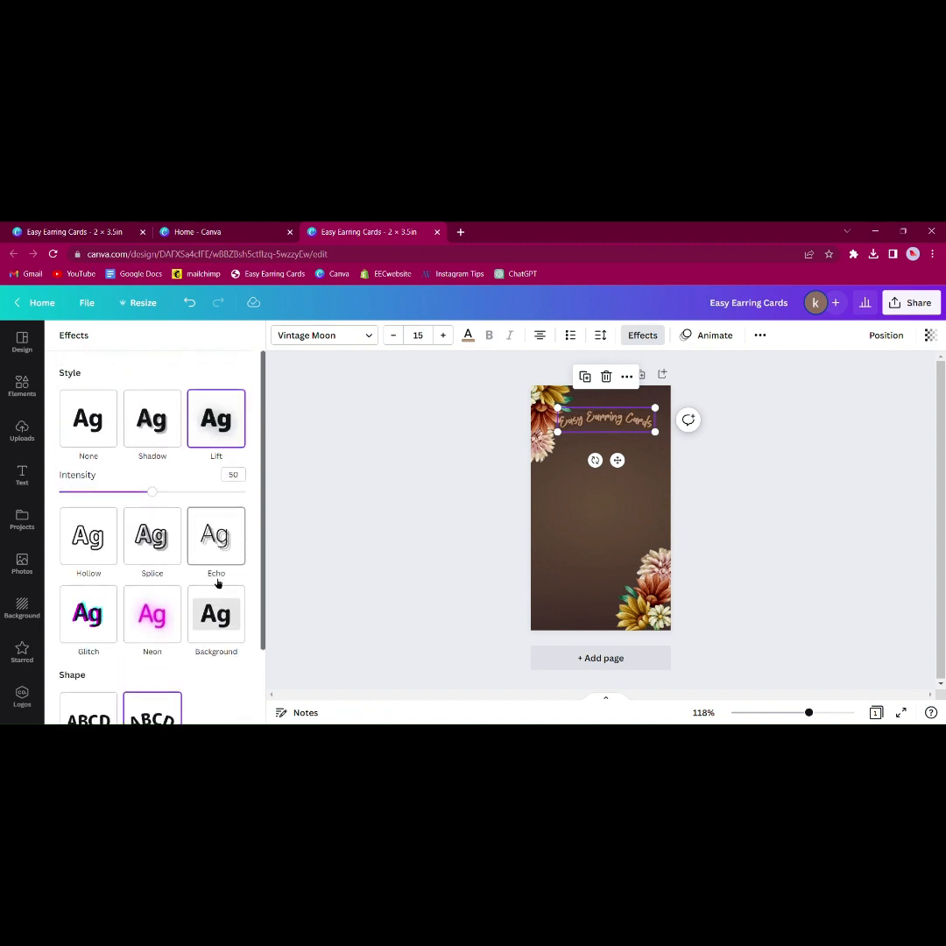
click(21, 473)
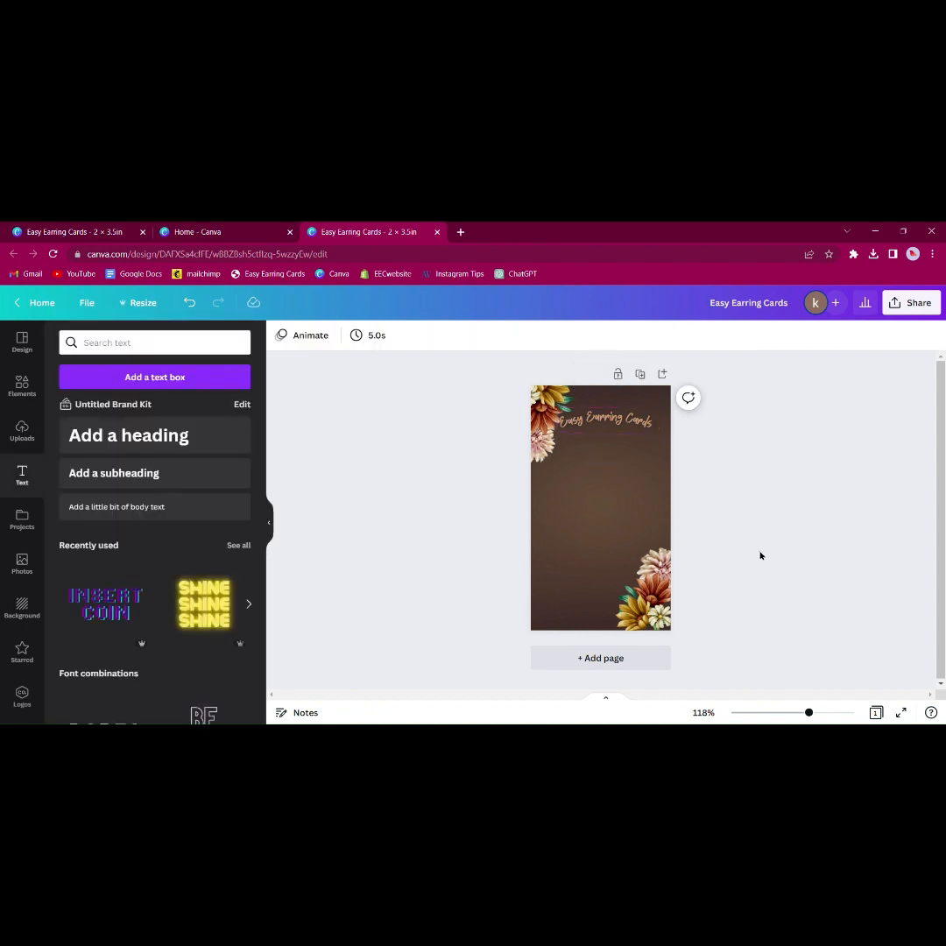
click(604, 424)
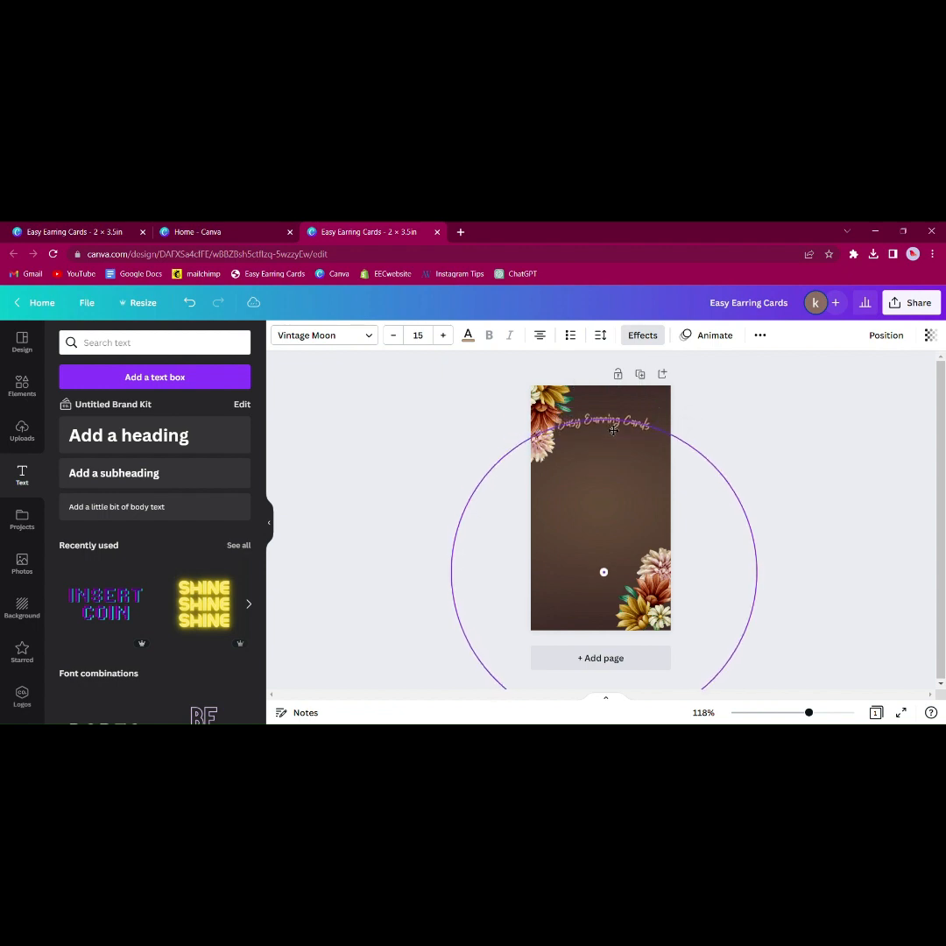
click(604, 424)
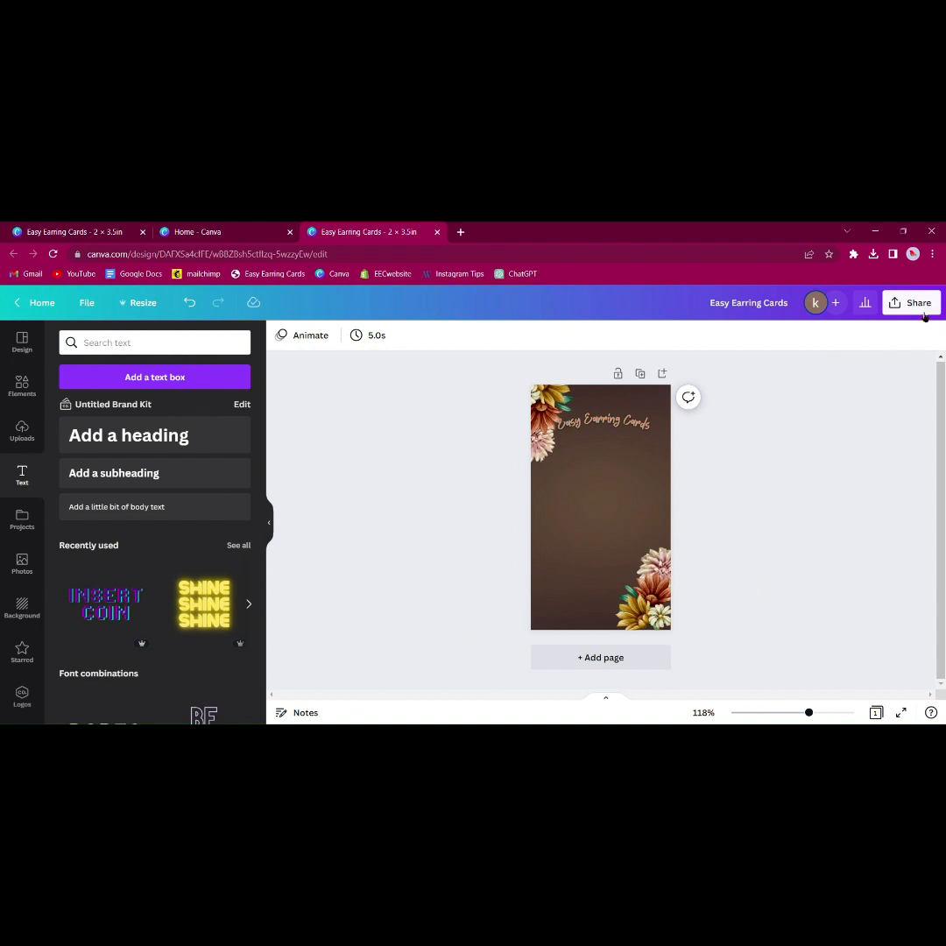
- Download the earring card via Share with file type set to PDF Print
click(918, 301)
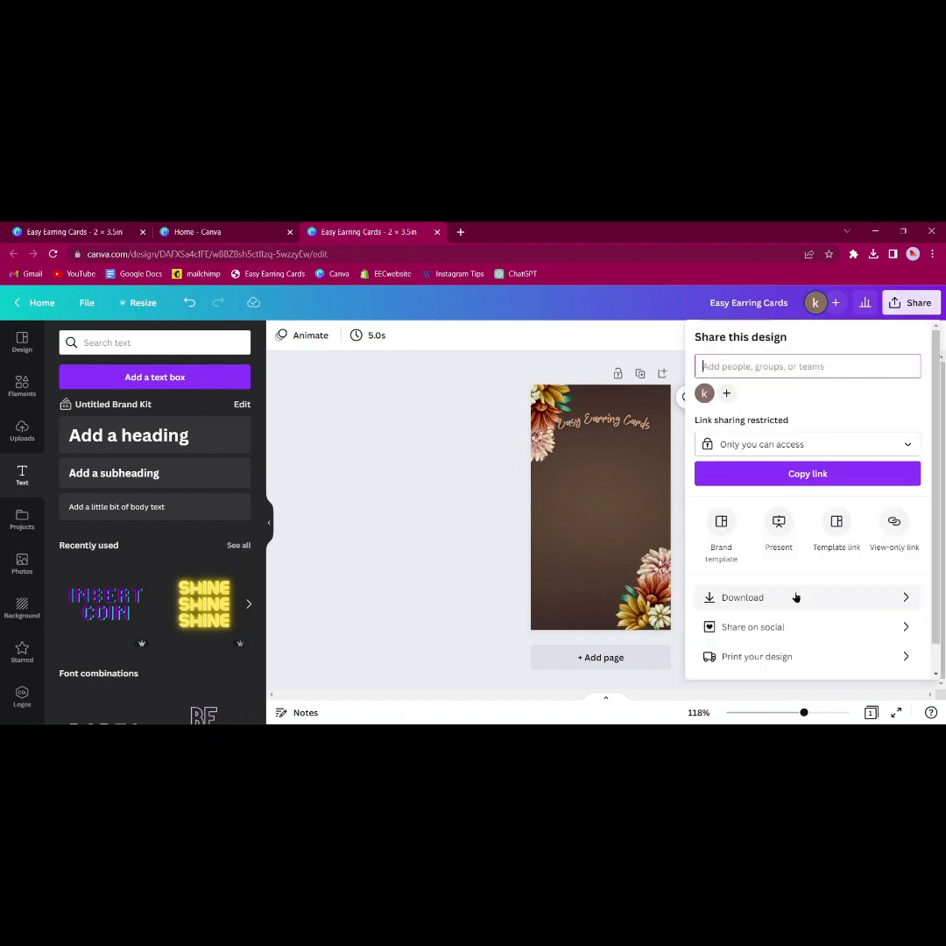
click(743, 597)
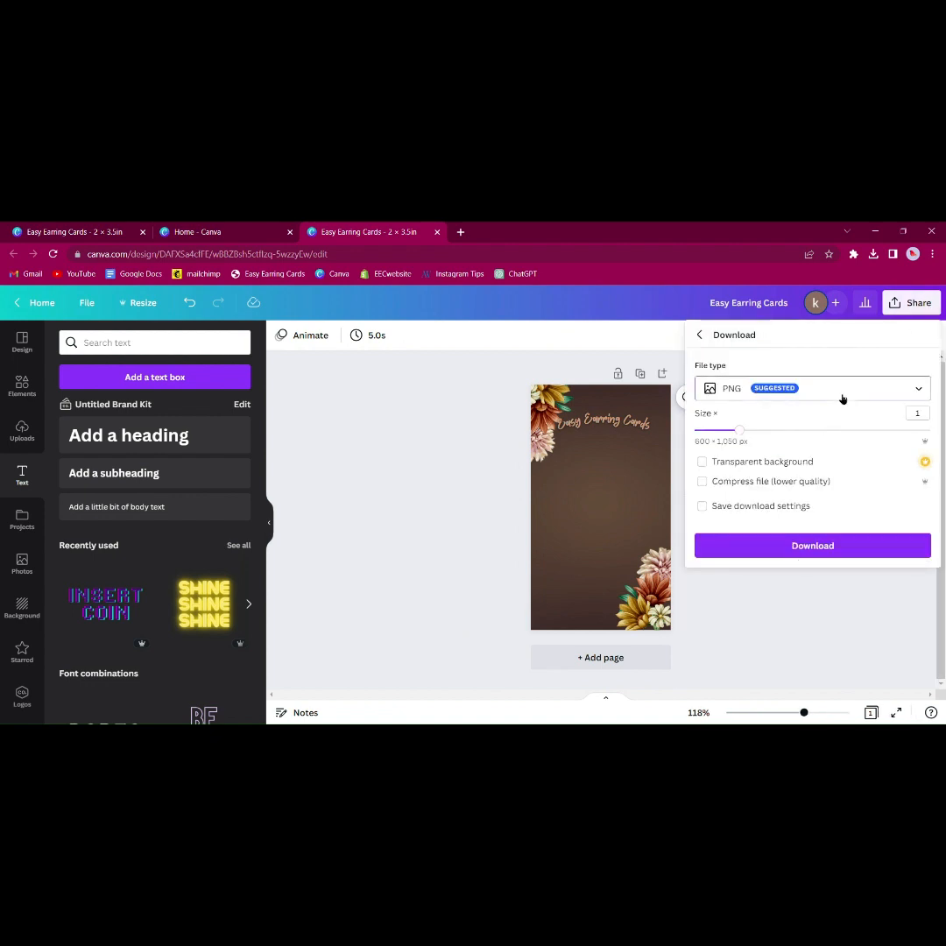
click(813, 389)
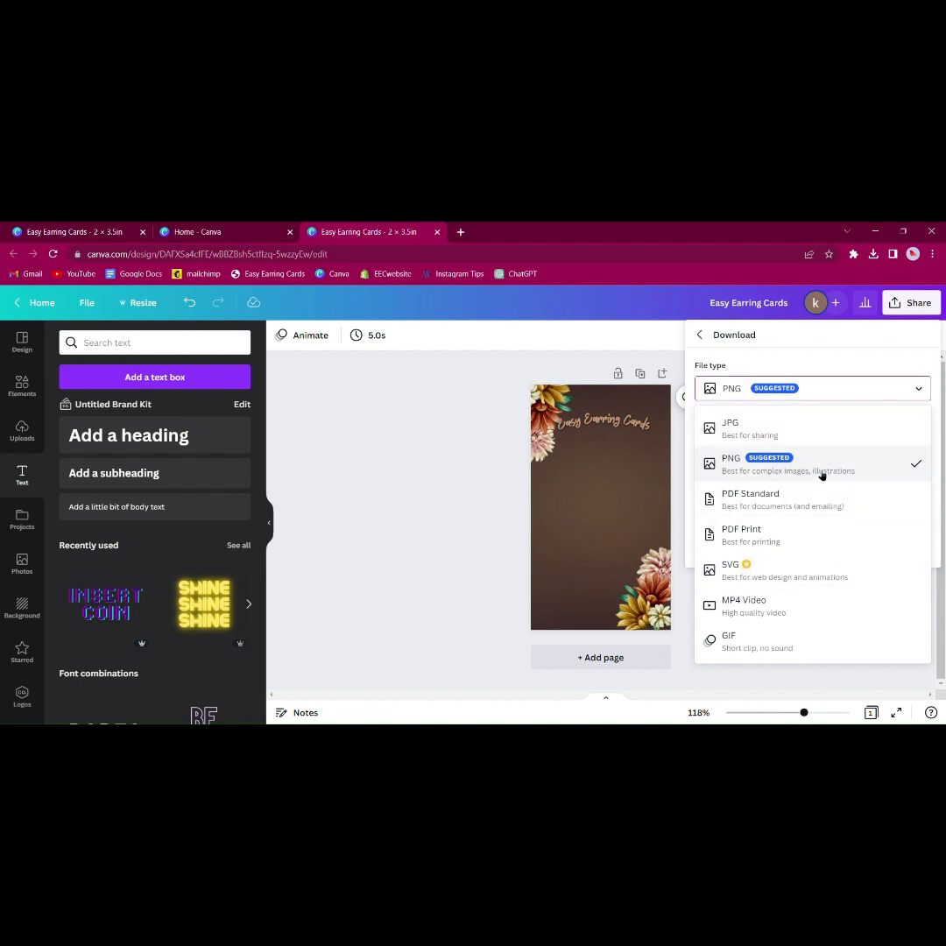
mouse_move(821, 452)
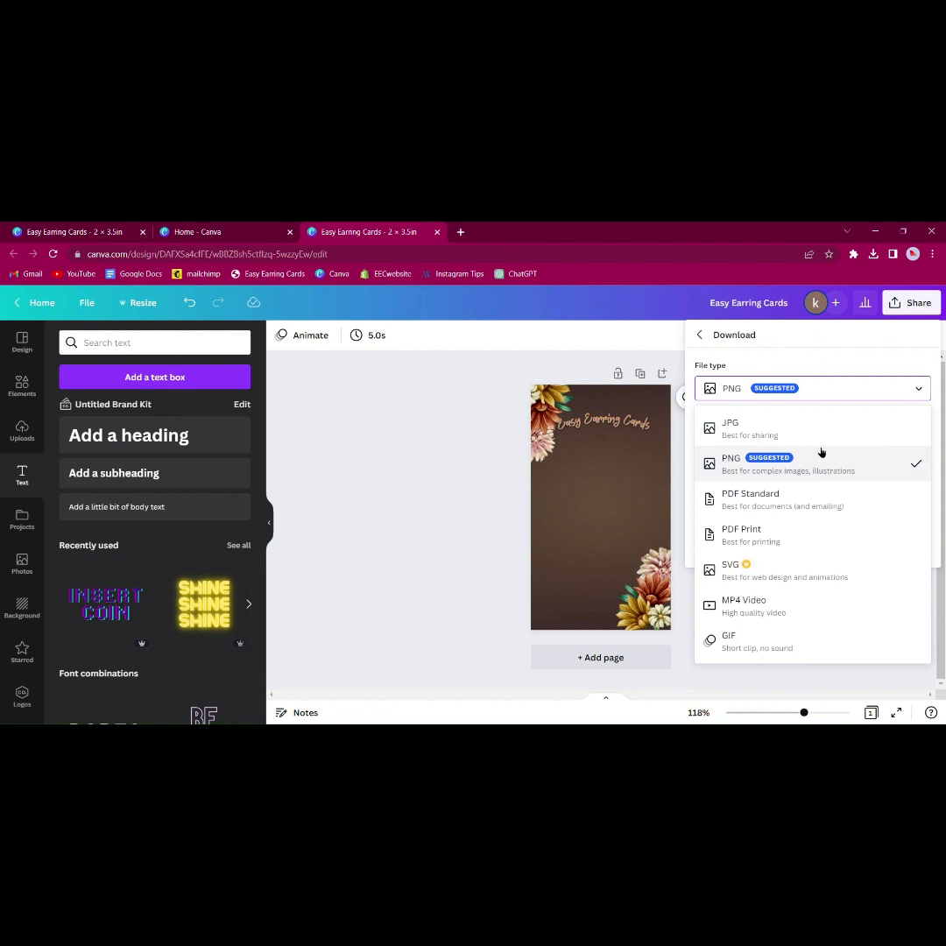
mouse_move(811, 499)
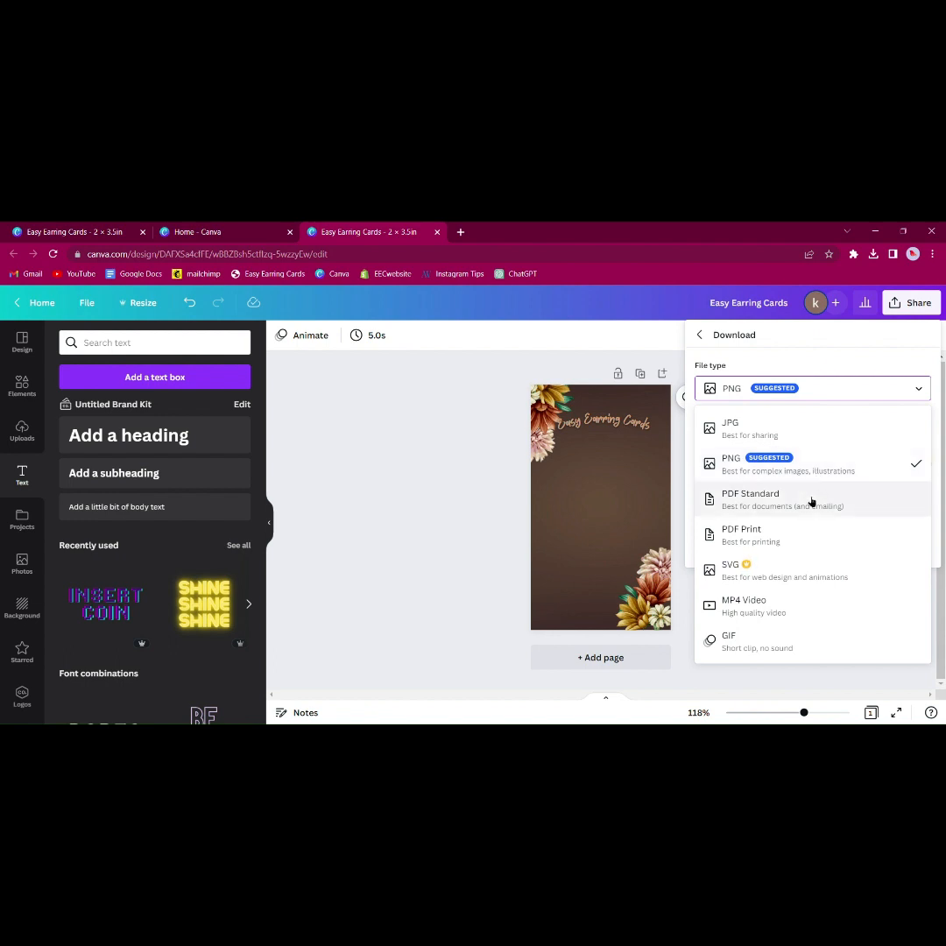
mouse_move(803, 532)
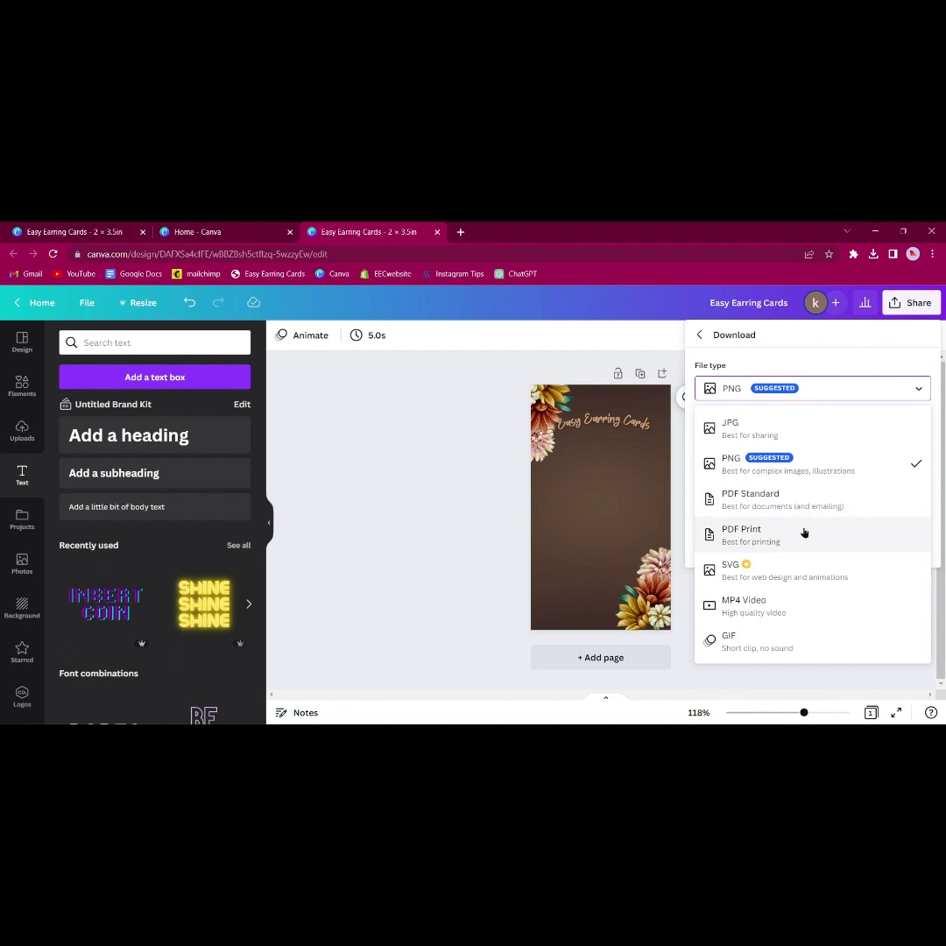
click(740, 534)
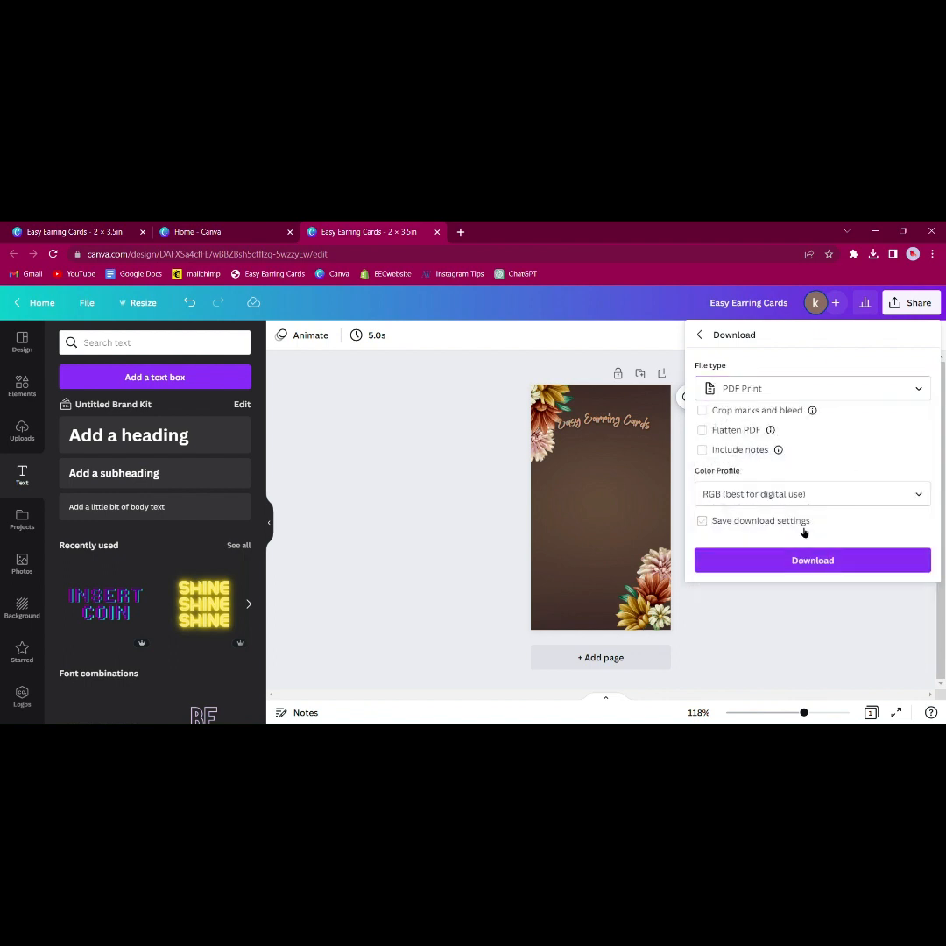
click(813, 560)
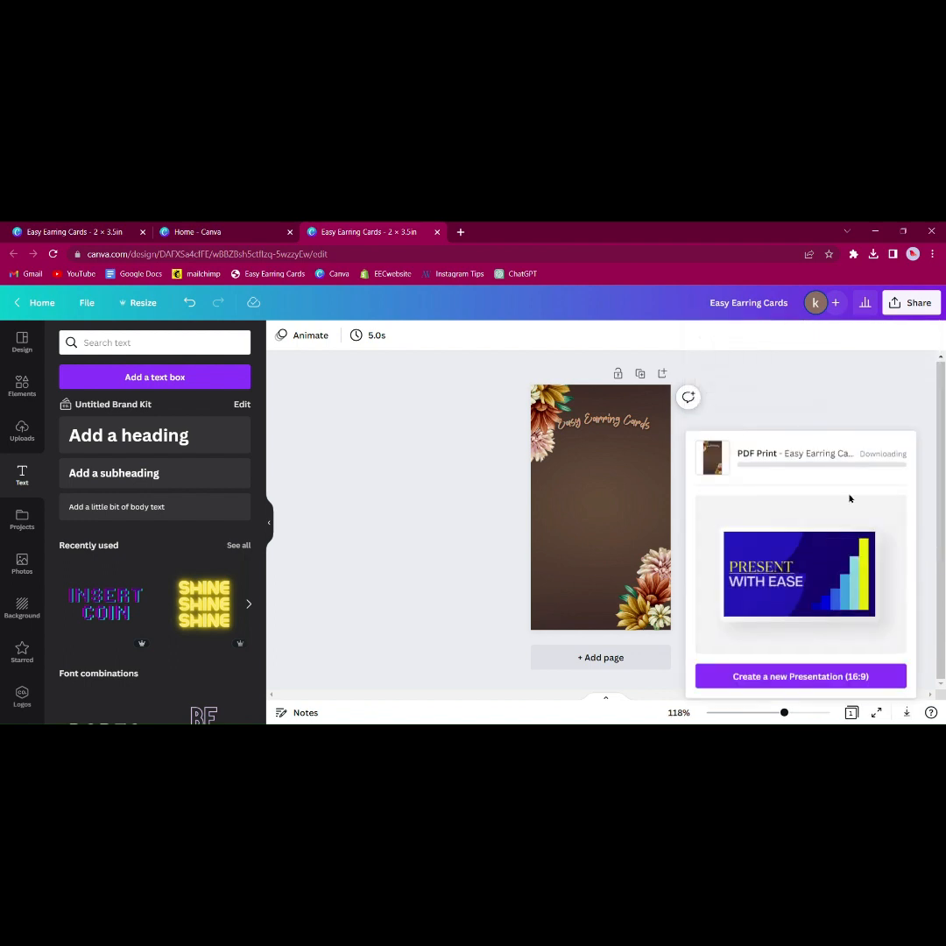
mouse_move(866, 387)
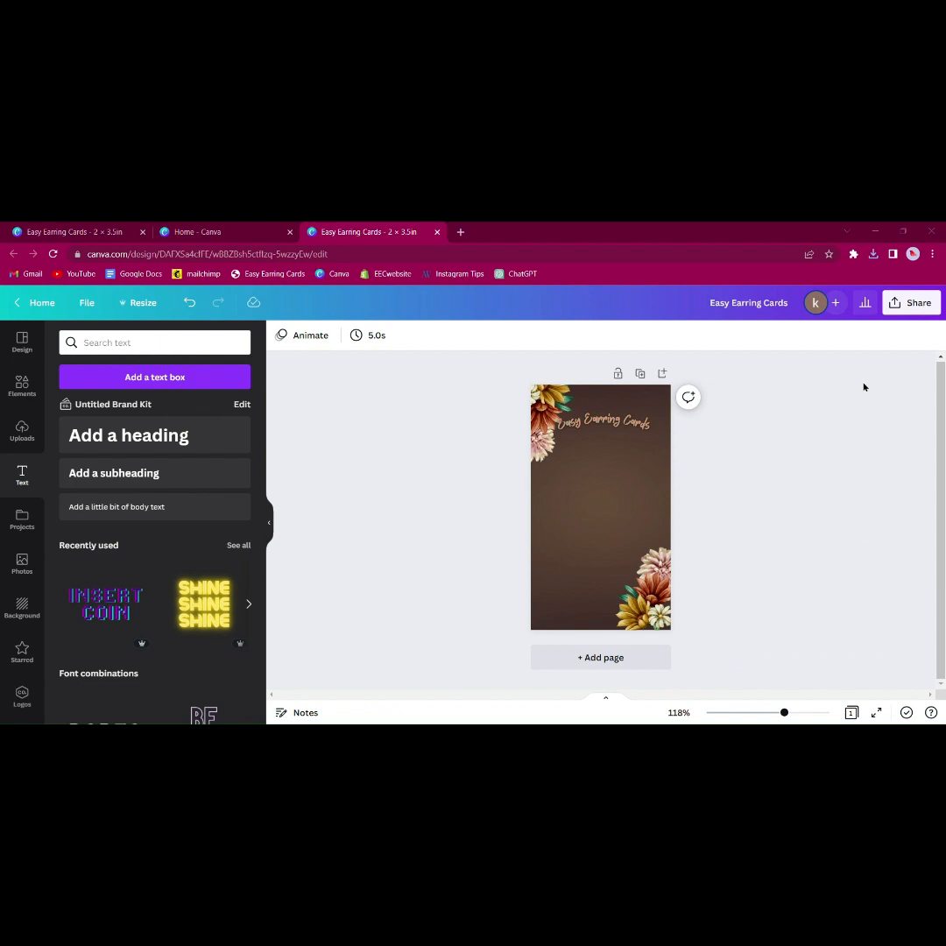
mouse_move(816, 424)
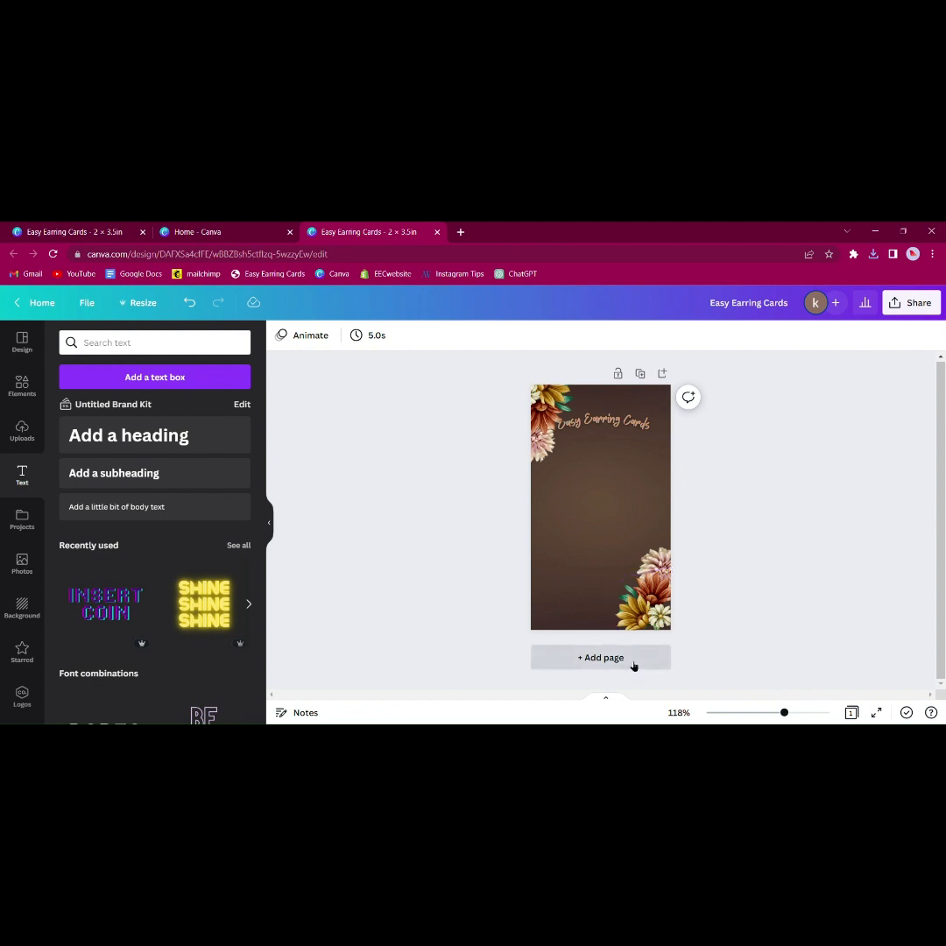
- Add a blank second page beneath the finished earring card
click(599, 657)
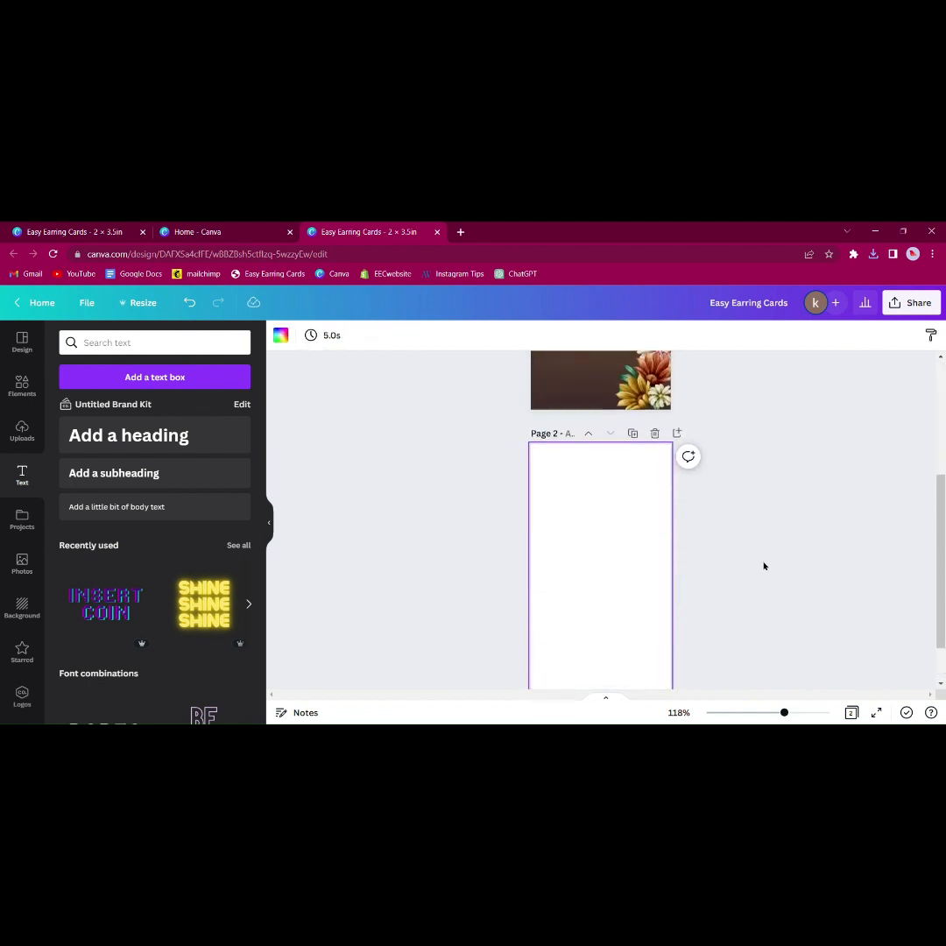
scroll(down, 3)
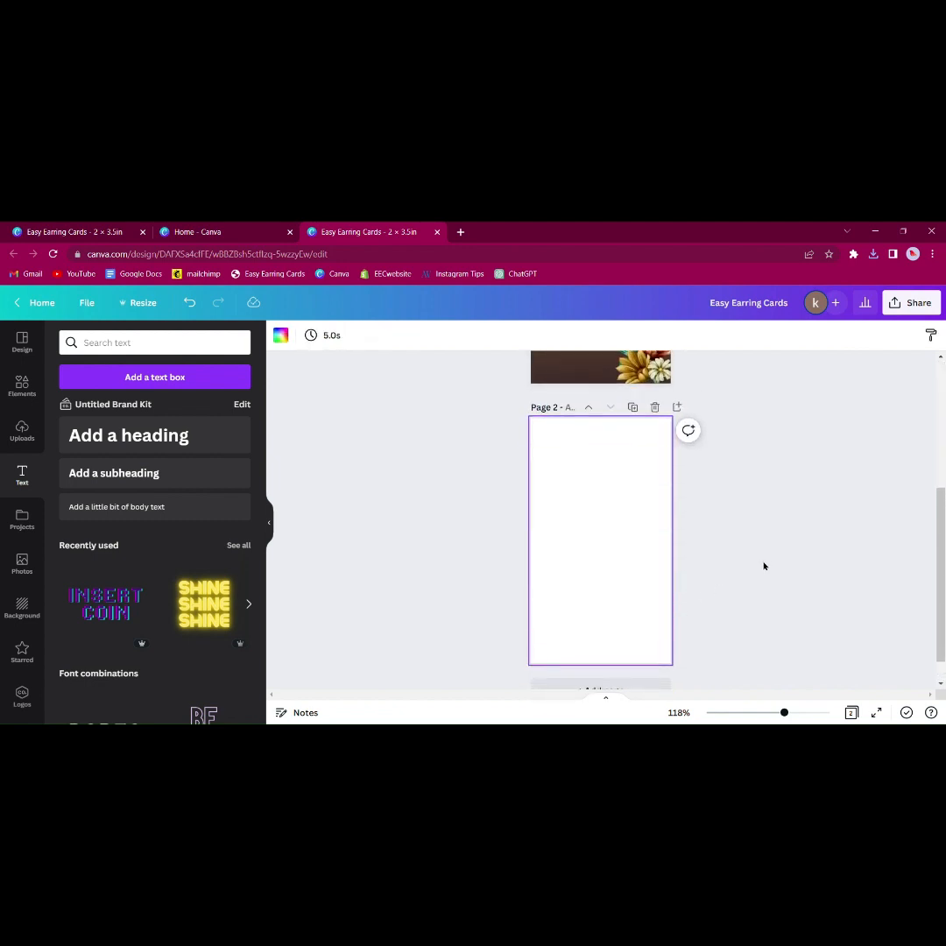